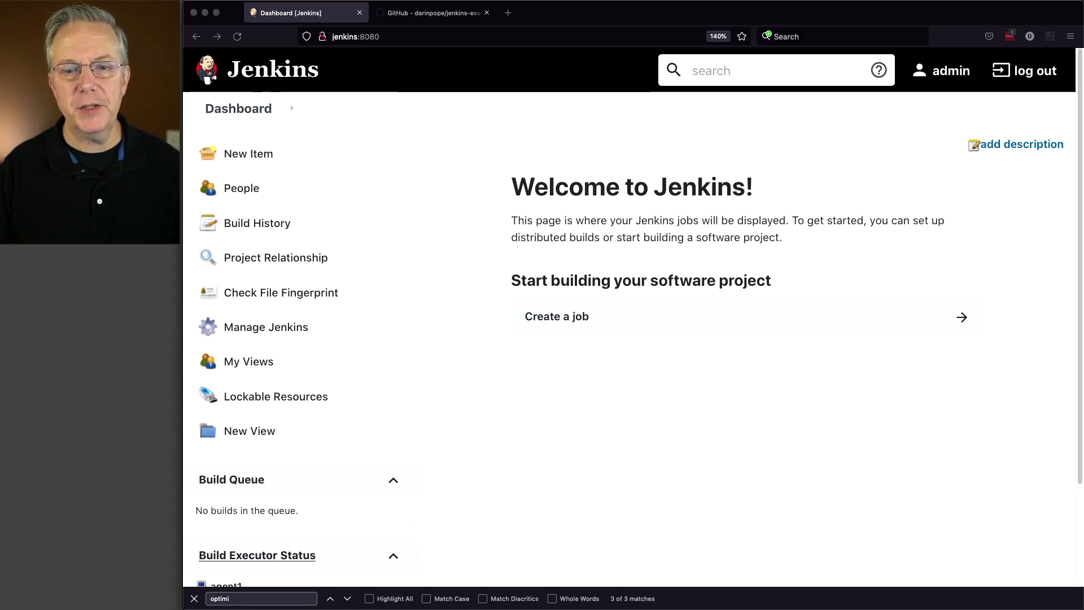
# - View Jenkinsfile-1 on GitHub to review its input step and shell commands
pyautogui.scroll(-3)
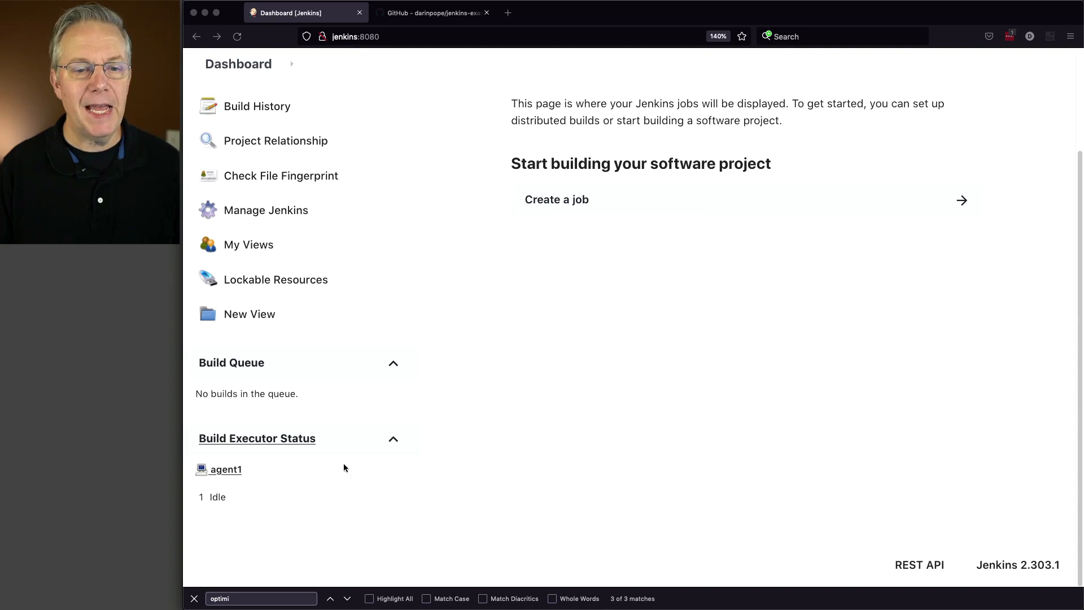
pyautogui.moveTo(261, 476)
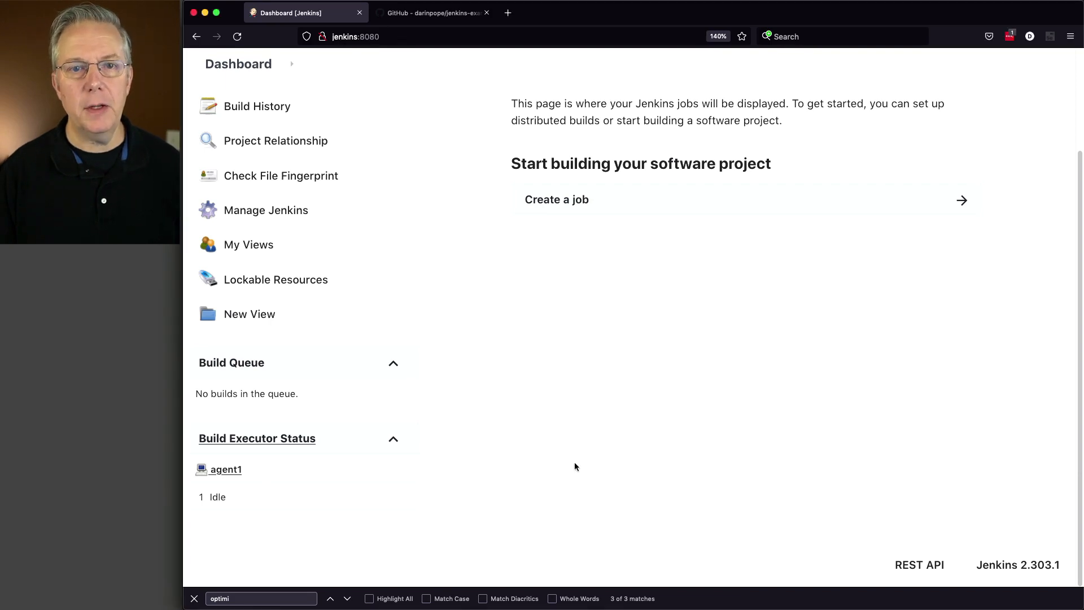
pyautogui.click(433, 13)
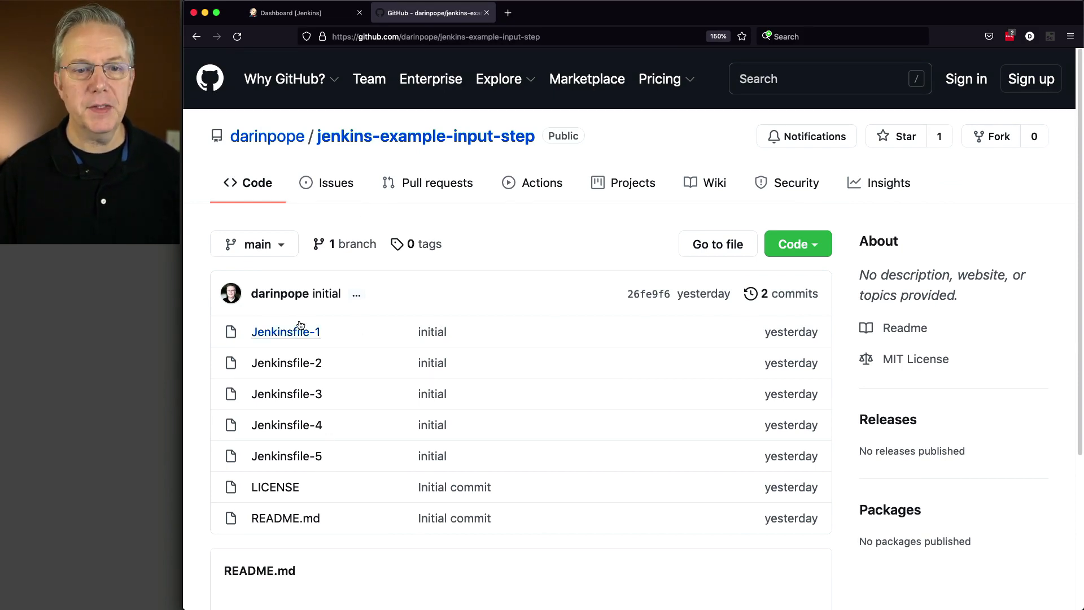
pyautogui.click(285, 330)
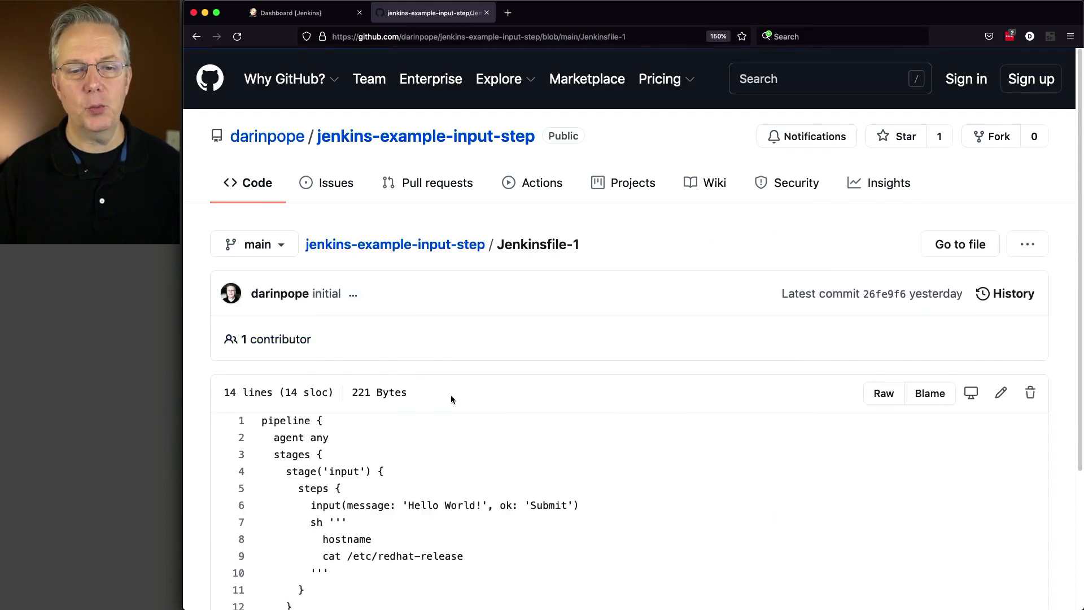
pyautogui.scroll(-3)
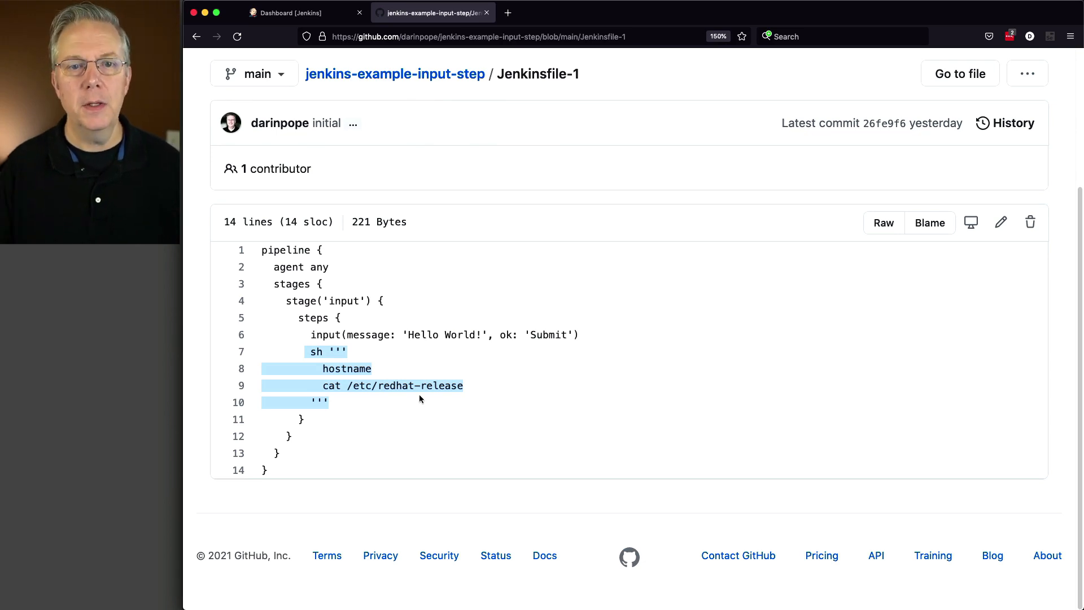
# - Create a new Jenkins item named input-job of type Pipeline
pyautogui.click(297, 12)
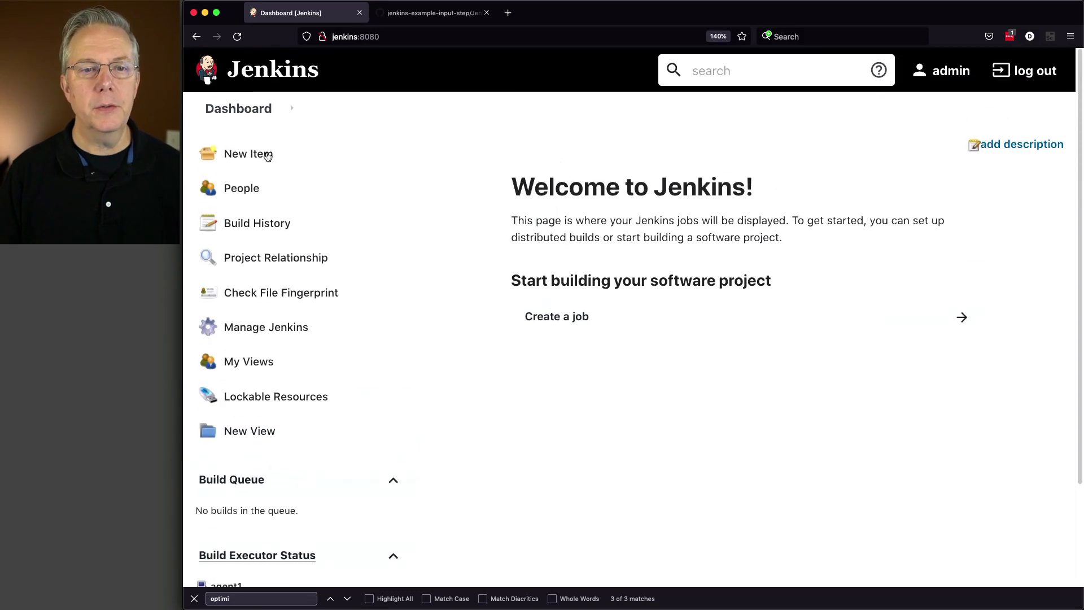
pyautogui.click(248, 154)
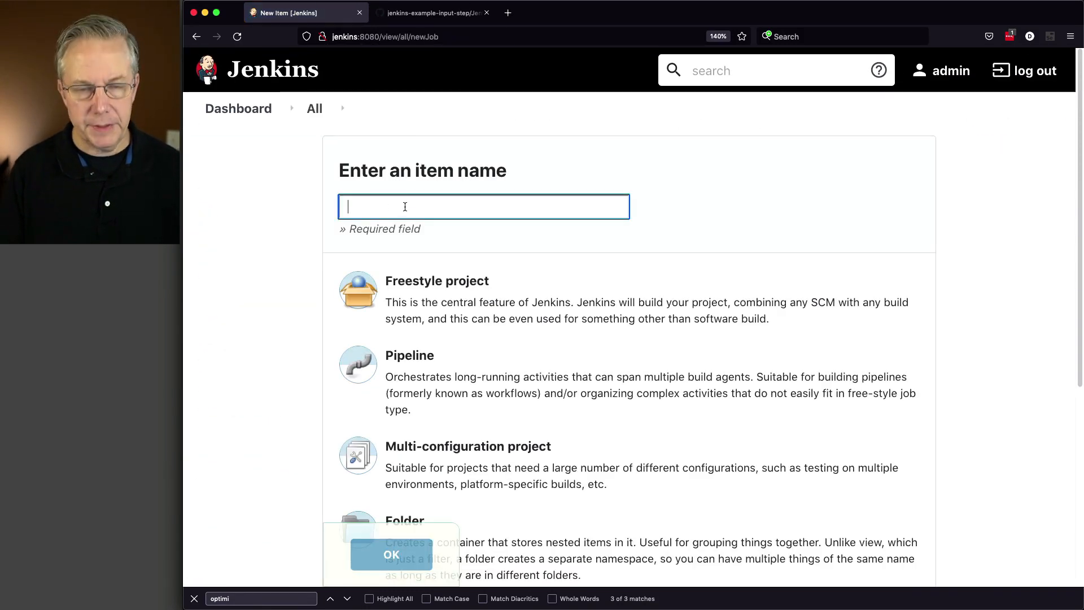
pyautogui.write('input-job')
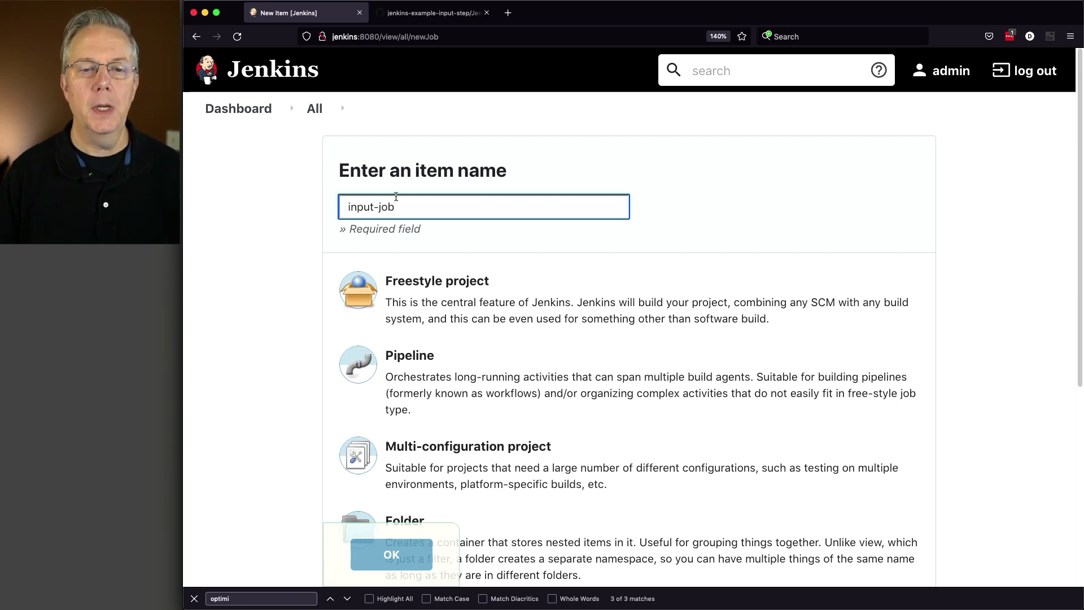
pyautogui.click(392, 554)
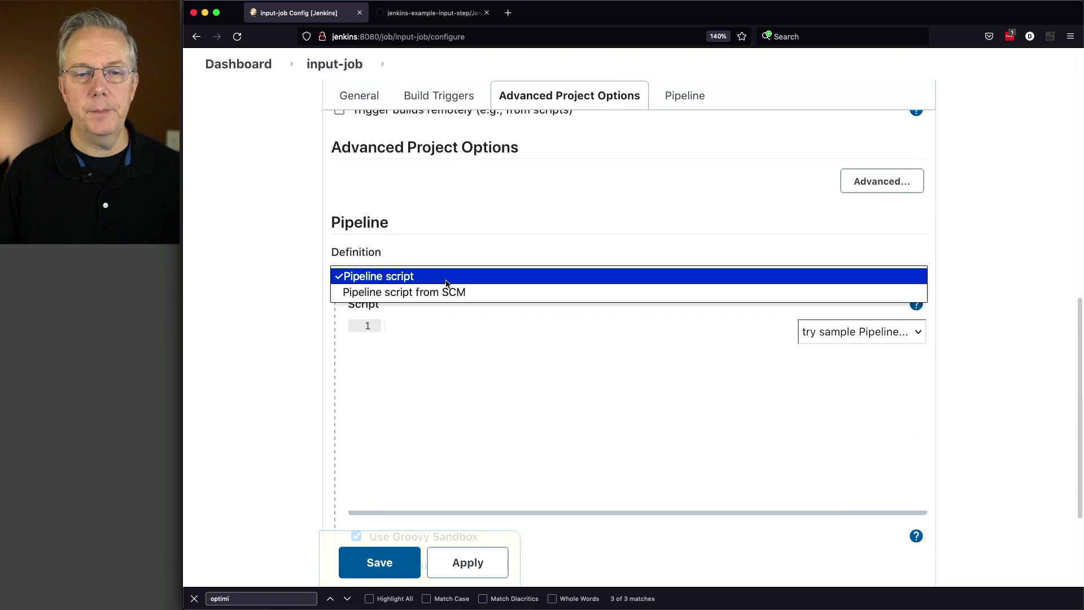
# - Point the job at the jenkins-example-input-step Git repo with Script Path Jenkinsfile-1 and save
pyautogui.click(404, 292)
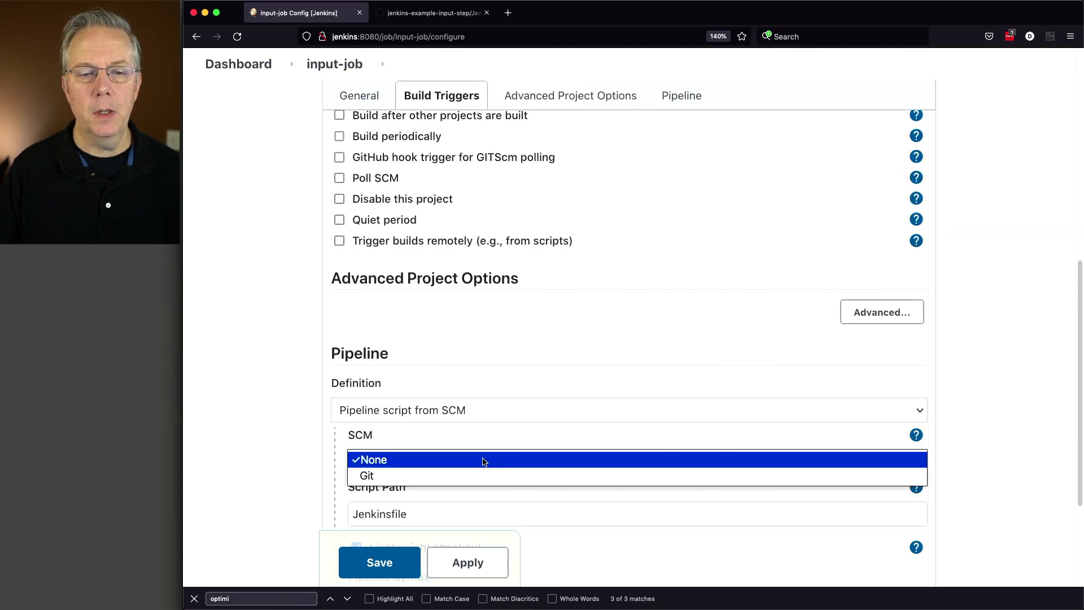
pyautogui.click(365, 475)
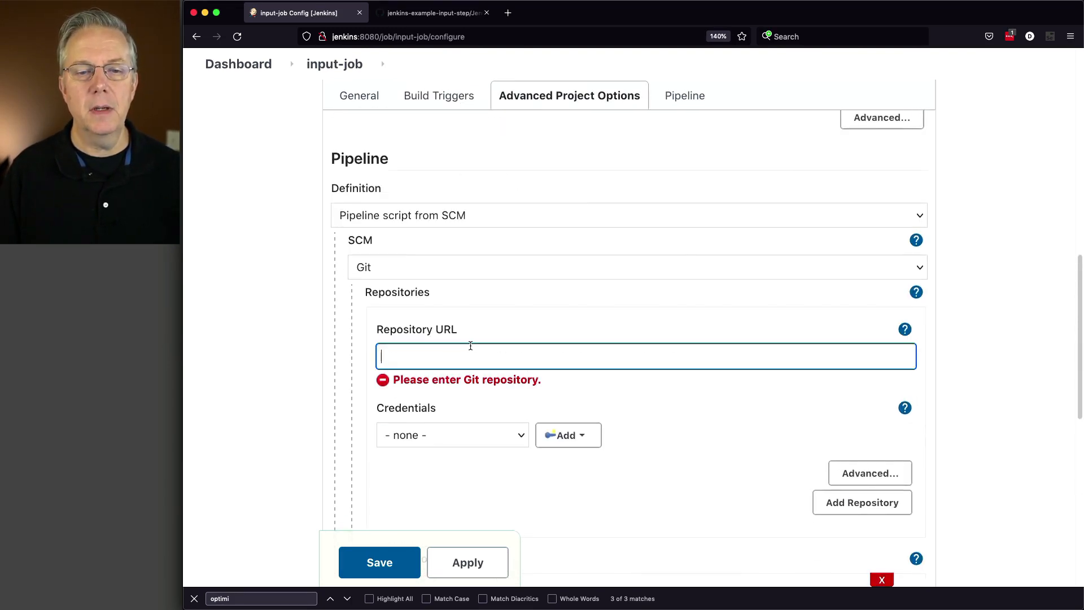
pyautogui.write('https://github.com/darinpope/jenkins-example-input-step.git')
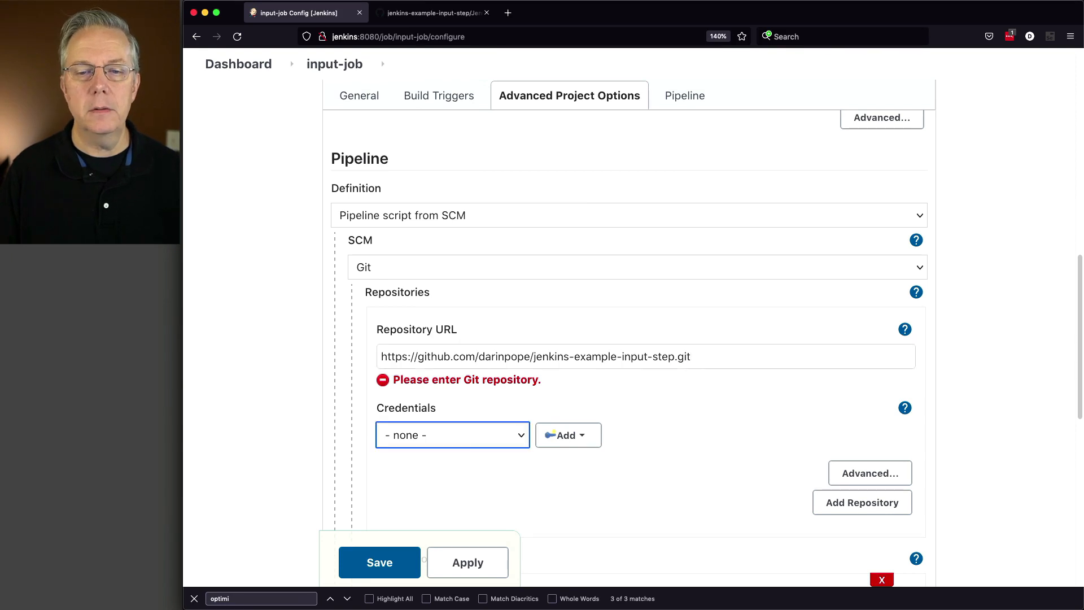
pyautogui.click(683, 94)
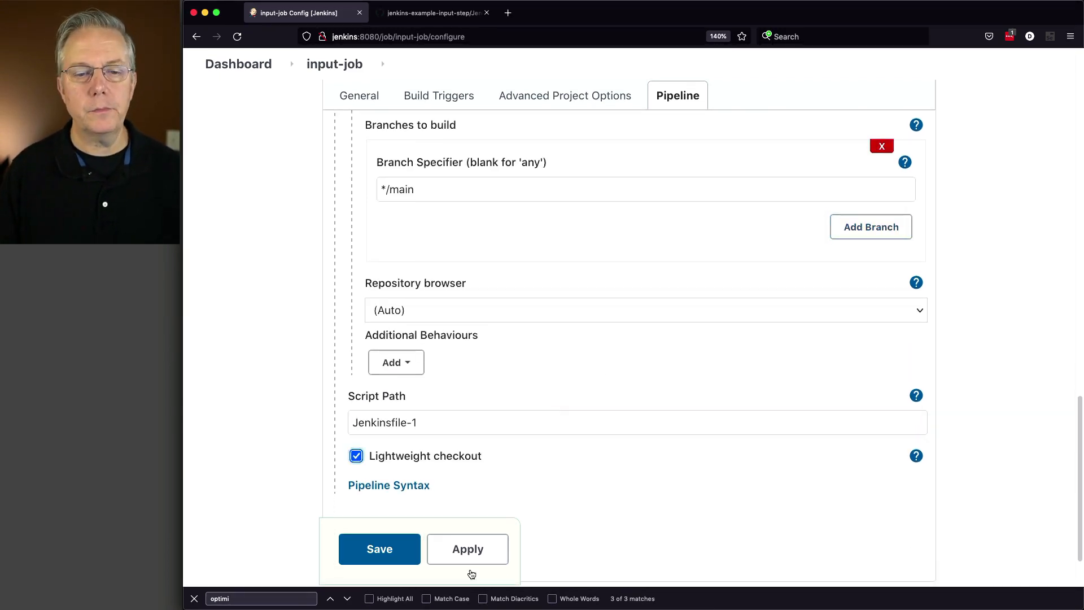
pyautogui.click(380, 549)
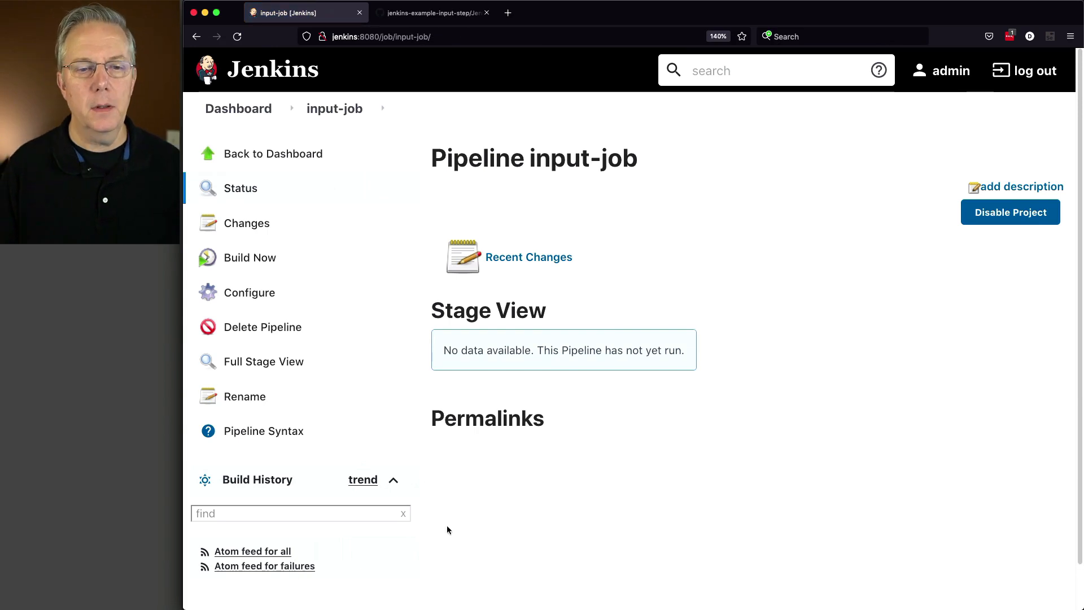
# - Run build #1 of input-job and compare its console output with the ok: 'Submit' argument on GitHub
pyautogui.click(250, 258)
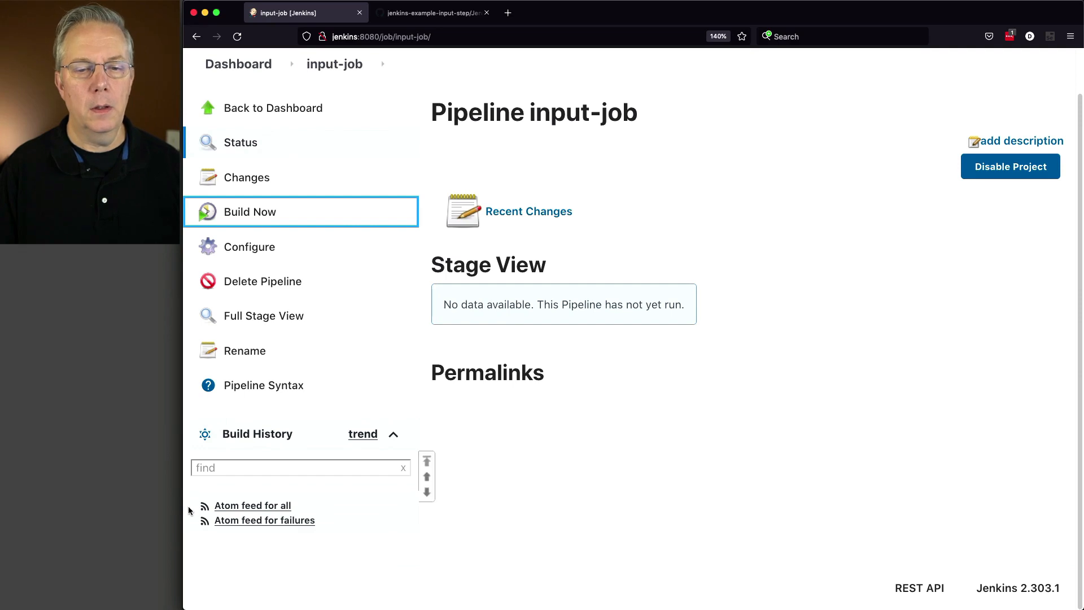
pyautogui.click(251, 212)
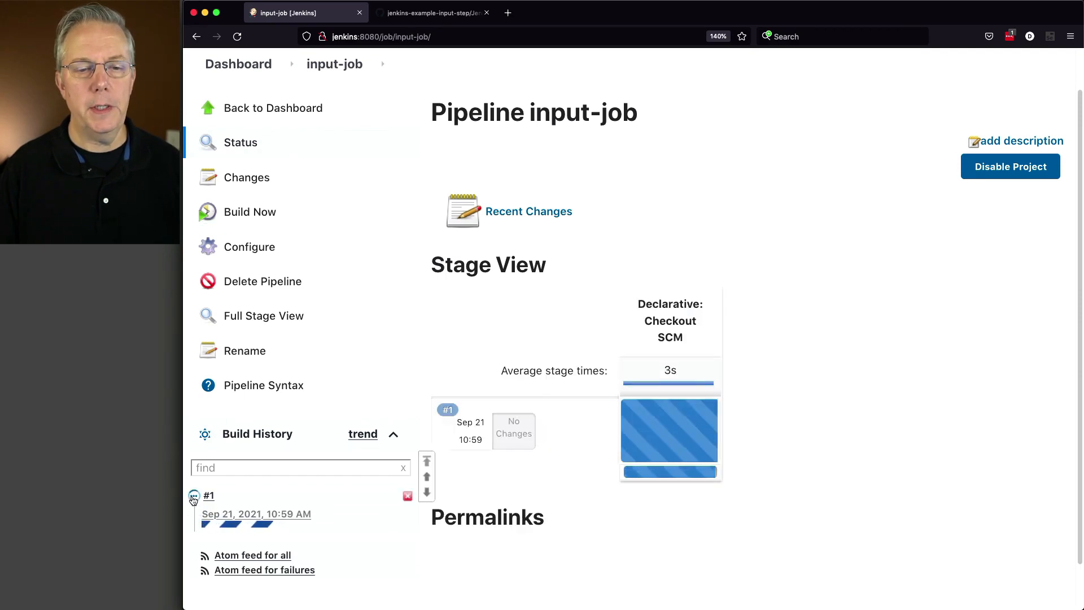
pyautogui.click(208, 495)
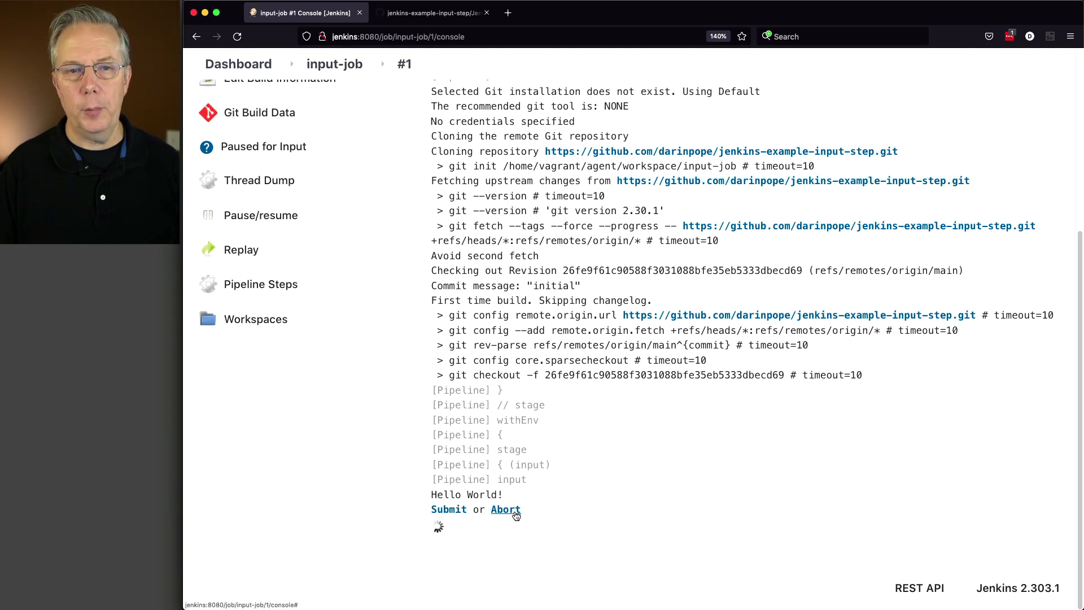
pyautogui.click(429, 12)
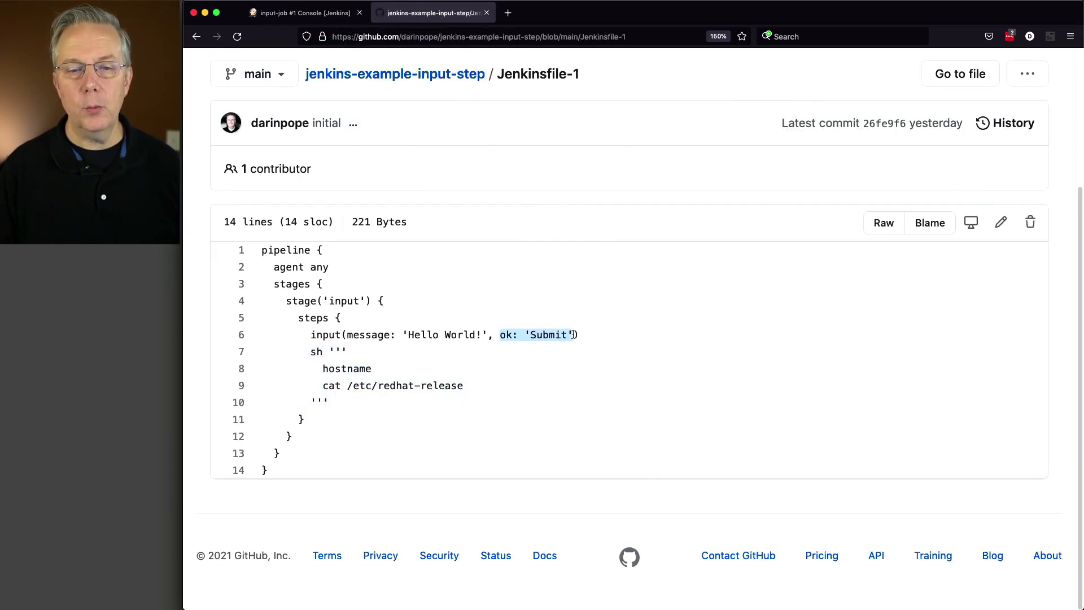
pyautogui.click(304, 12)
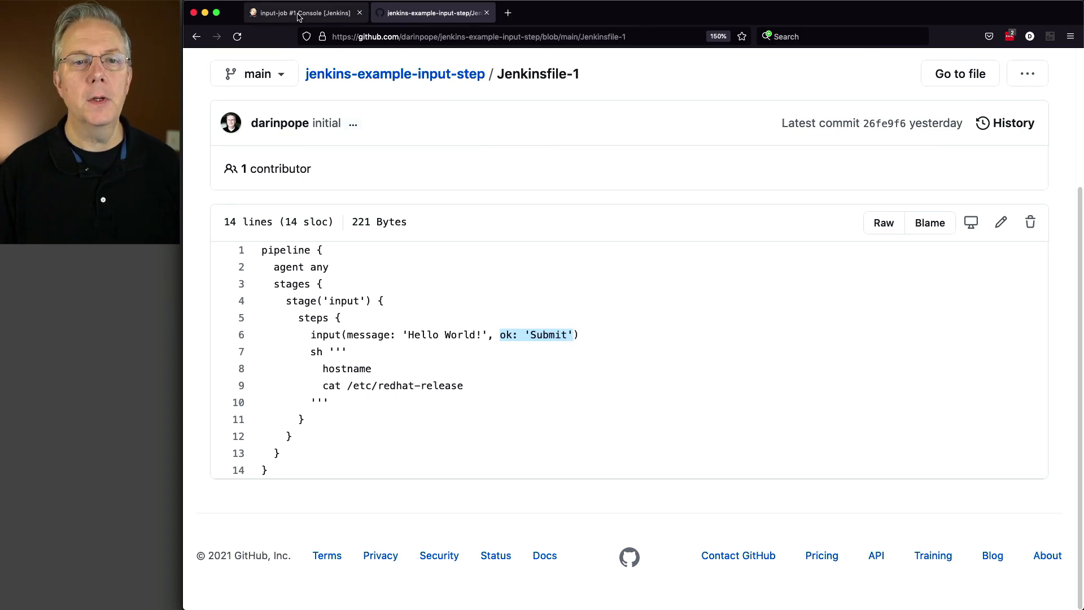
pyautogui.click(303, 13)
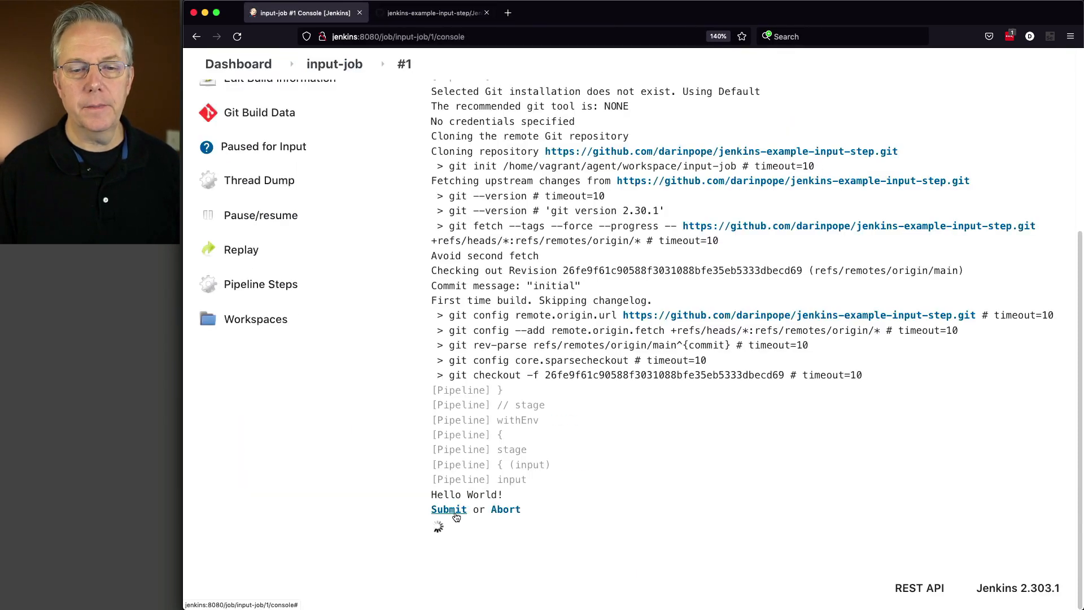
# - Approve the Hello World! prompt so build #1 finishes, noting the agent1 hostname in the log
pyautogui.click(448, 509)
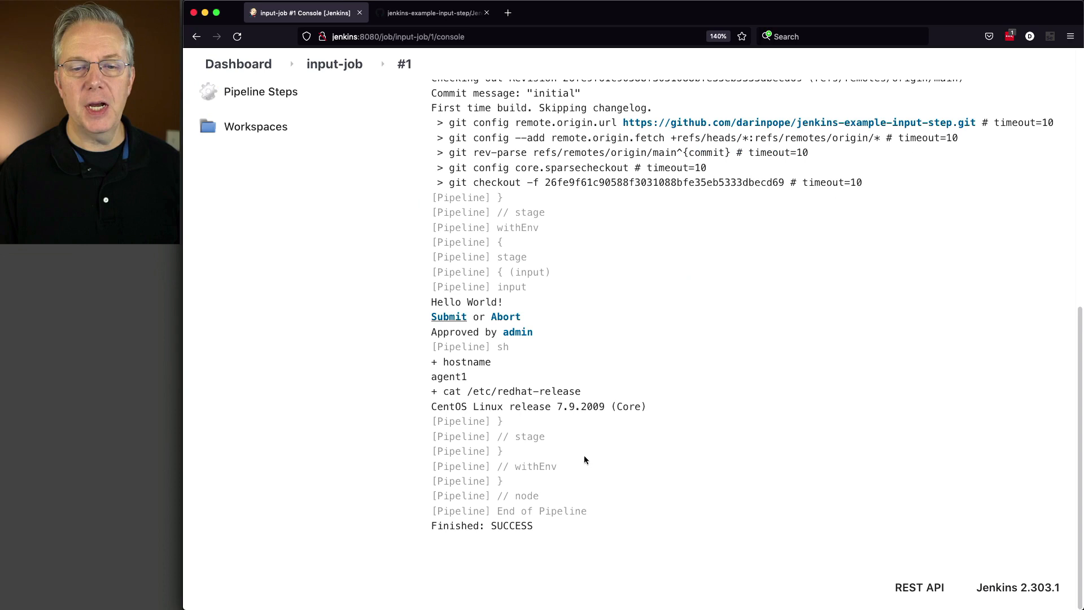
pyautogui.moveTo(441, 378)
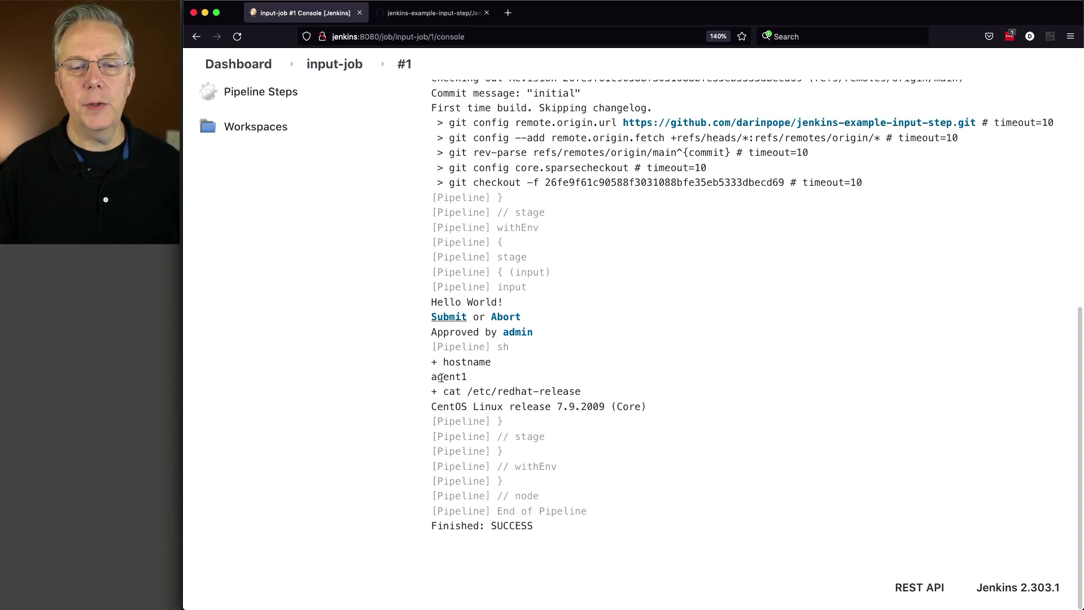
pyautogui.doubleClick(448, 376)
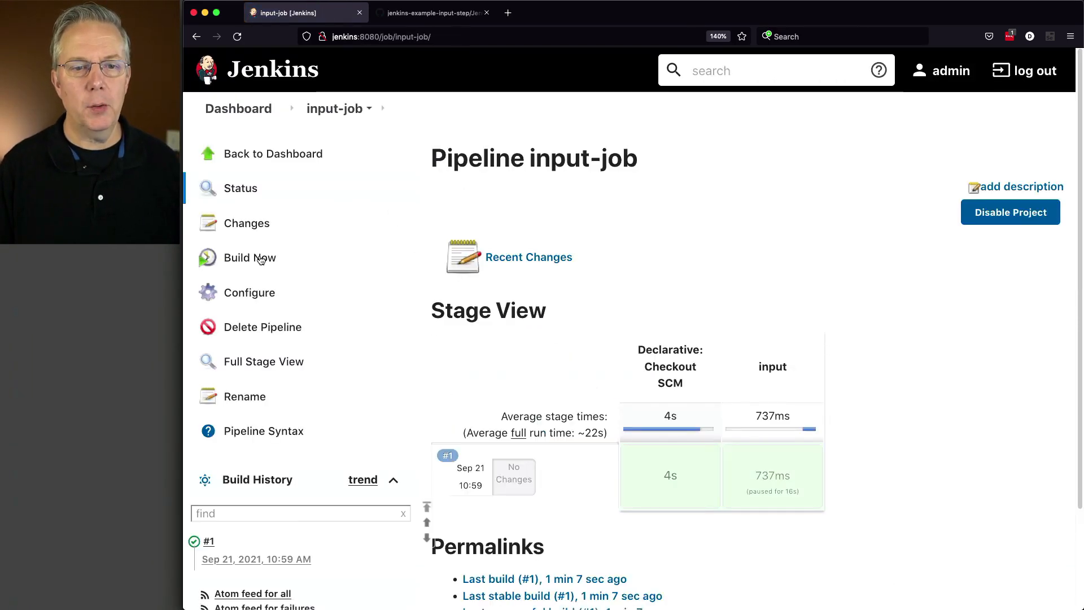
# - Start build #2 of input-job and view its console waiting at the Hello World! prompt
pyautogui.click(251, 257)
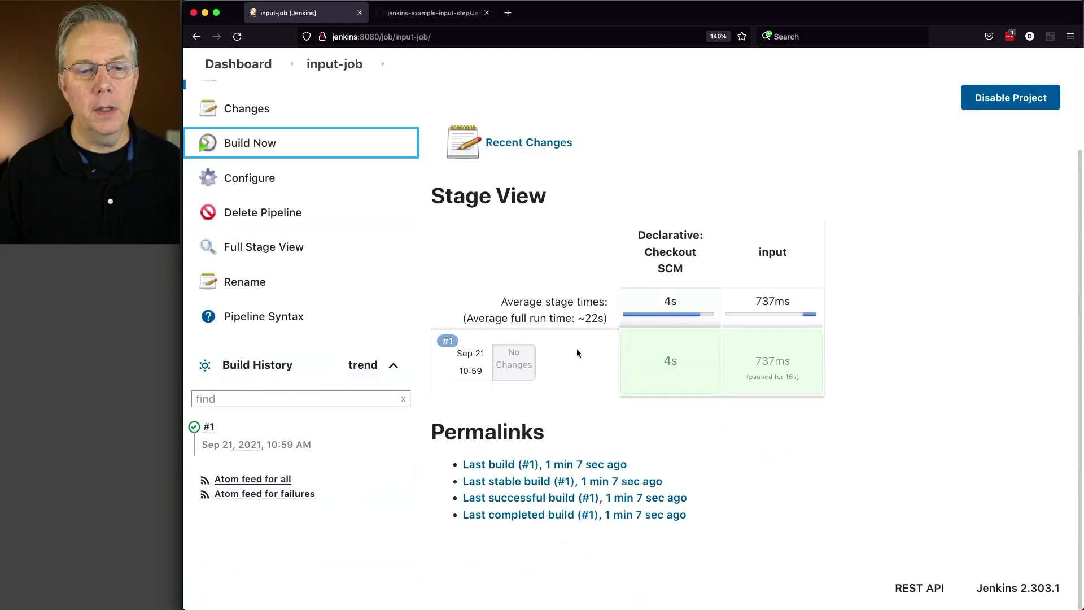
pyautogui.click(301, 143)
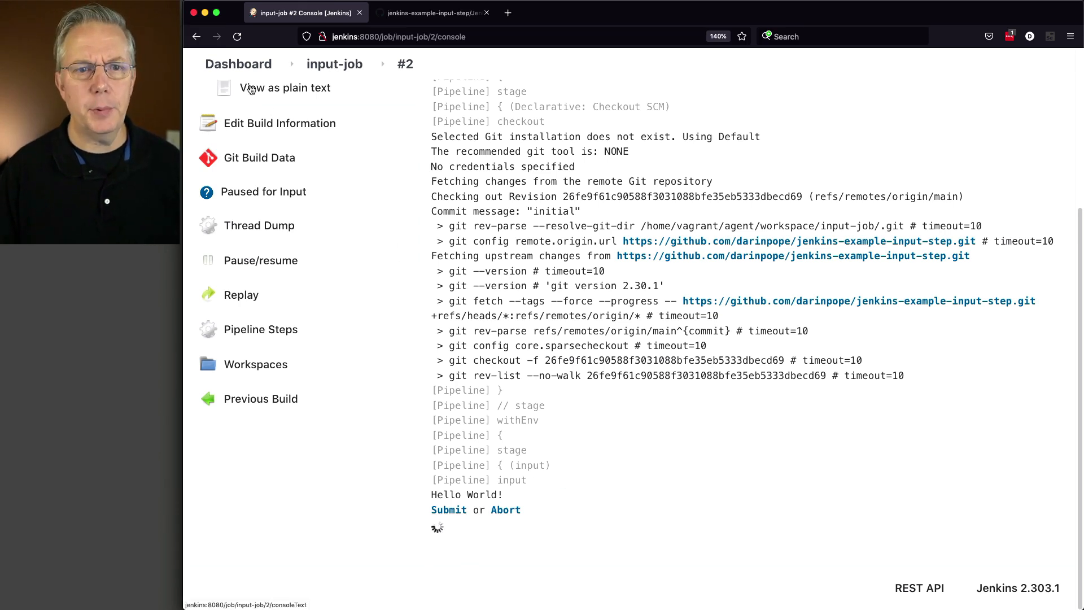
# - Abort the paused build #2 from Build Executor Status so agent1 goes idle, then bring up GitHub
pyautogui.click(239, 63)
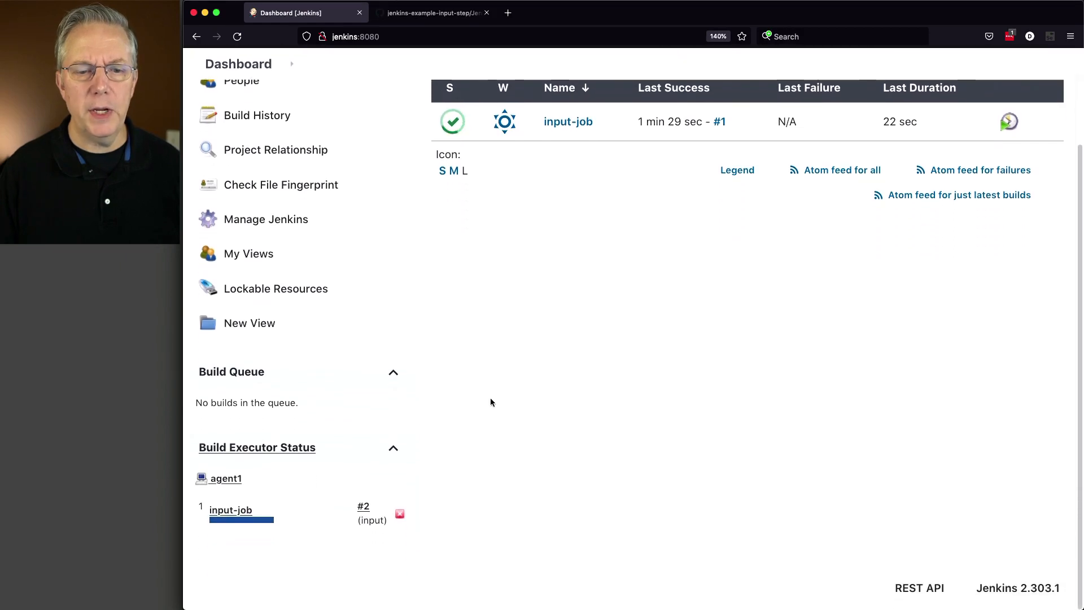
pyautogui.moveTo(258, 500)
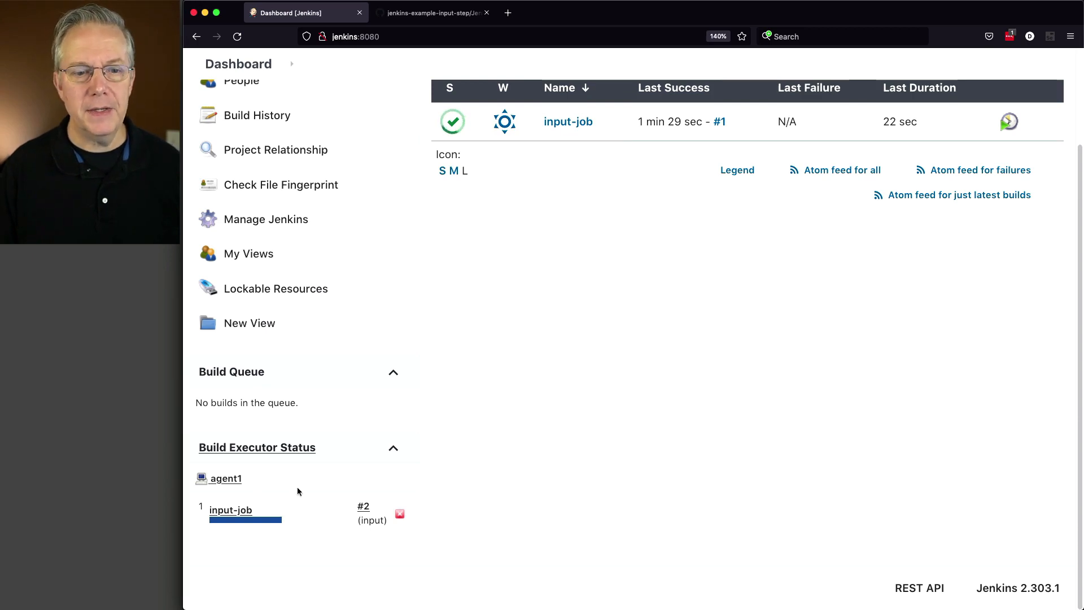
pyautogui.moveTo(295, 529)
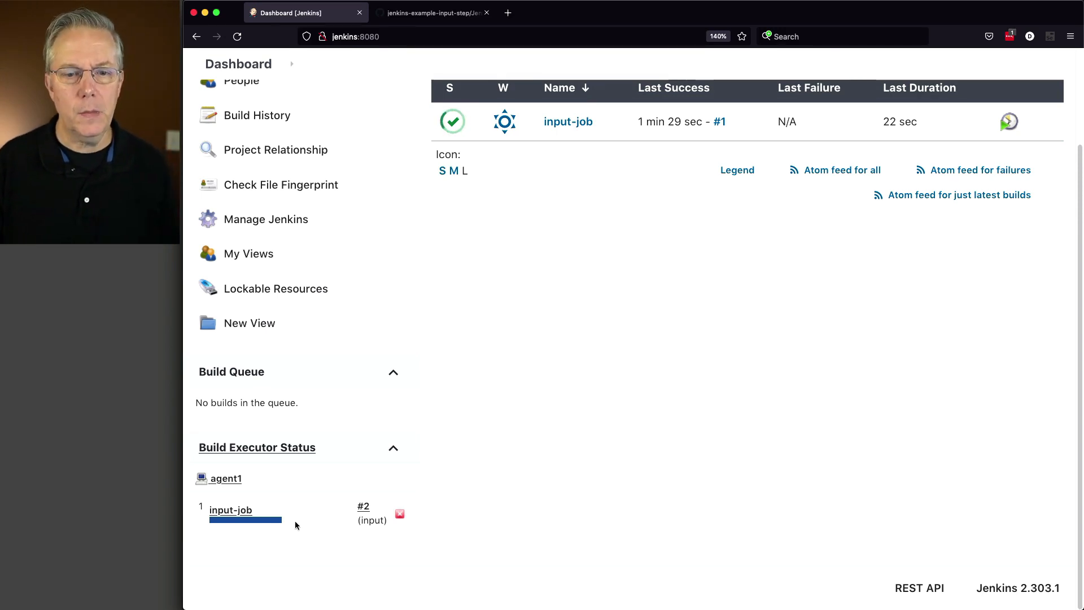
pyautogui.click(398, 514)
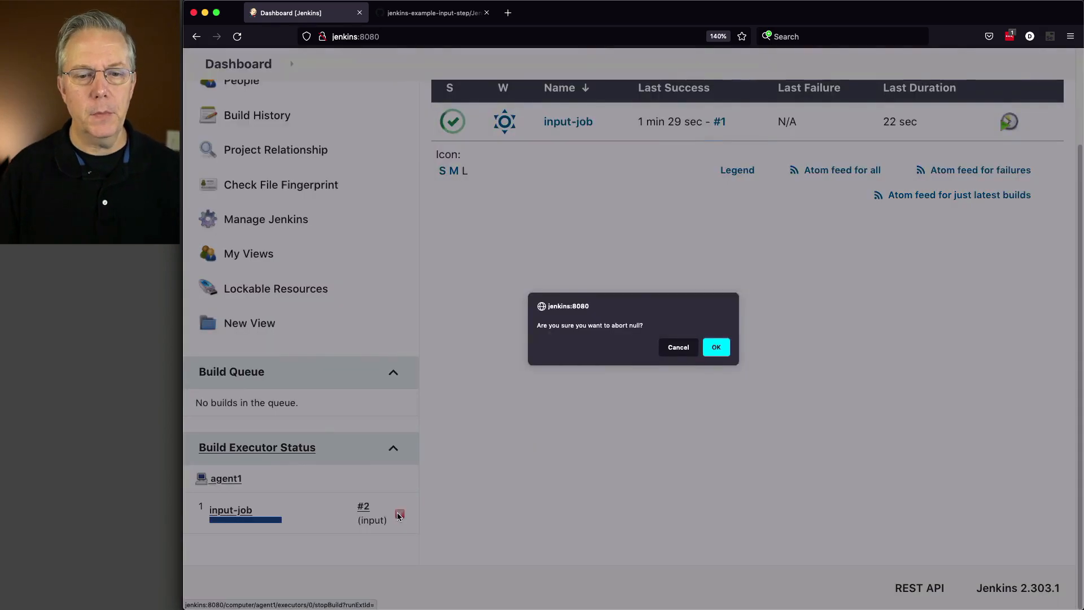
pyautogui.click(715, 347)
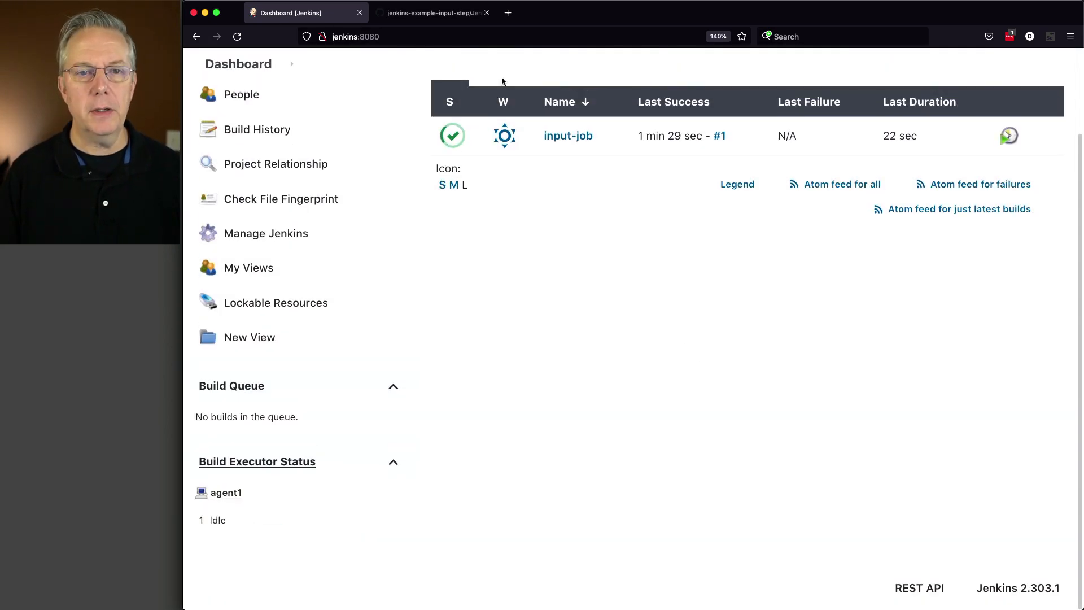
pyautogui.click(432, 13)
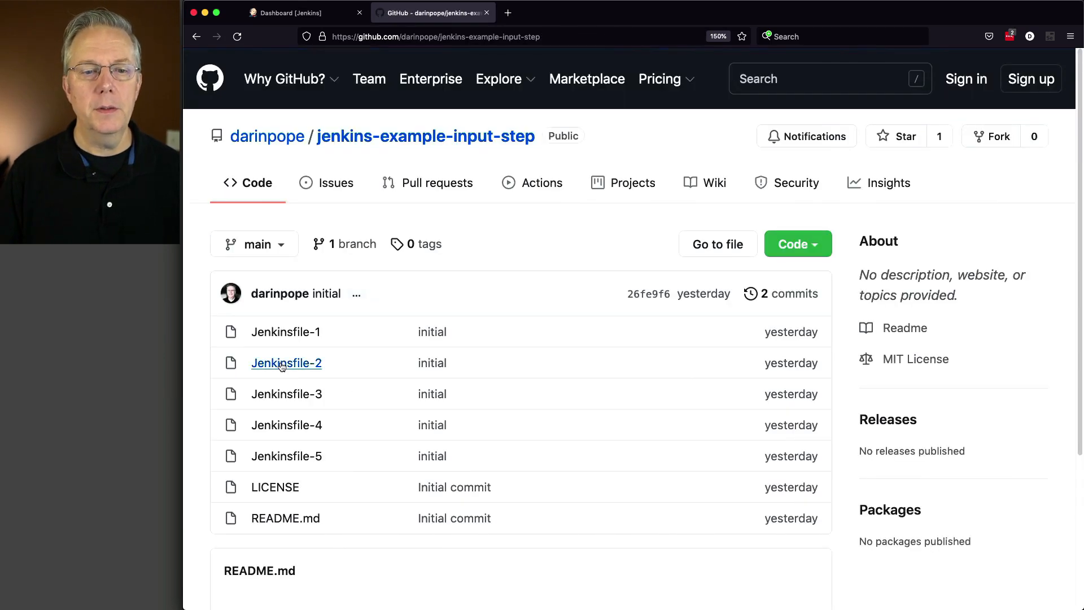
# - Review Jenkinsfile-2's input step and agent none setting, then return to Jenkins
pyautogui.click(286, 363)
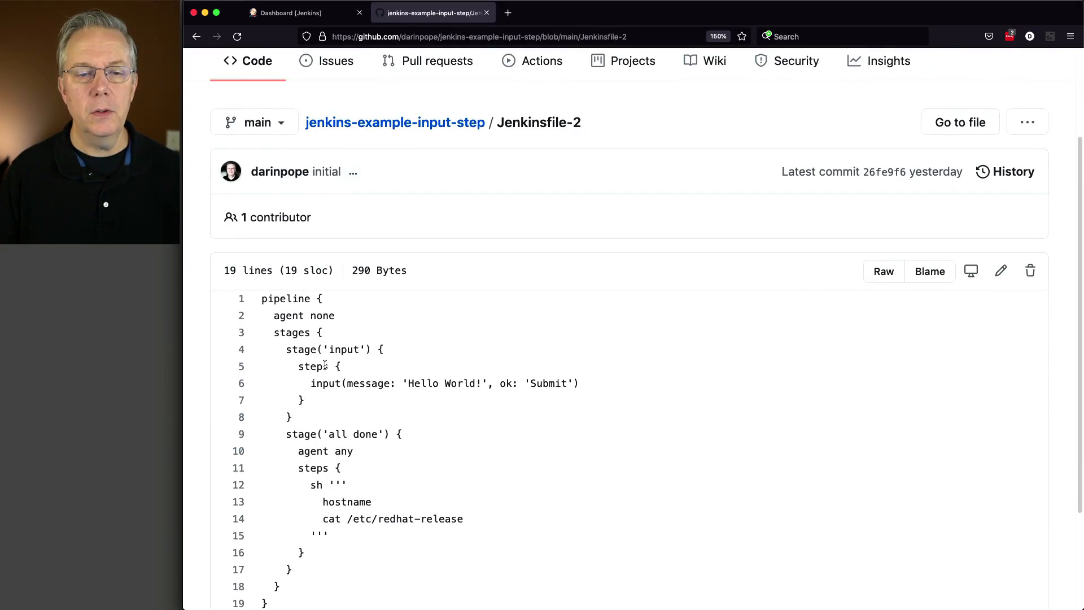
pyautogui.scroll(-3)
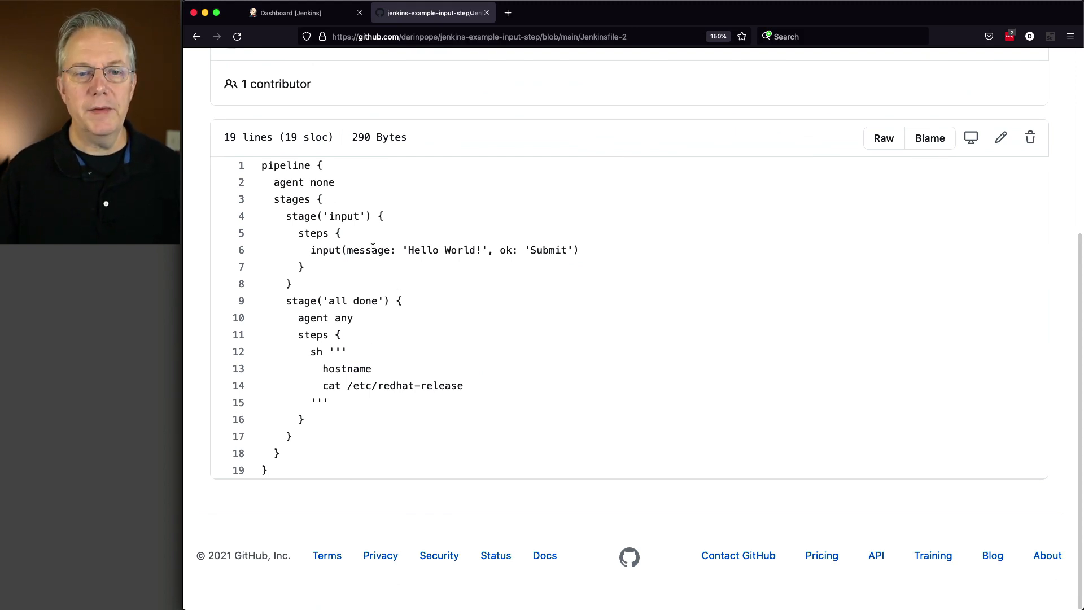
pyautogui.tripleClick(443, 249)
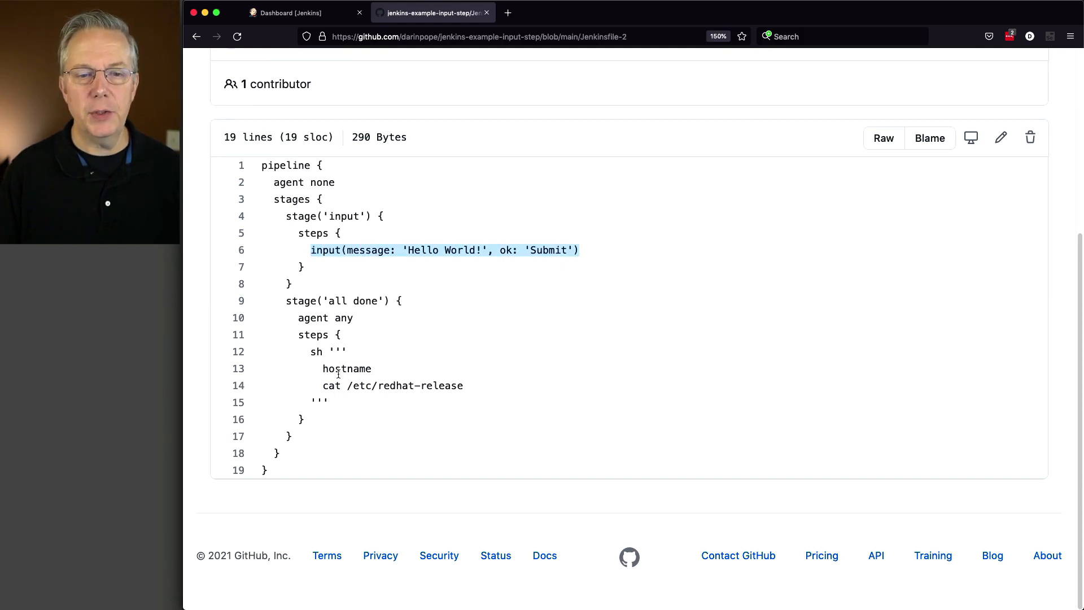
pyautogui.doubleClick(346, 368)
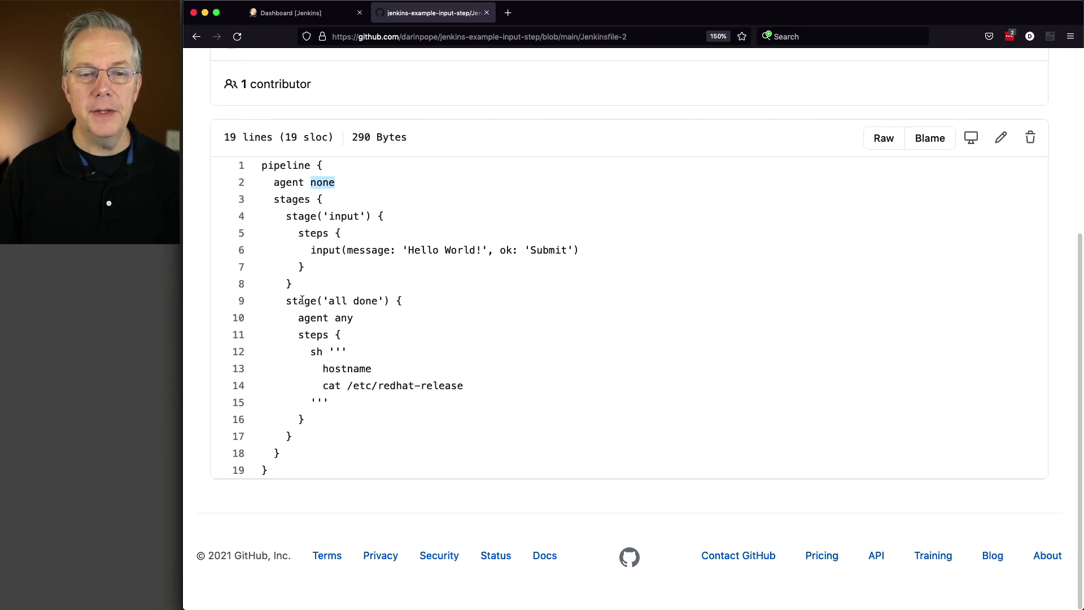
pyautogui.moveTo(325, 368)
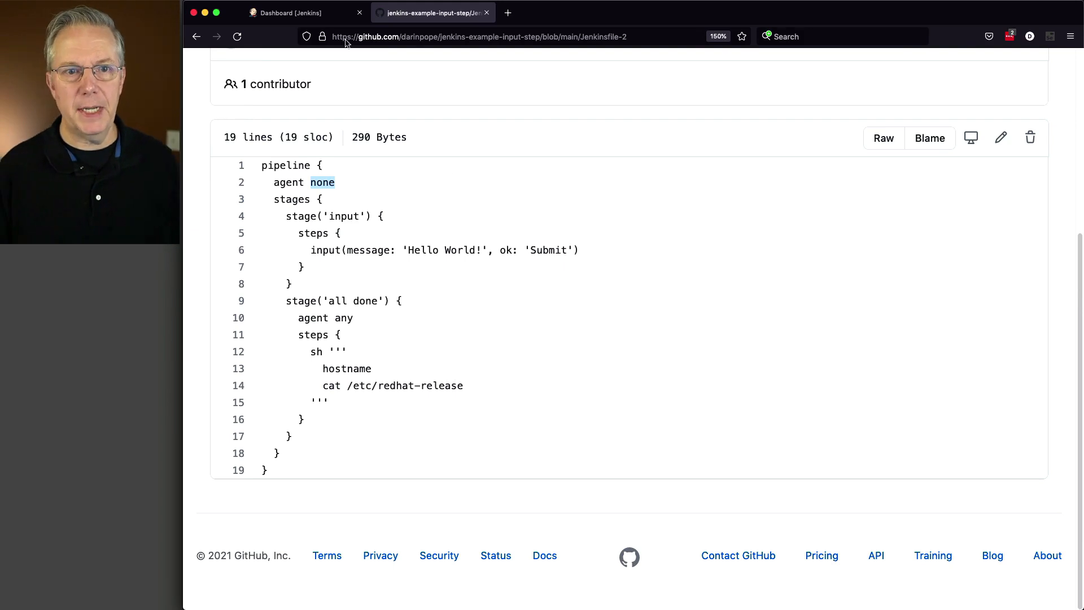
pyautogui.click(303, 12)
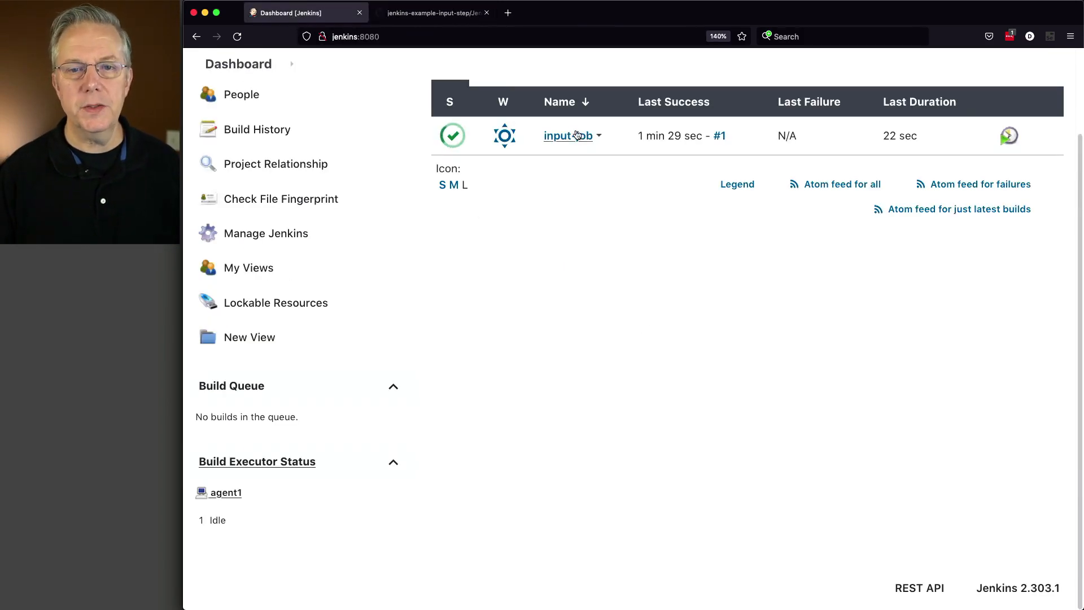
# - Save input-job's configuration so it points to Jenkinsfile-2
pyautogui.click(563, 135)
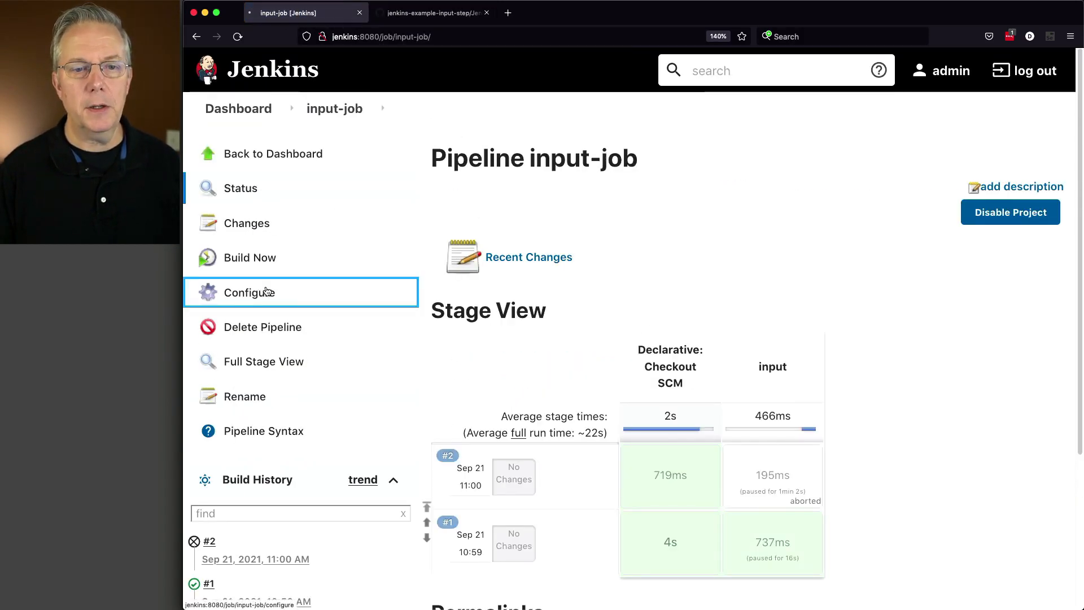
pyautogui.click(248, 292)
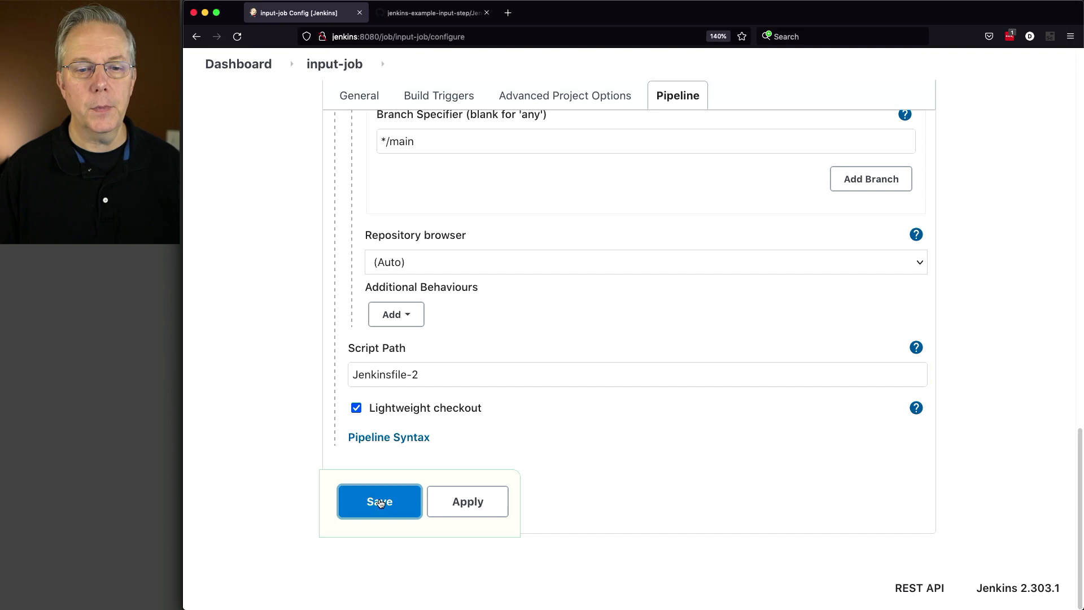
pyautogui.click(379, 501)
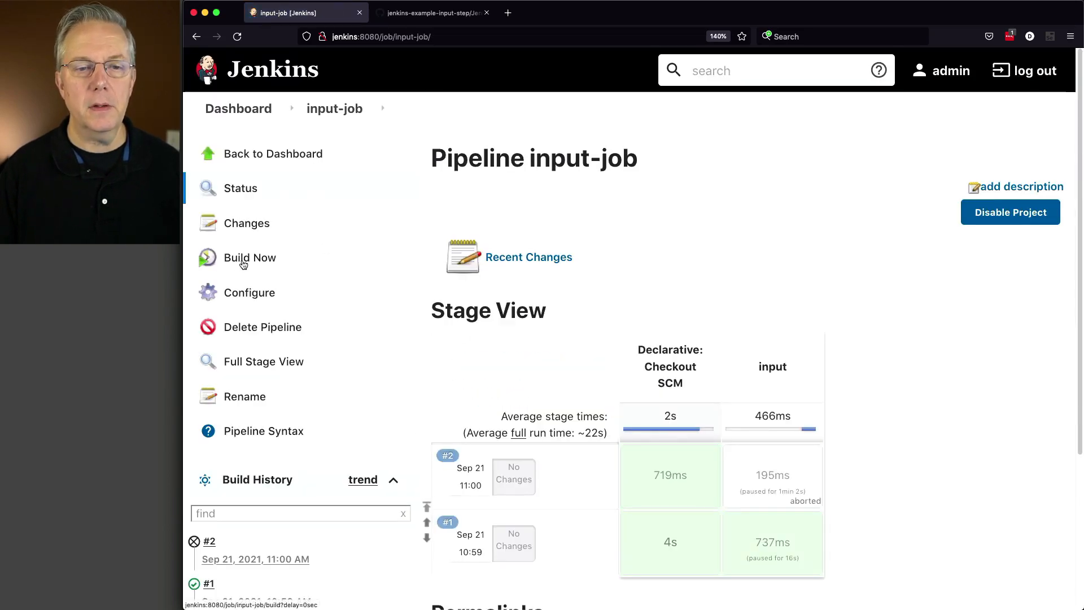
# - Start build #3 and view its console paused at the Hello World! prompt
pyautogui.click(249, 257)
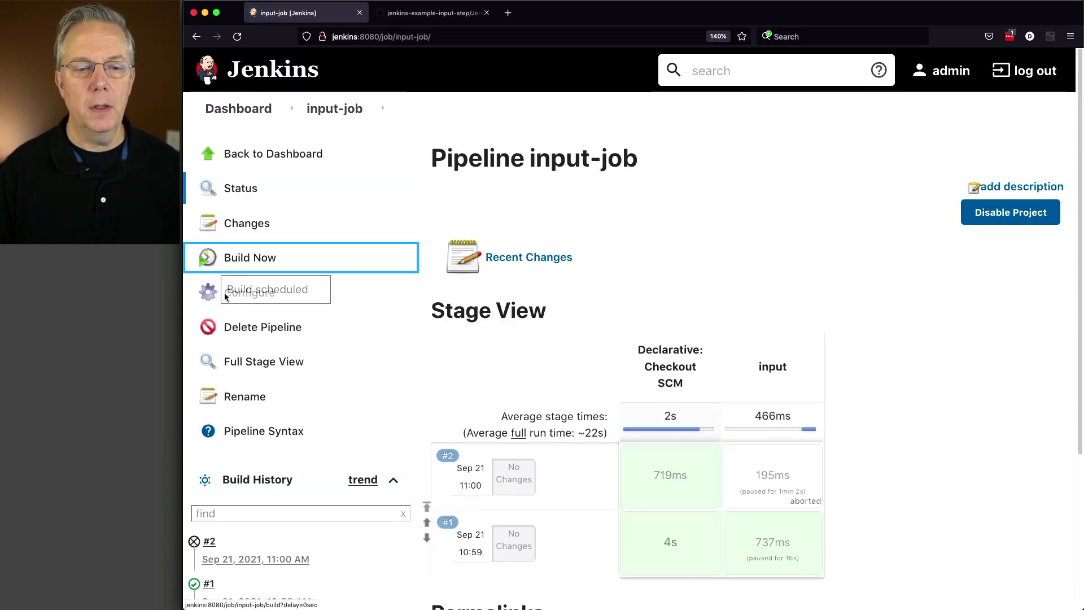
pyautogui.click(251, 257)
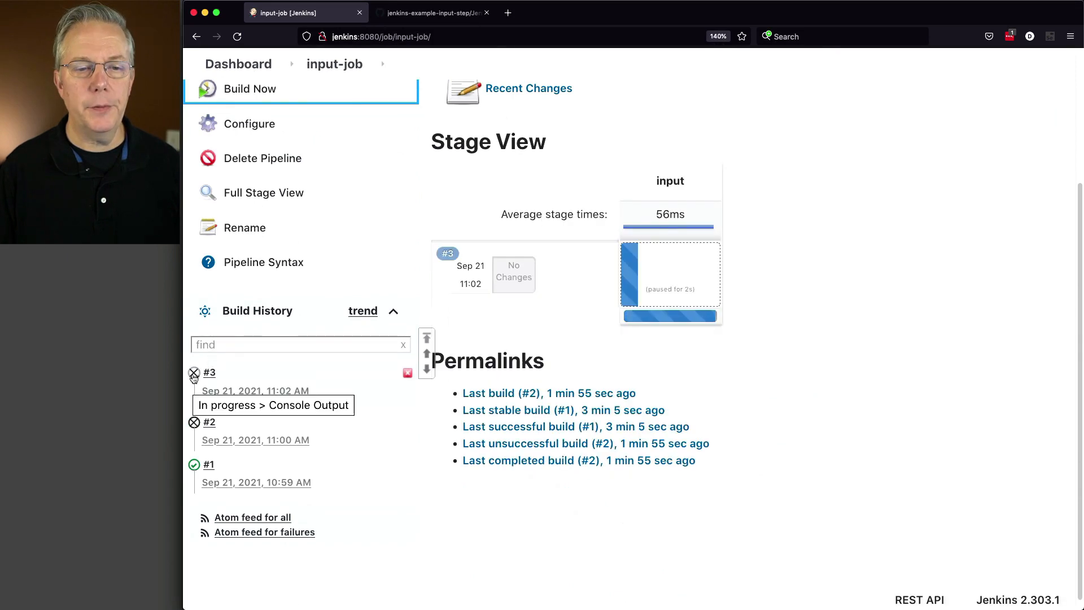
pyautogui.click(272, 405)
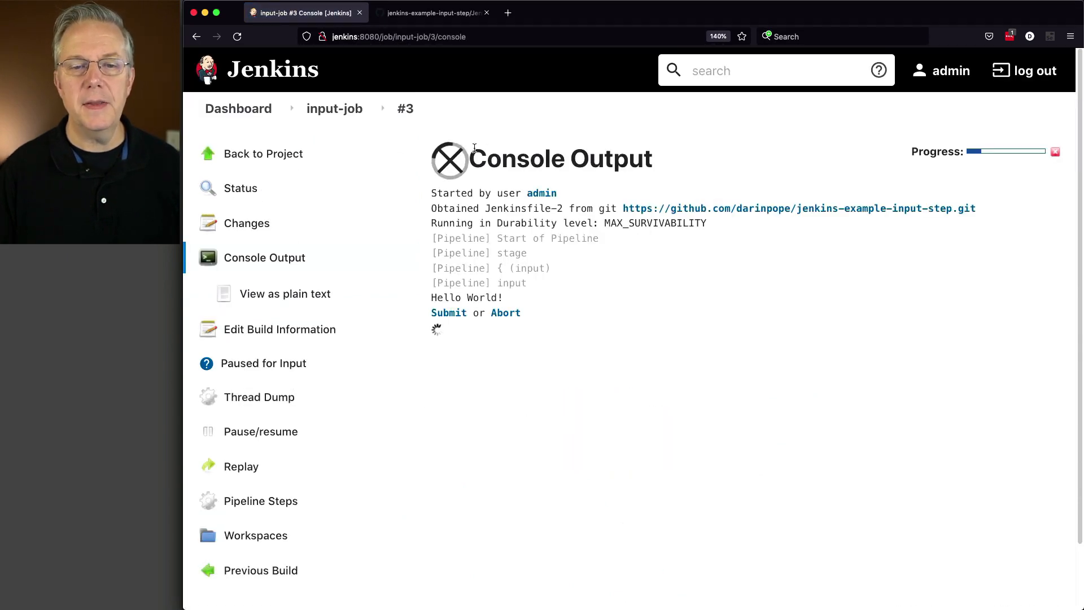
pyautogui.moveTo(528, 319)
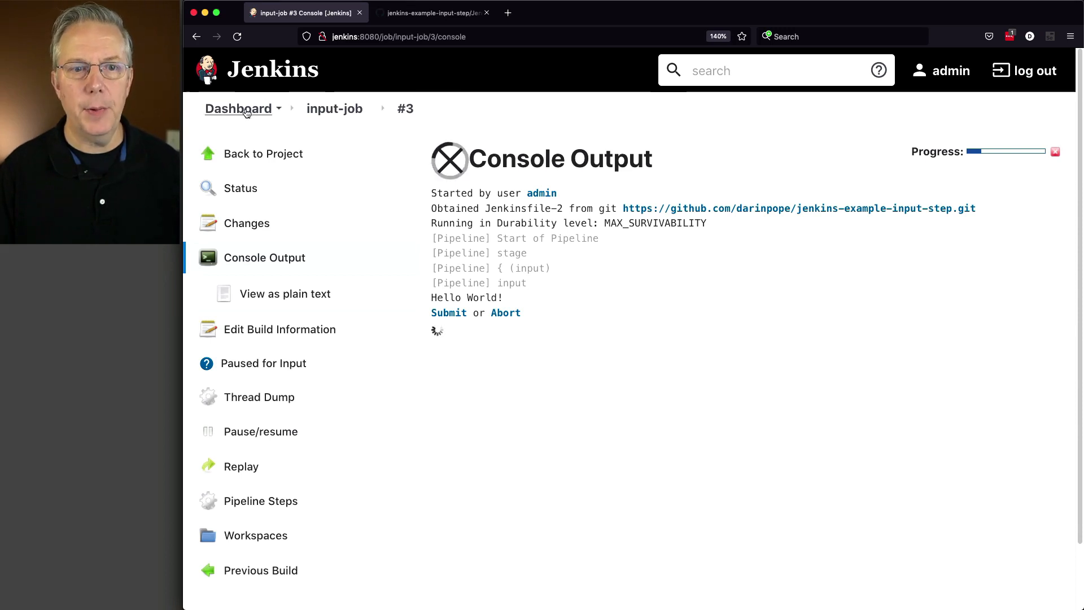
# - Show agent1 idle under Build Executor Status while build #3 waits, then bring up Jenkinsfile-2 on GitHub
pyautogui.click(238, 108)
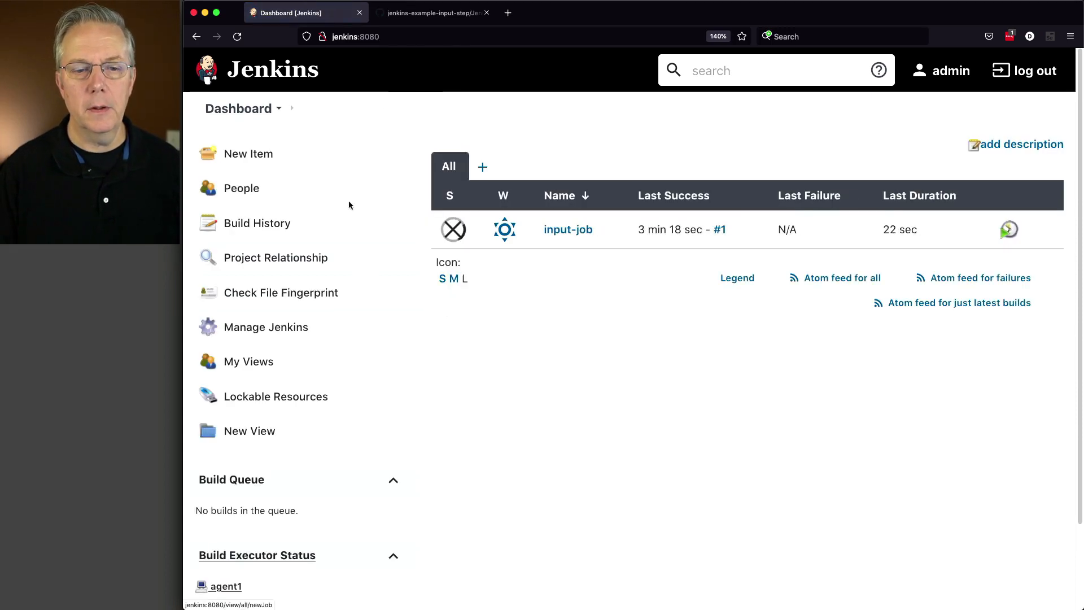
pyautogui.scroll(-3)
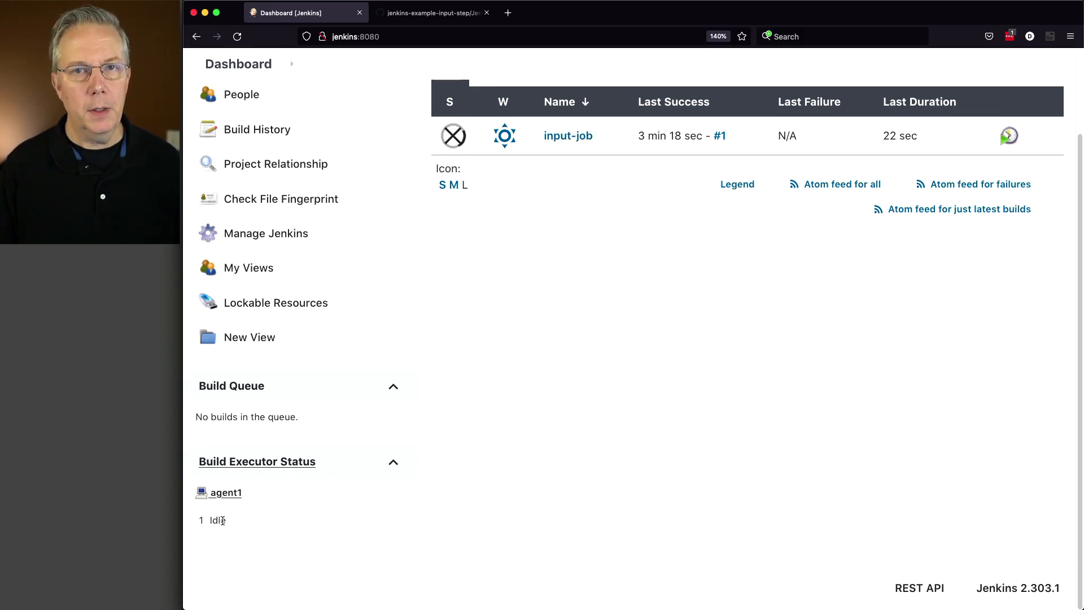
pyautogui.click(430, 13)
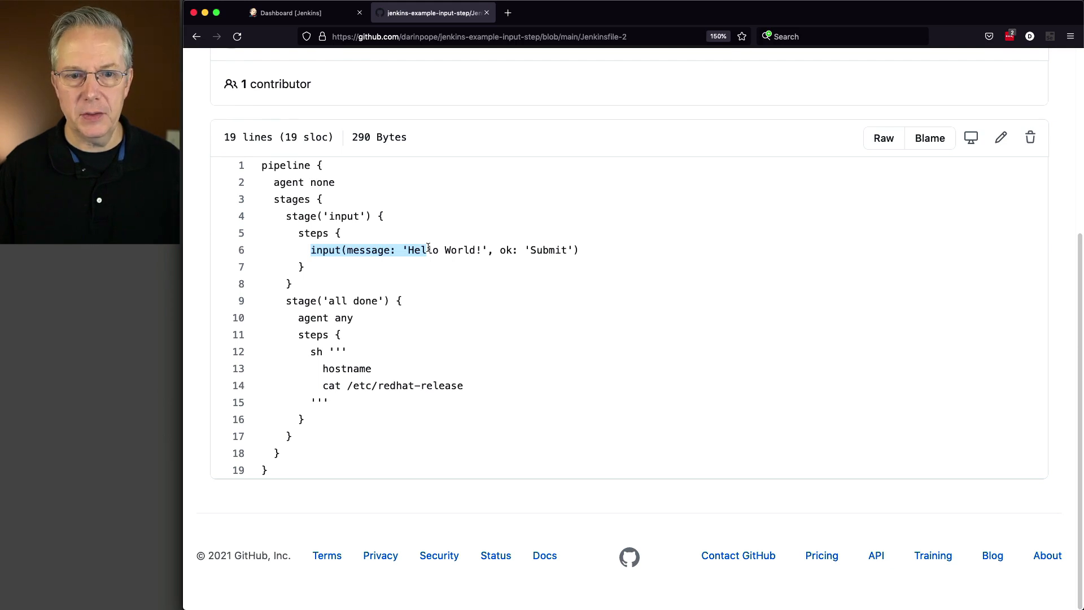
# - Approve build #3's Hello World! prompt so the all done stage runs on agent1 and succeeds
pyautogui.click(304, 12)
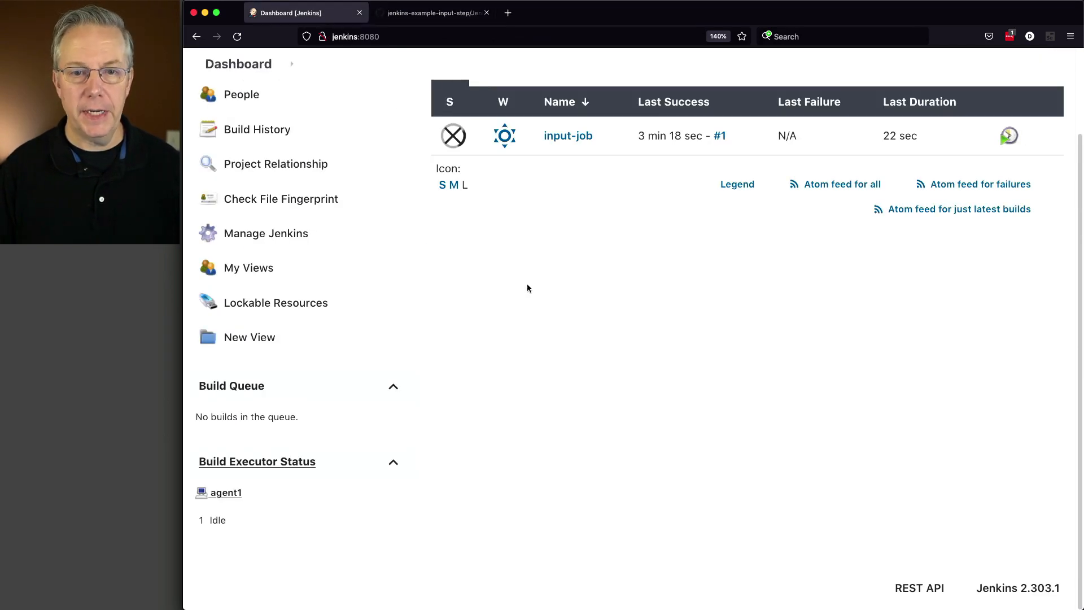
pyautogui.click(568, 135)
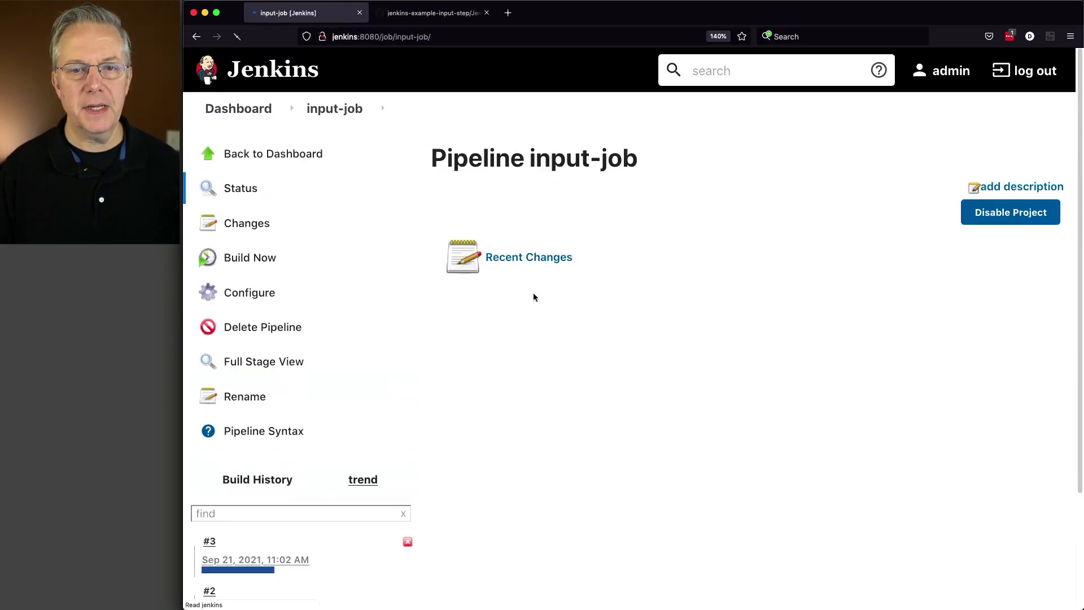
pyautogui.click(209, 540)
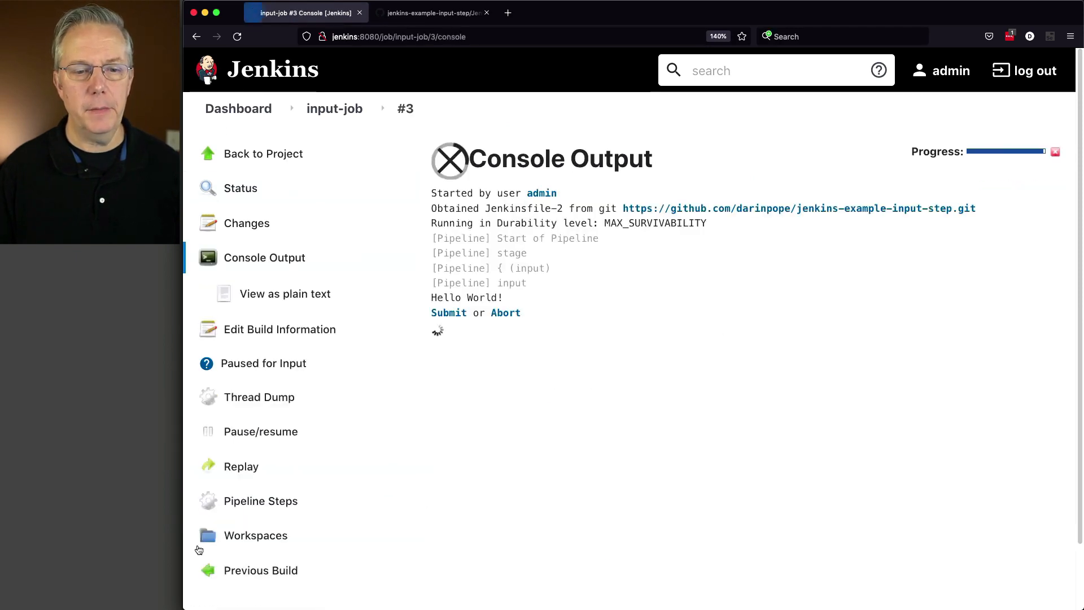
pyautogui.moveTo(448, 313)
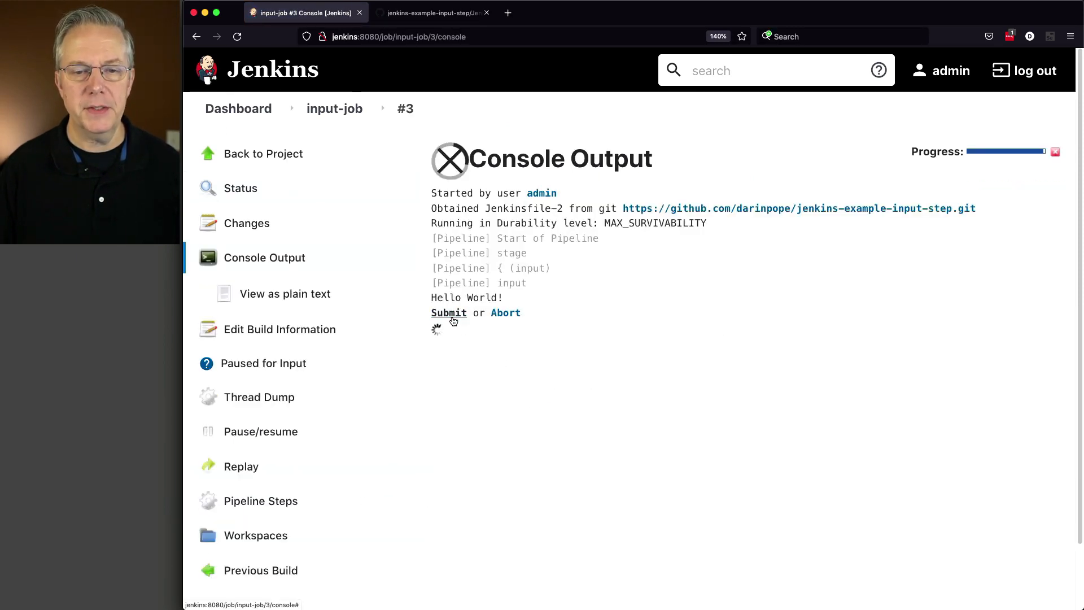
pyautogui.click(448, 313)
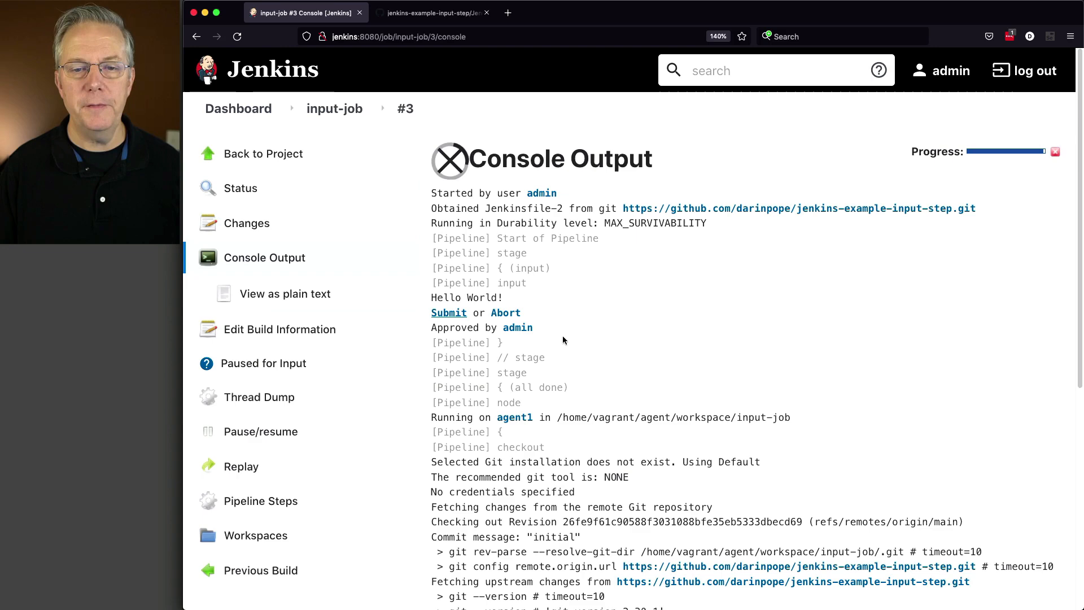
pyautogui.scroll(-3)
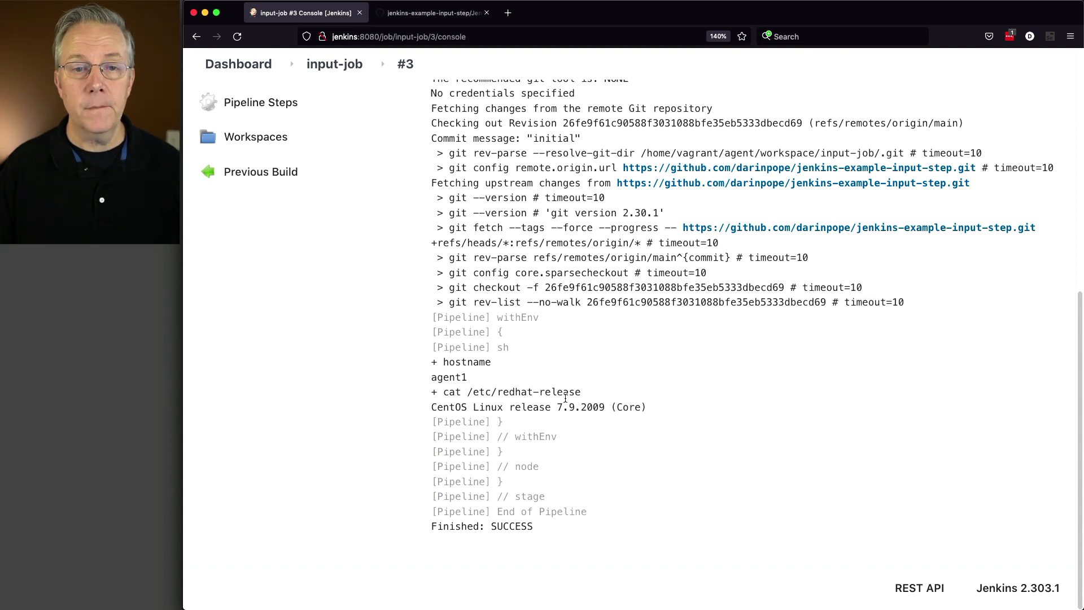
# - Highlight the all done stage's agent any and shell steps in Jenkinsfile-2, then return to the repo file list
pyautogui.click(431, 12)
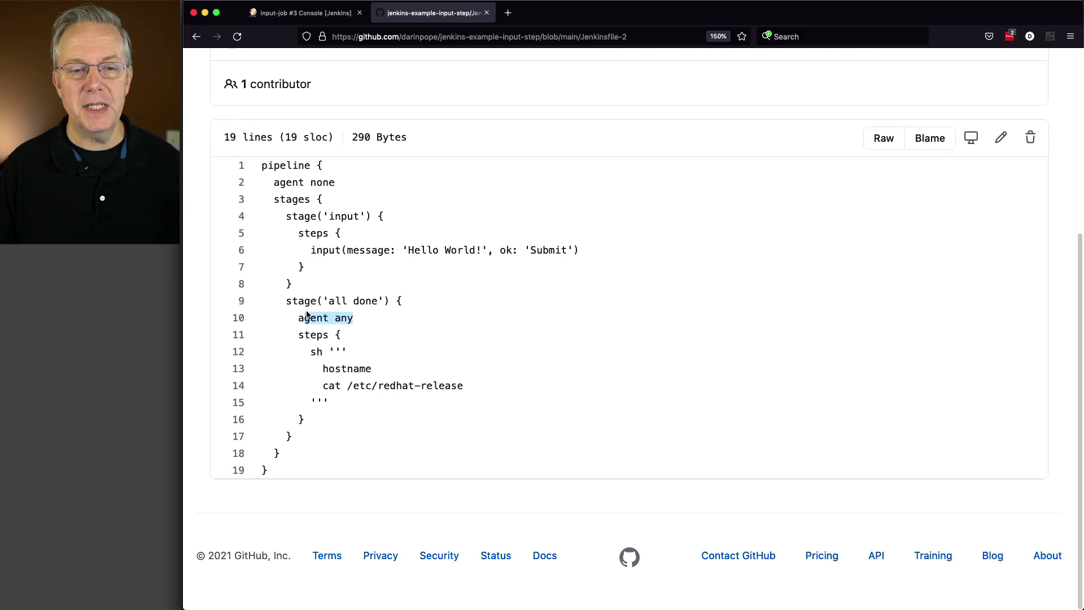
pyautogui.moveTo(298, 317); pyautogui.dragTo(338, 402)
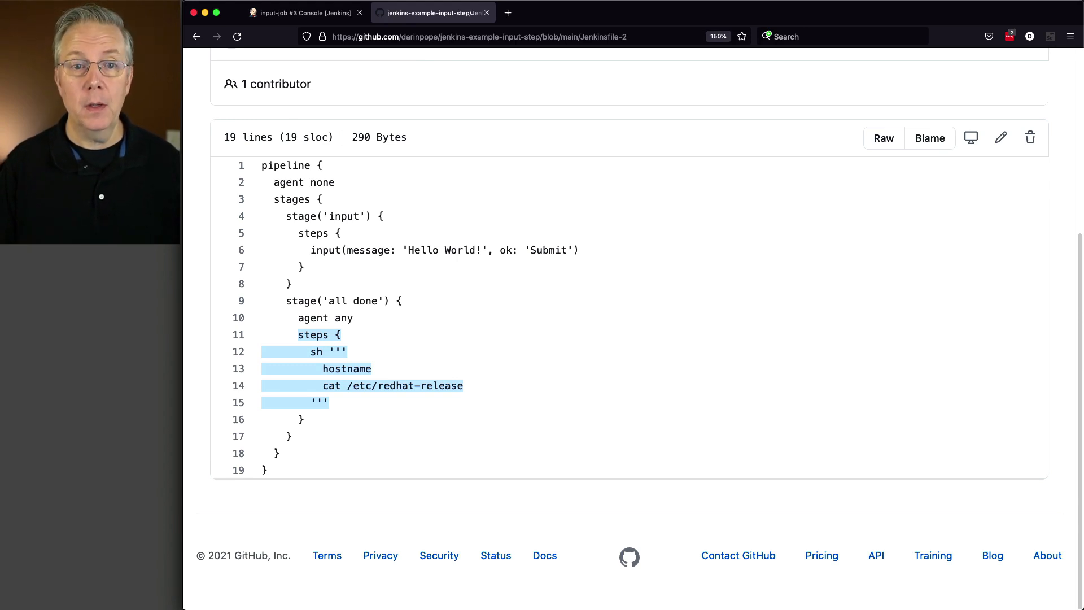
pyautogui.scroll(3)
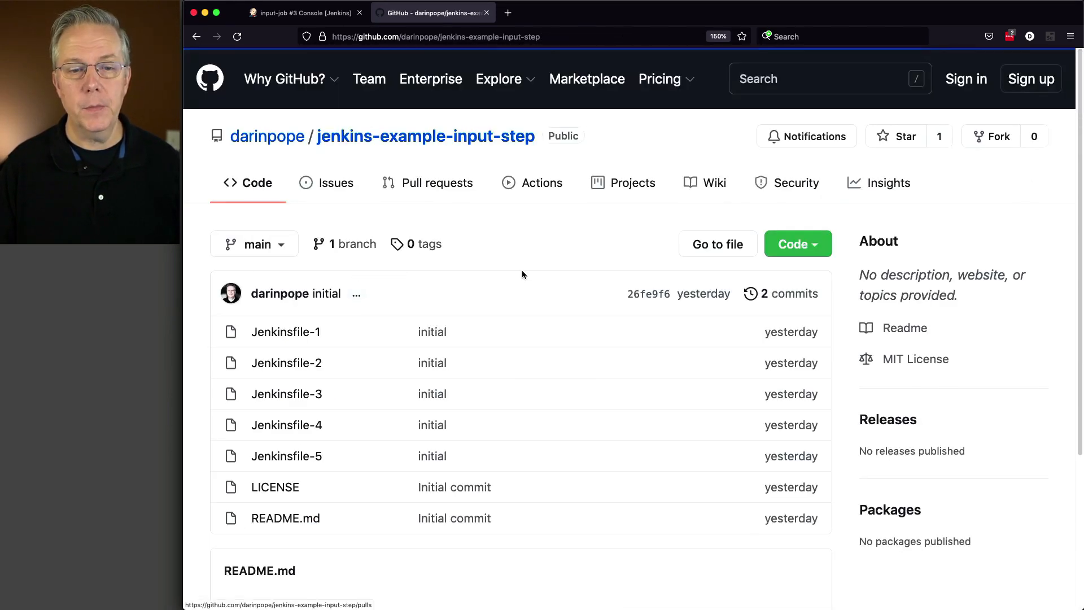
pyautogui.click(285, 393)
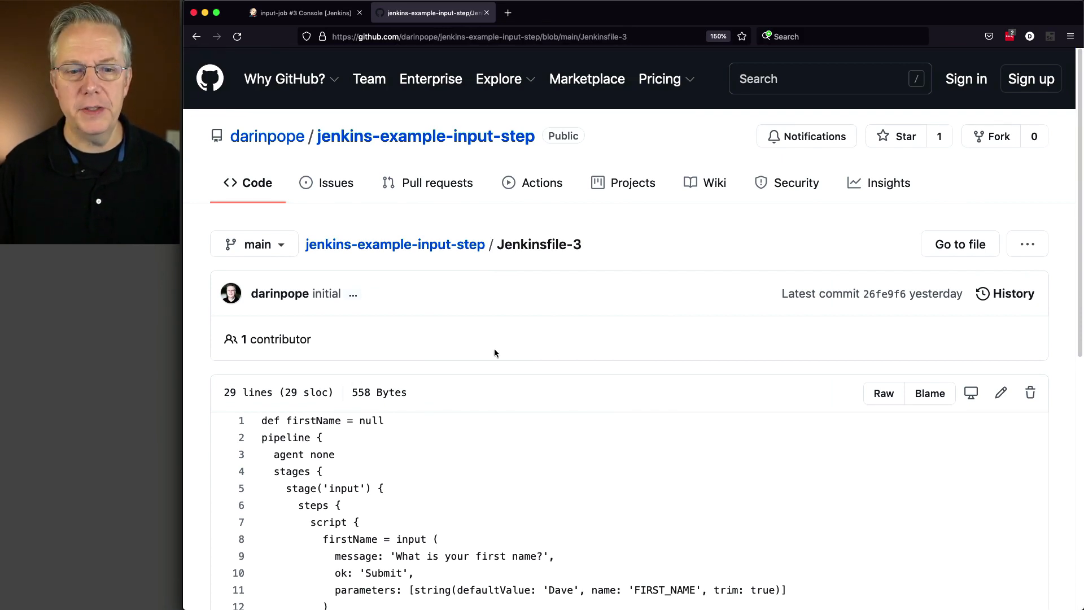
pyautogui.scroll(-3)
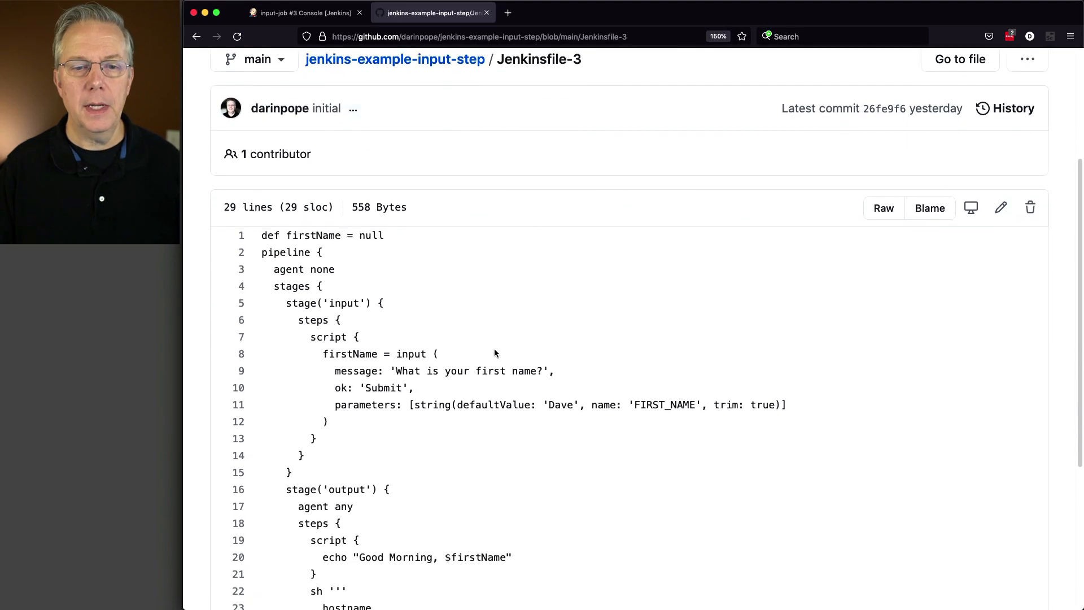
pyautogui.scroll(-3)
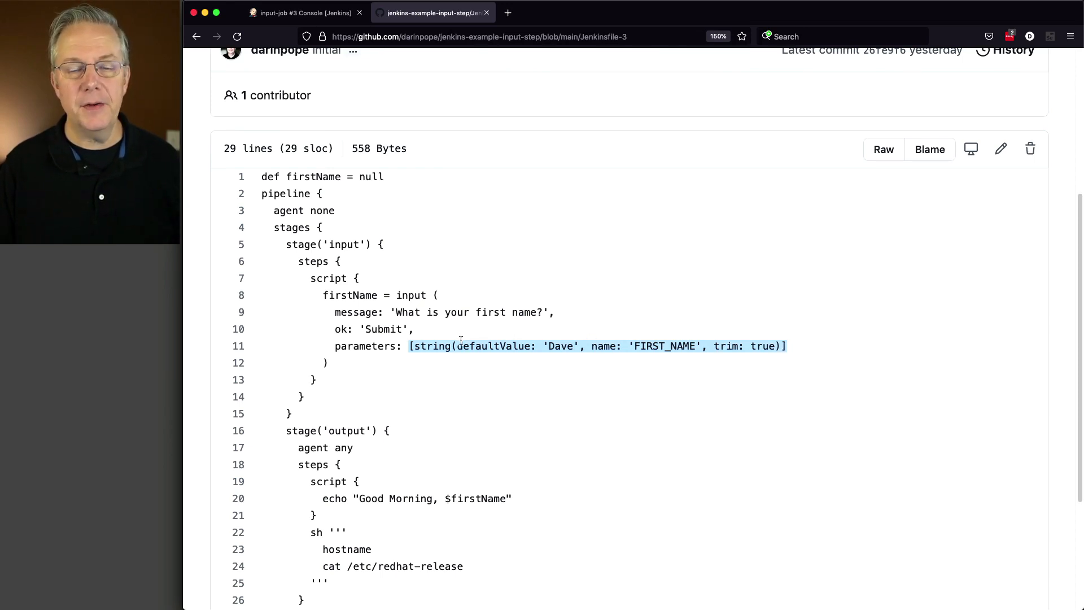
pyautogui.doubleClick(349, 295)
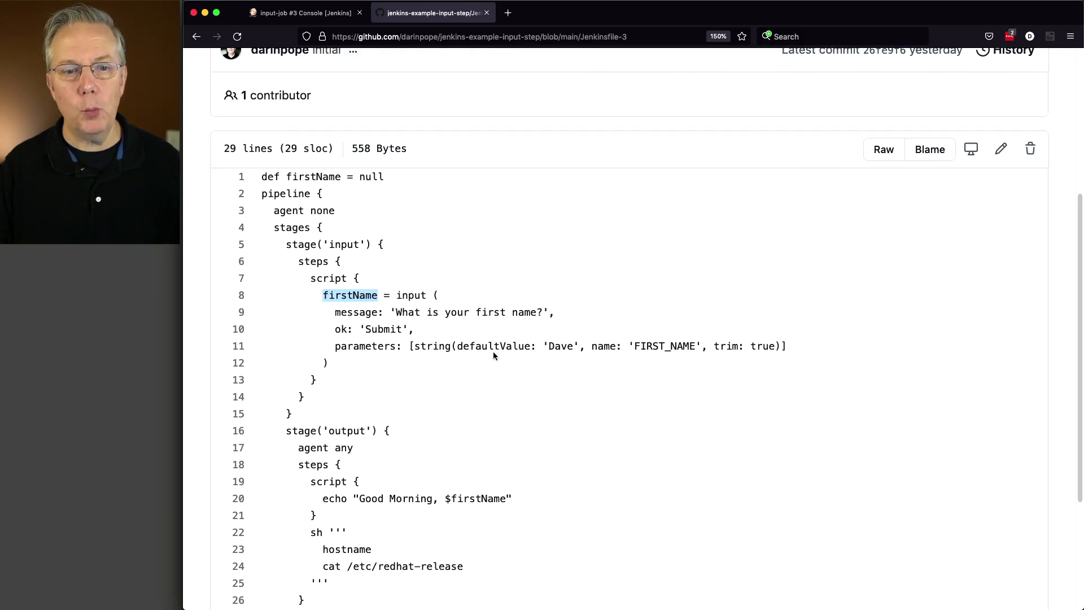
pyautogui.moveTo(350, 295)
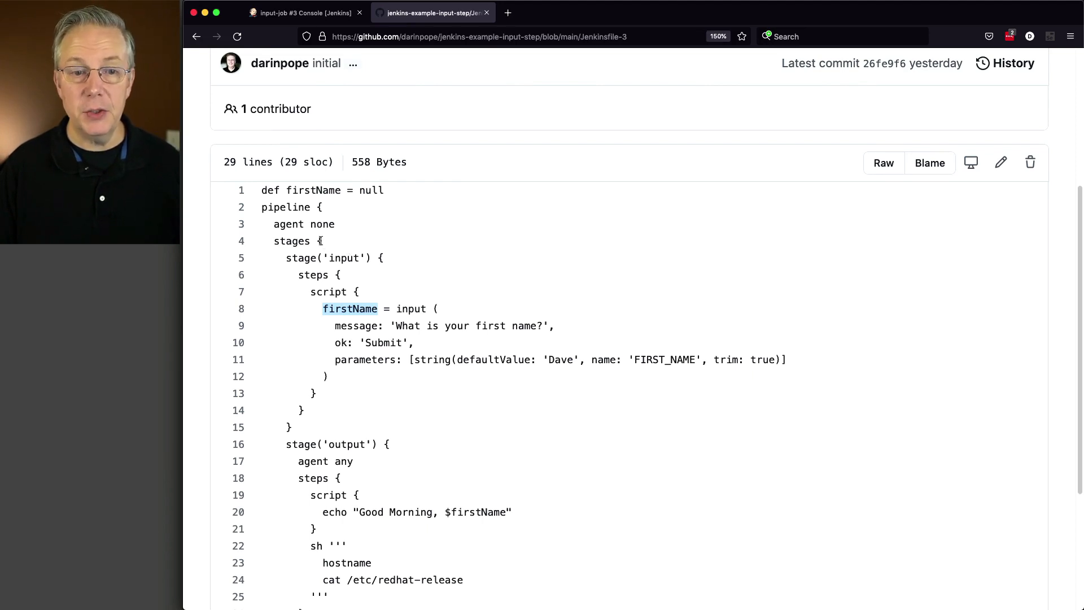
pyautogui.doubleClick(304, 223)
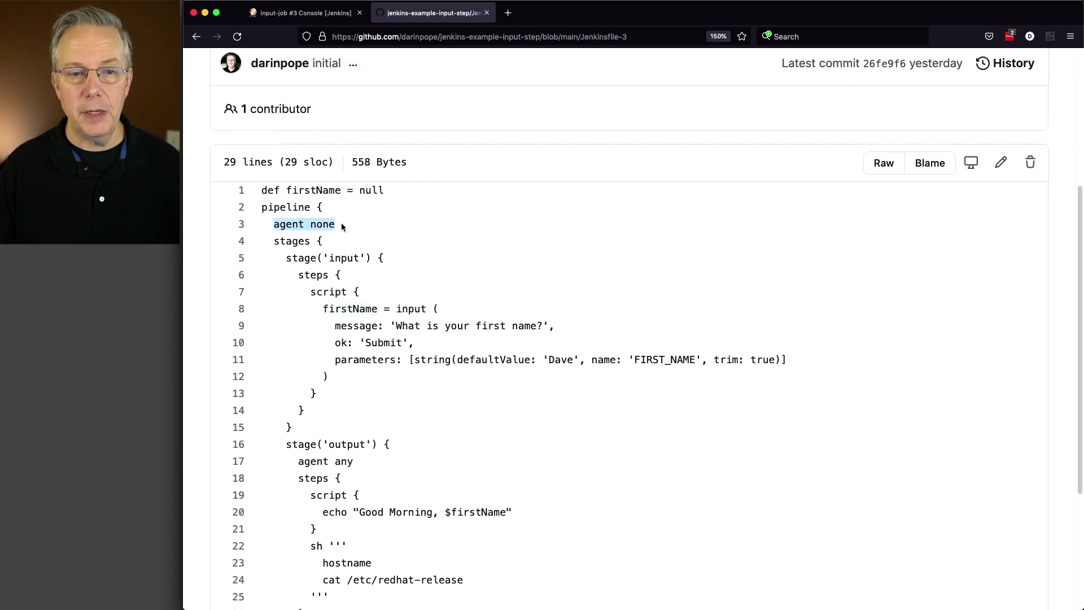
pyautogui.moveTo(397, 342)
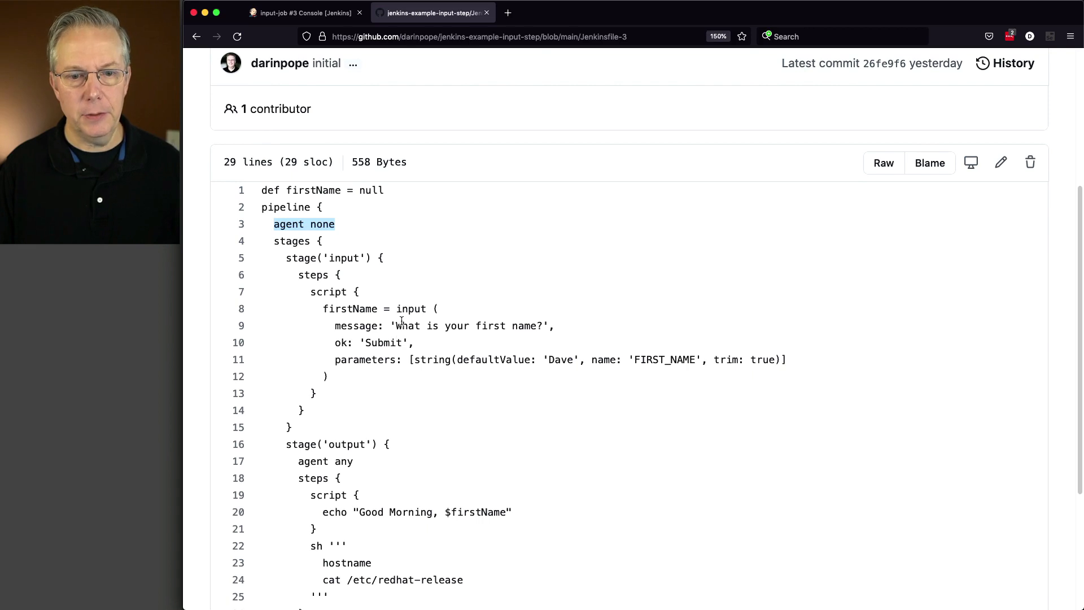
pyautogui.scroll(-3)
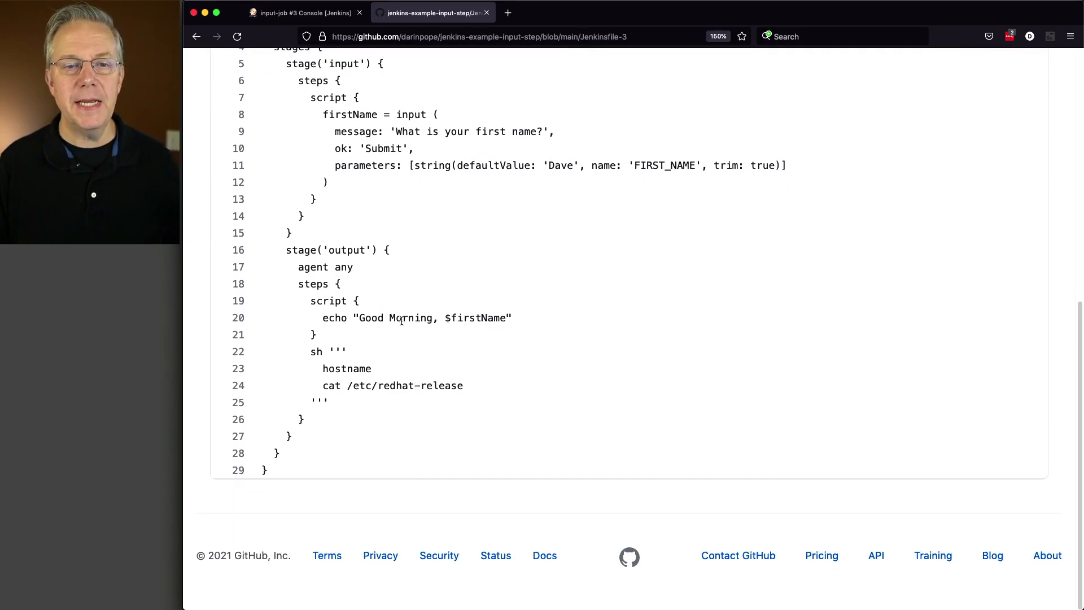
pyautogui.moveTo(362, 309)
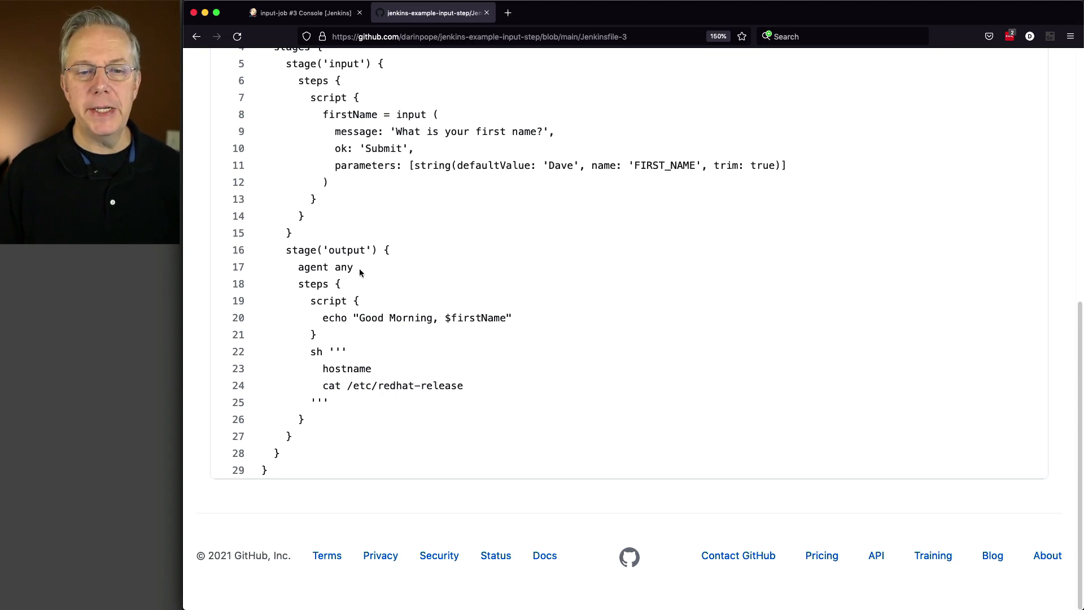
pyautogui.moveTo(326, 315)
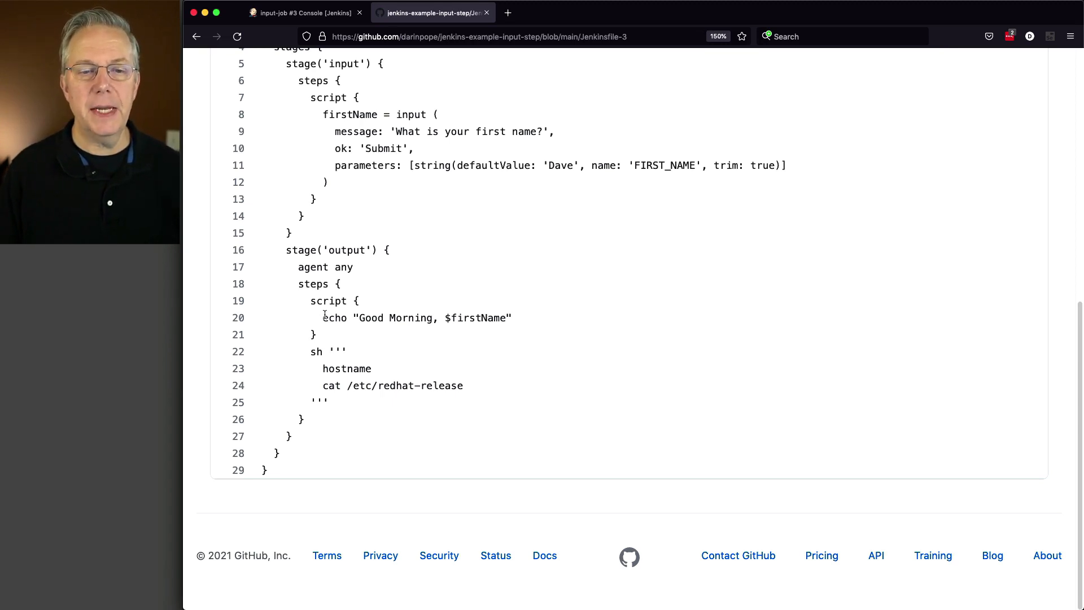
pyautogui.moveTo(323, 317); pyautogui.dragTo(513, 318)
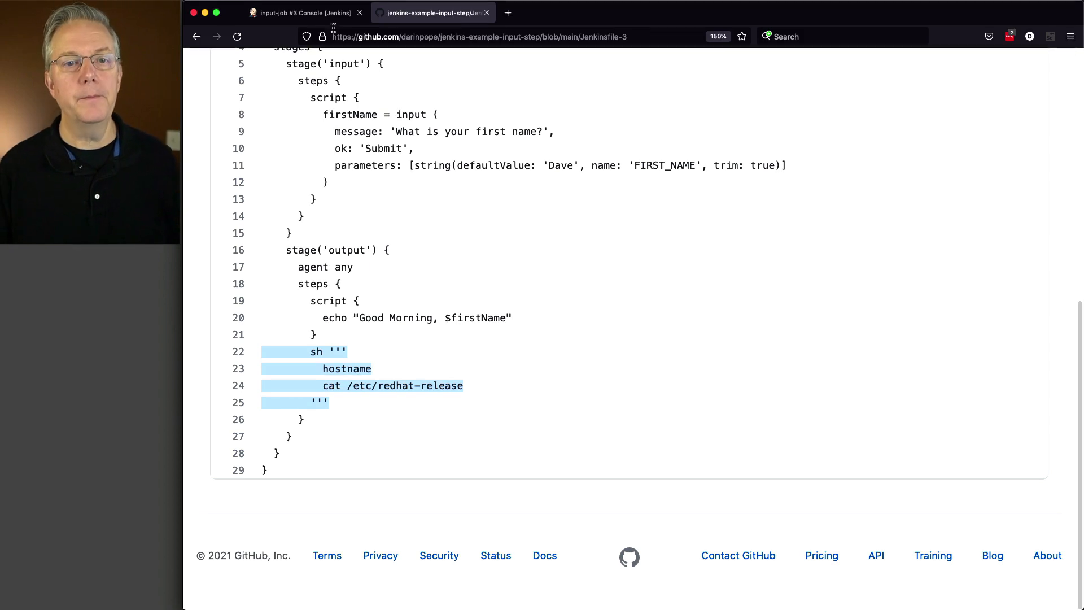
# - Confirm the Script Path stays Jenkinsfile-3 under Advanced Project Options and save input-job
pyautogui.click(301, 12)
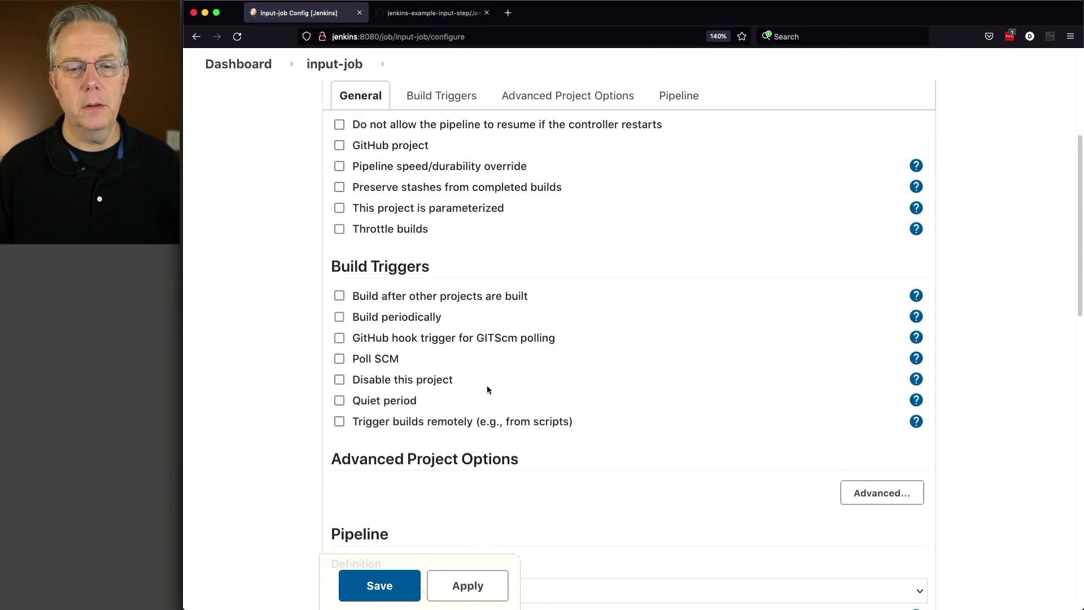
pyautogui.click(567, 95)
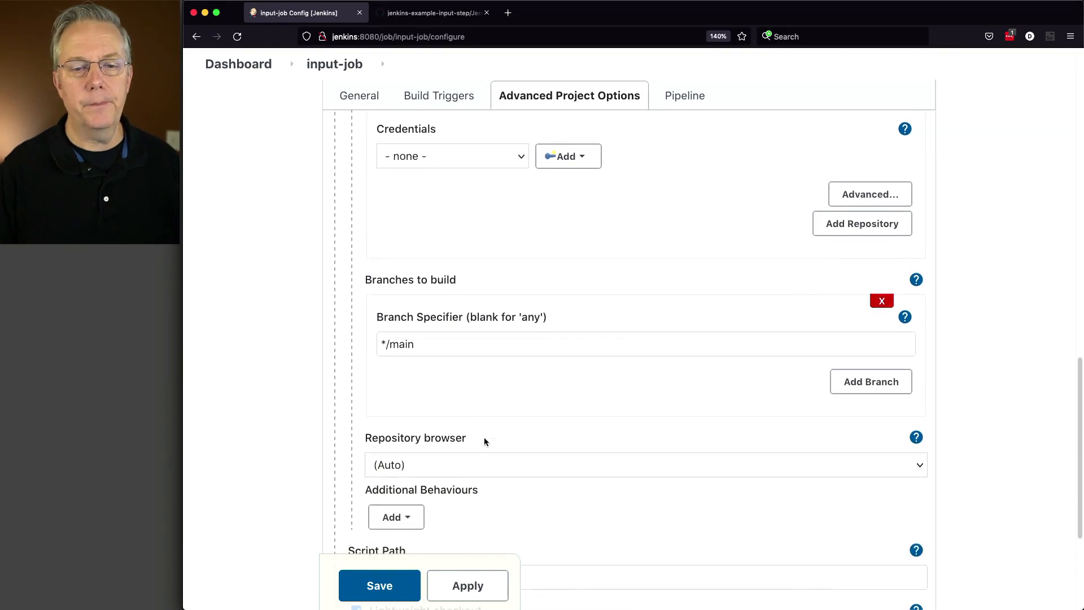
pyautogui.scroll(-3)
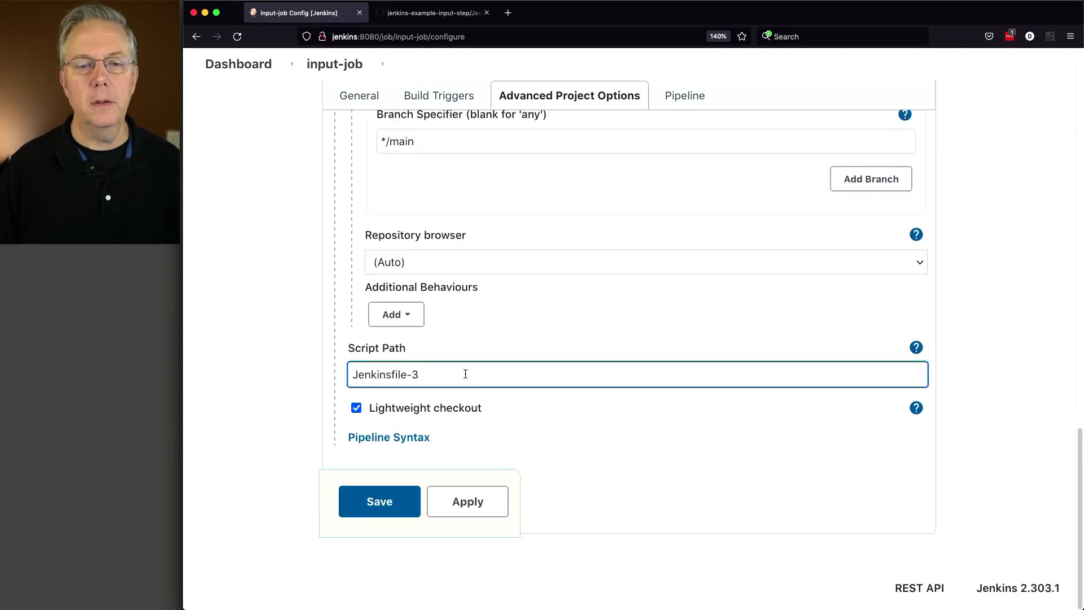
pyautogui.click(380, 502)
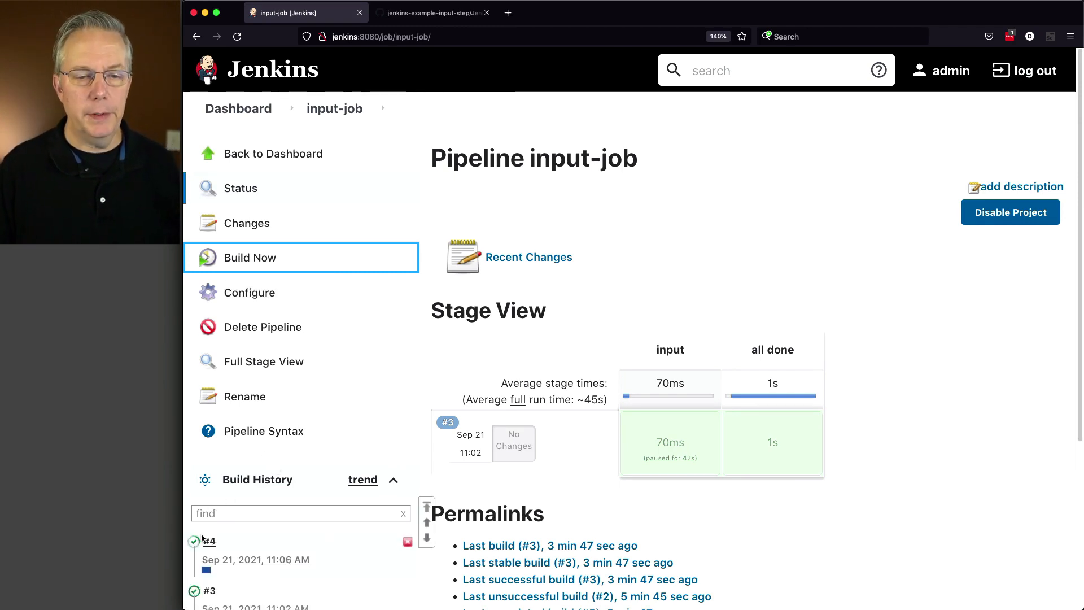
# - Answer build #4's pending name prompt with the default Dave
pyautogui.click(251, 257)
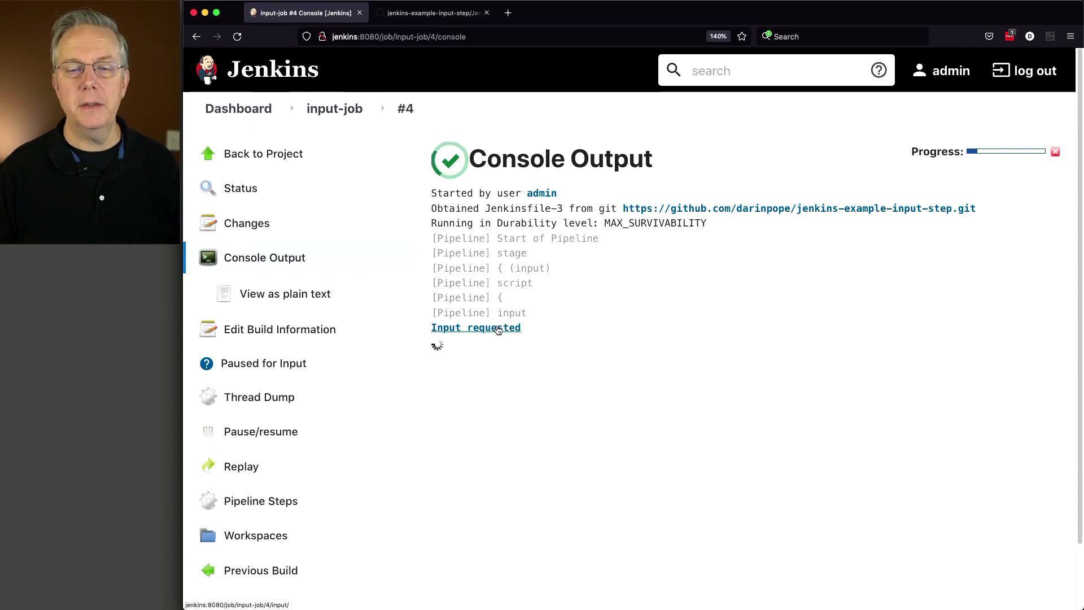
pyautogui.click(475, 327)
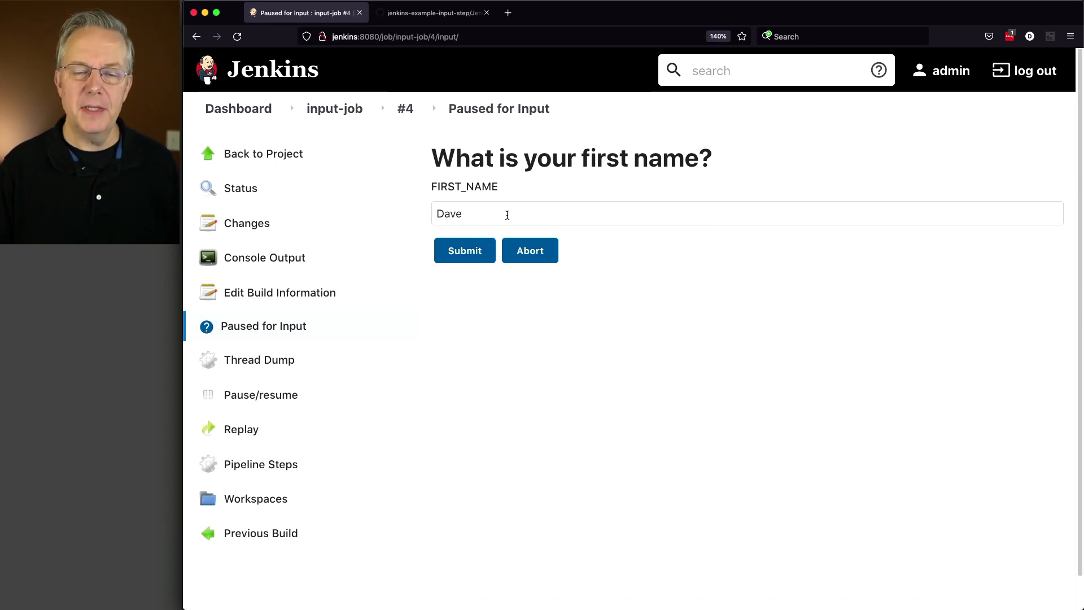
pyautogui.moveTo(465, 251)
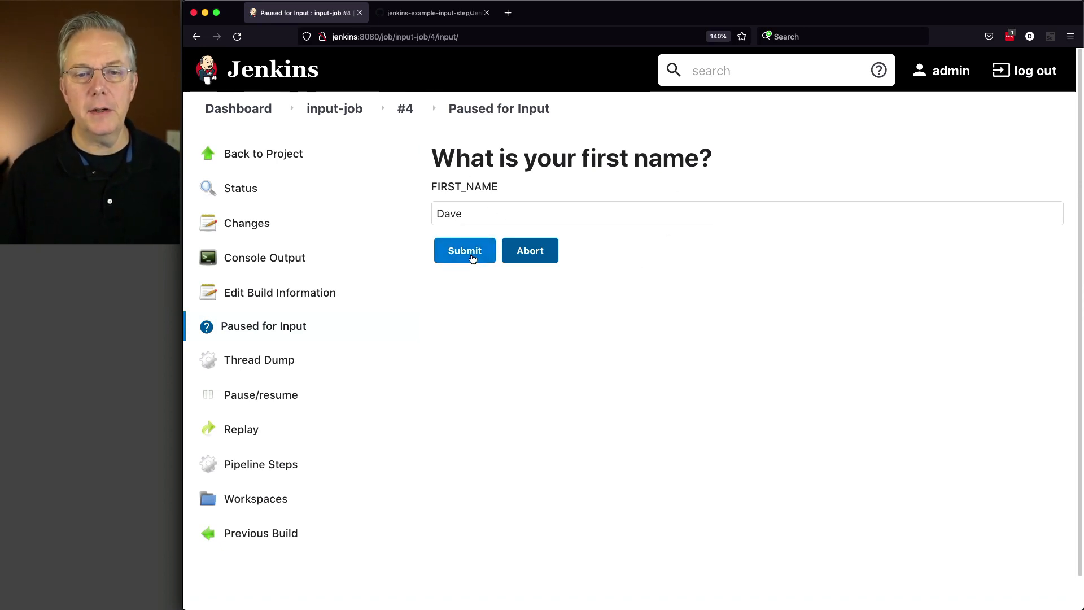
pyautogui.click(464, 250)
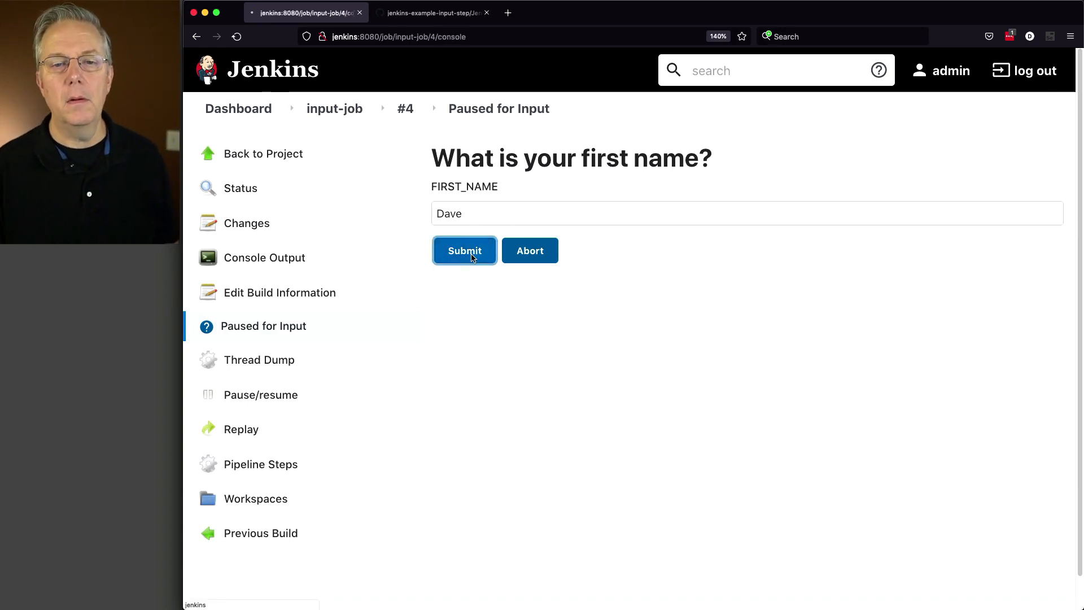
pyautogui.click(464, 250)
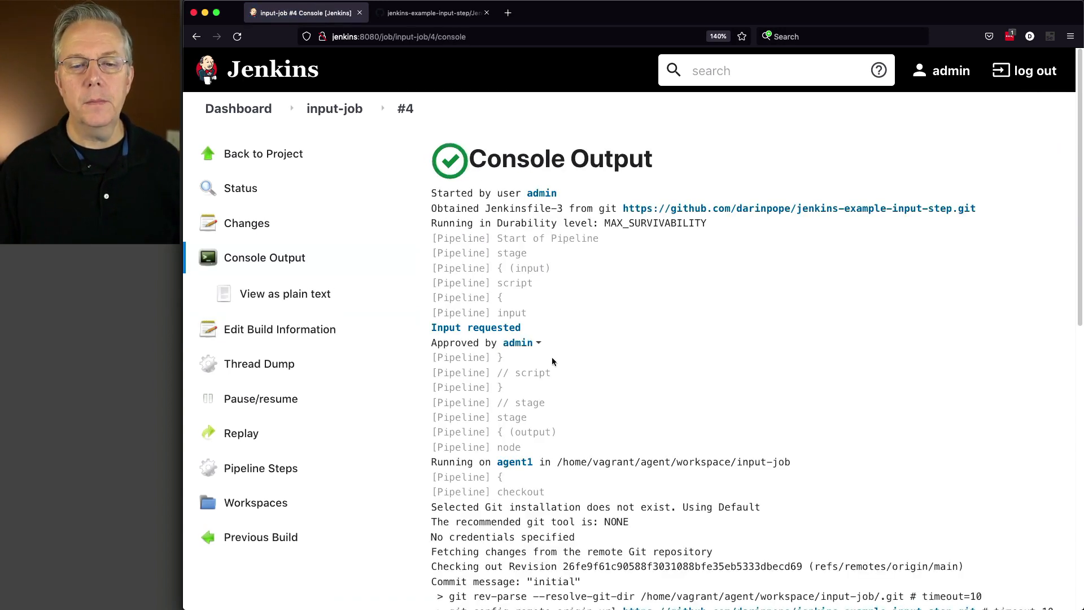
# - Review the console through Good Morning, Dave to Finished: SUCCESS, comparing against Jenkinsfile-3 on GitHub
pyautogui.scroll(-3)
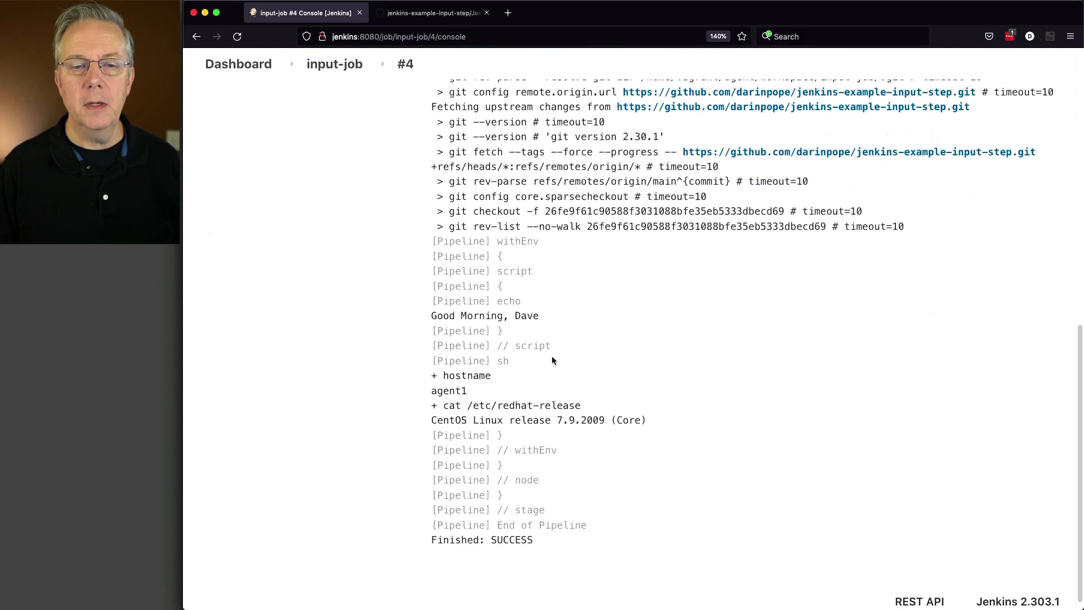
pyautogui.scroll(-3)
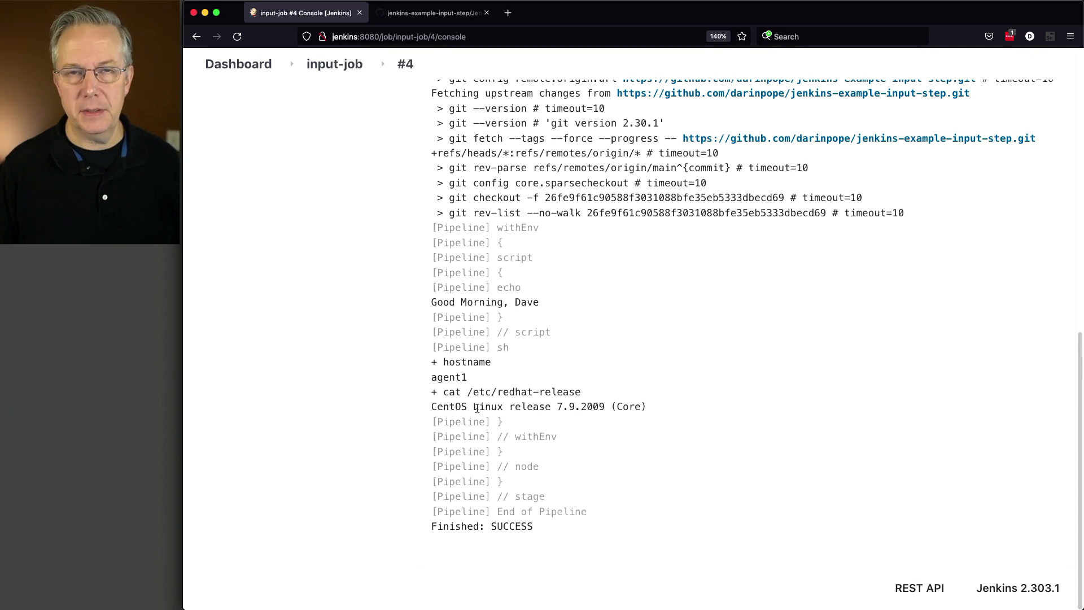
pyautogui.click(433, 12)
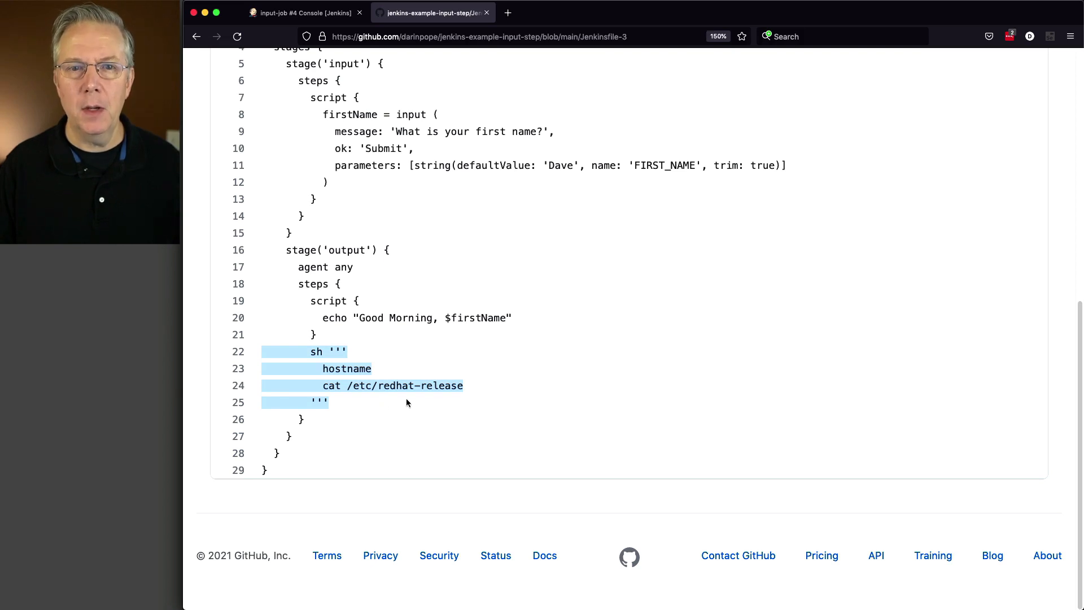
pyautogui.click(303, 12)
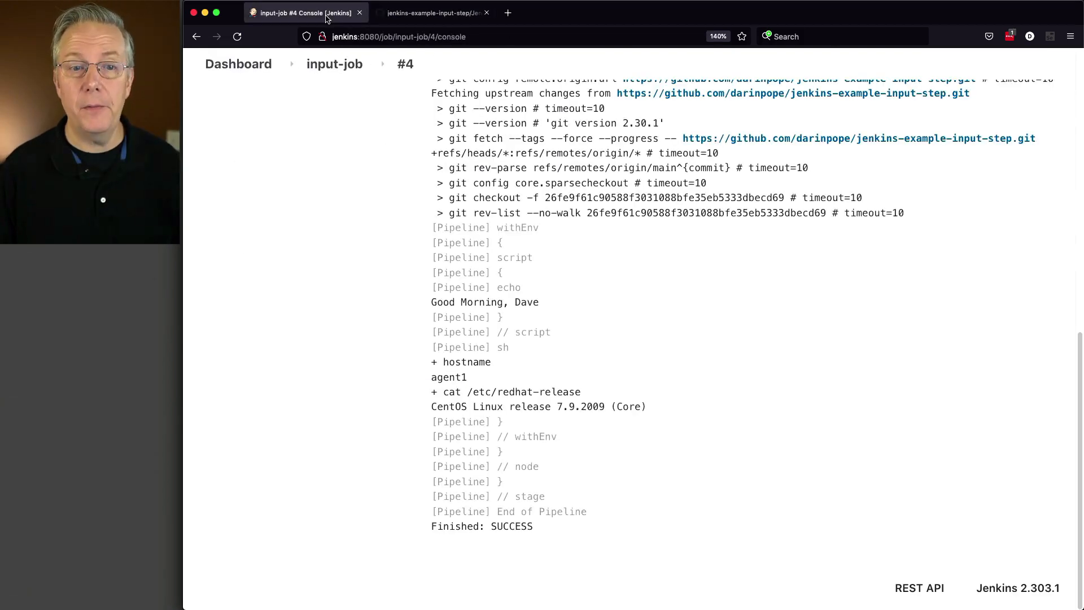
# - Review Jenkinsfile-4 on GitHub, highlighting its stage('input') with its own agent and input block
pyautogui.click(432, 12)
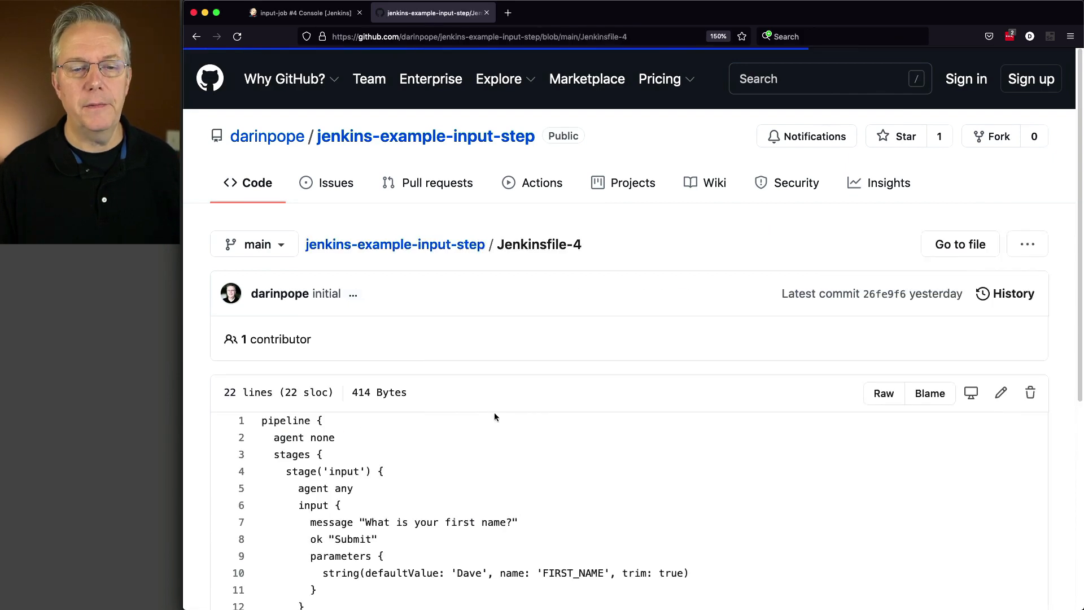
pyautogui.scroll(-3)
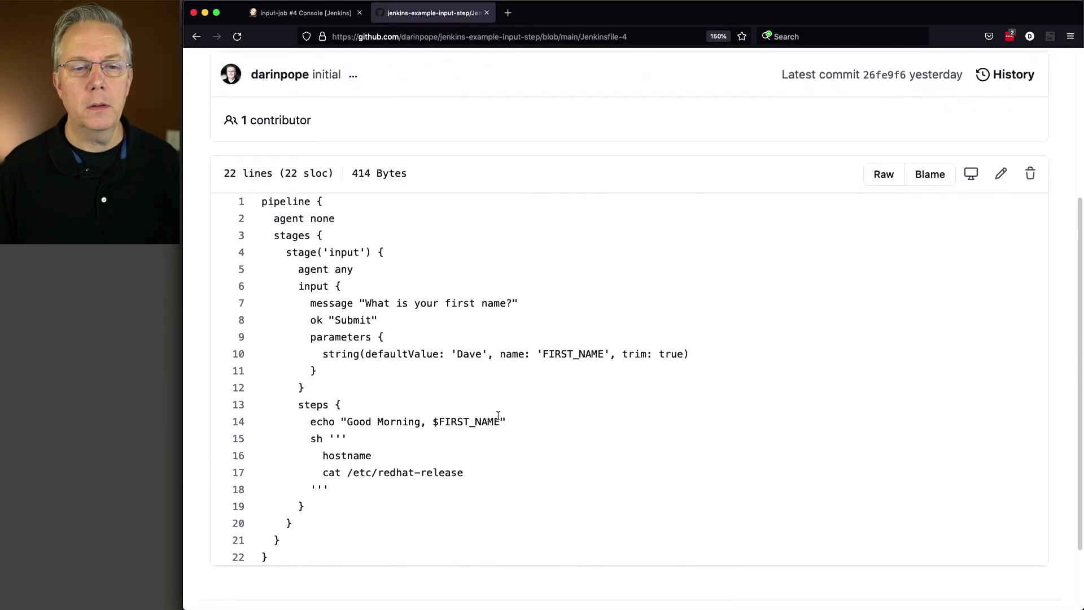
pyautogui.scroll(-3)
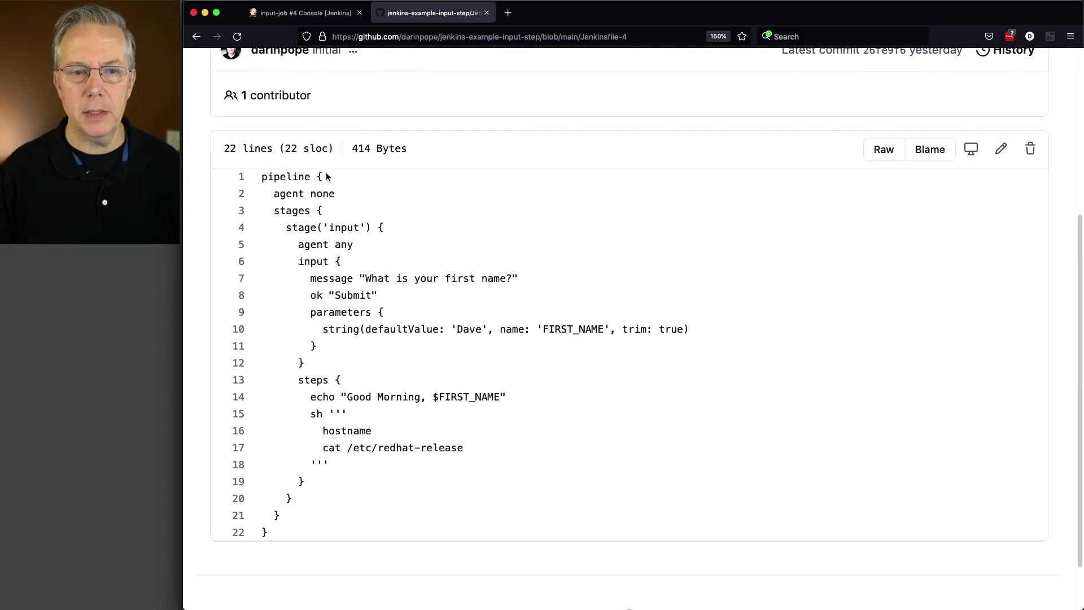
pyautogui.doubleClick(302, 193)
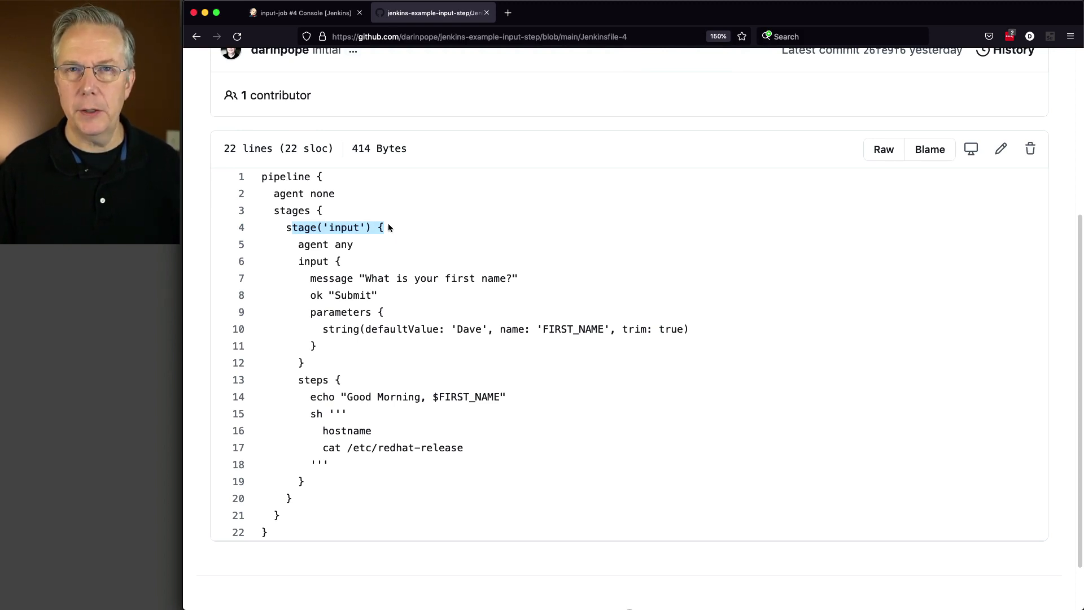
pyautogui.moveTo(362, 213)
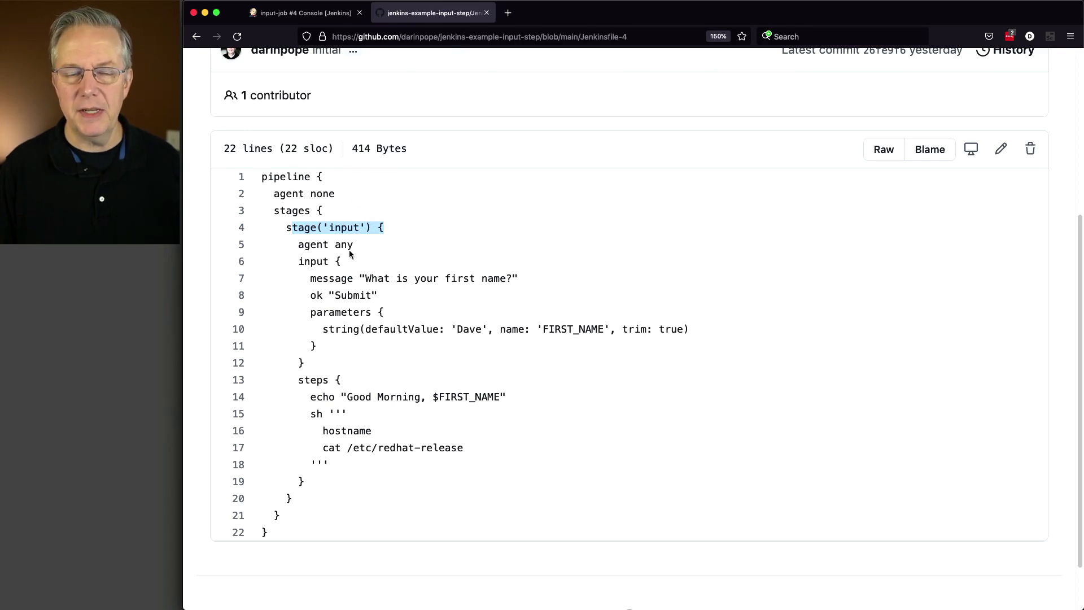
pyautogui.moveTo(352, 250)
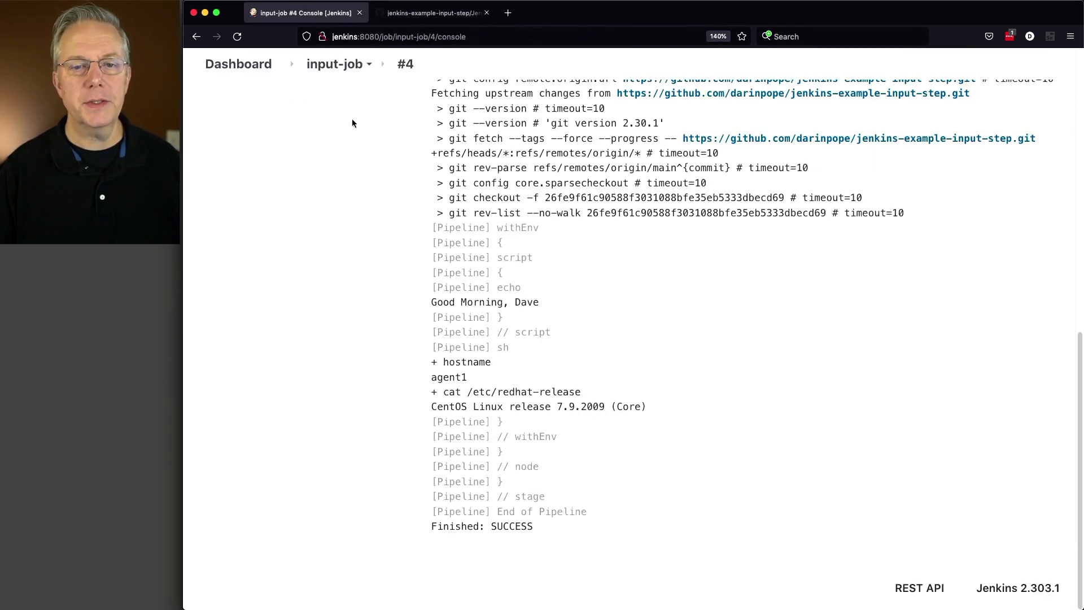
# - Change input-job's Script Path from Jenkinsfile-3 to Jenkinsfile-4 and save
pyautogui.click(334, 63)
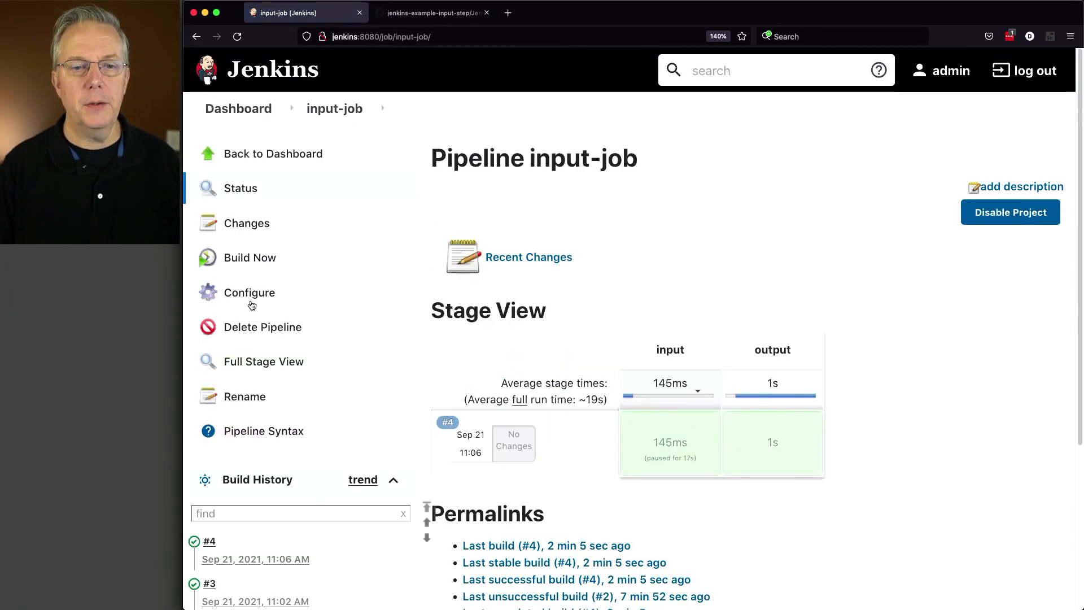
pyautogui.click(250, 293)
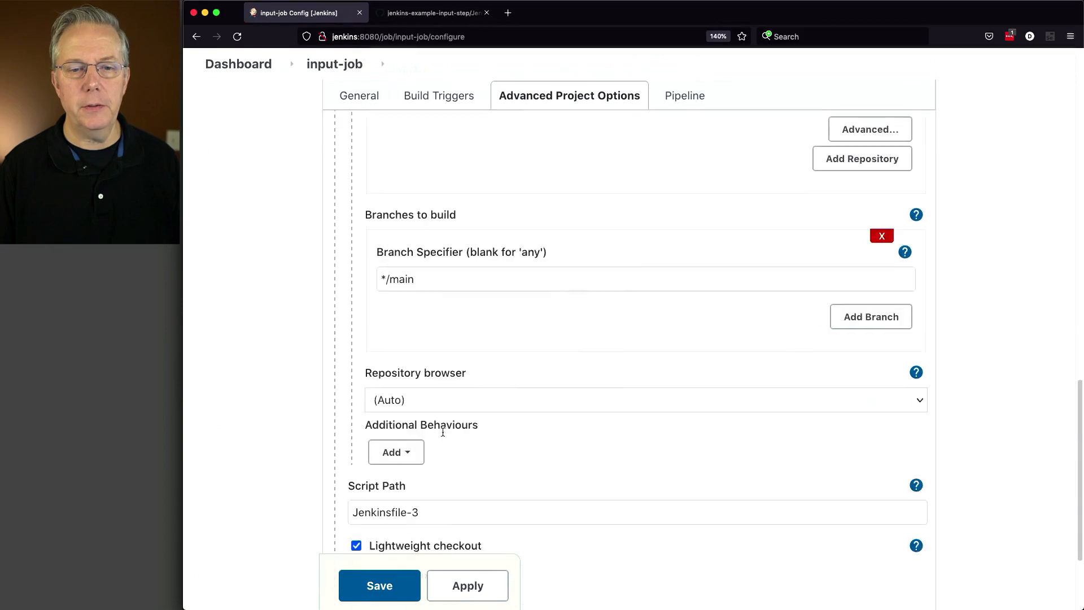
pyautogui.write('Jenkinsfile-4')
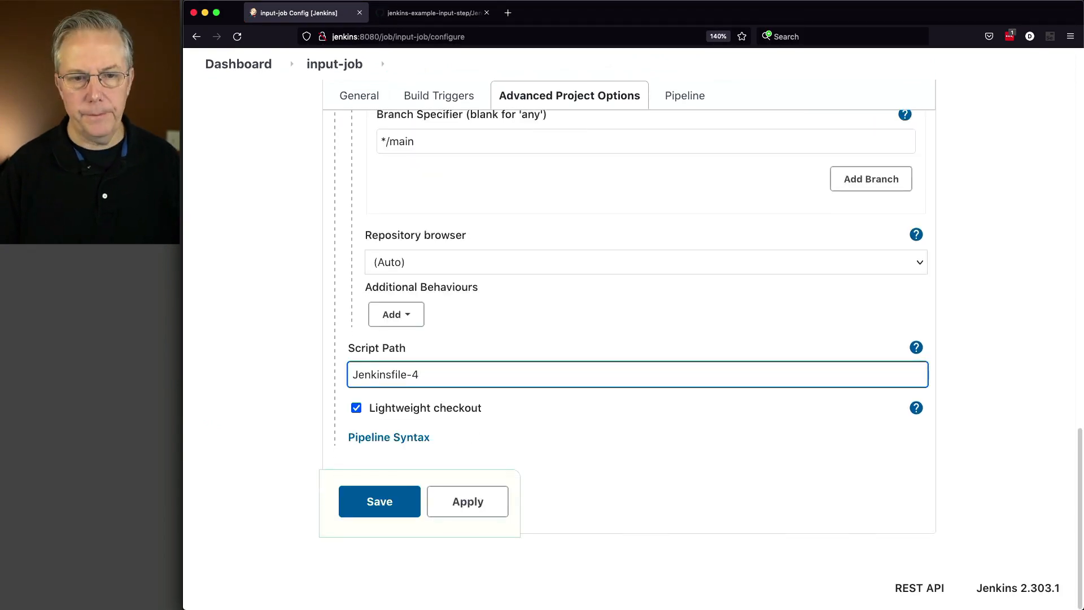
pyautogui.click(380, 500)
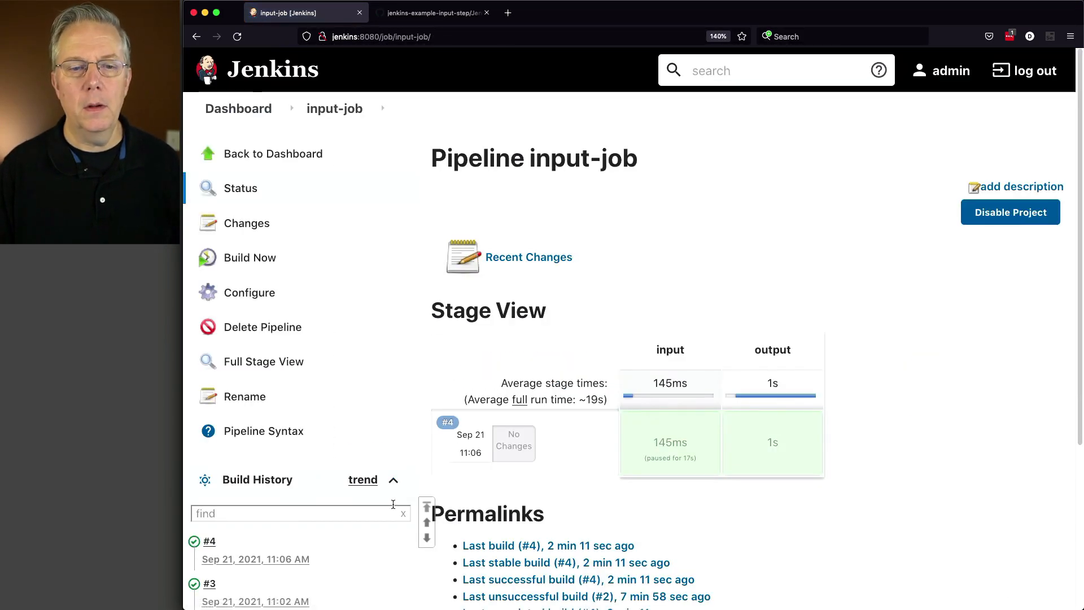
pyautogui.click(249, 258)
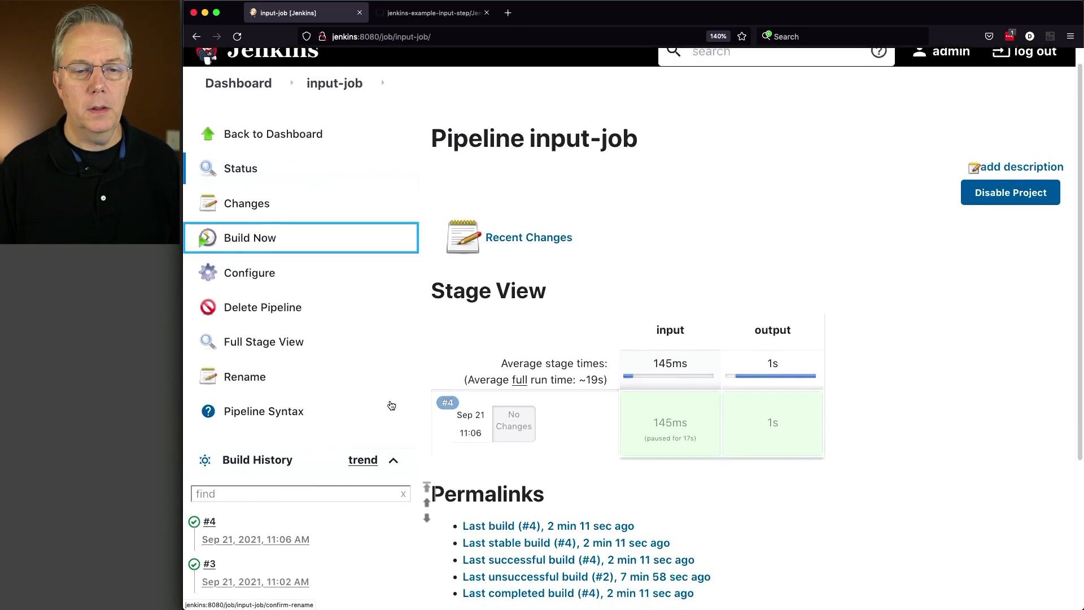
# - Start build #5 loading Jenkinsfile-4 and watch its console wait at Input requested
pyautogui.click(249, 237)
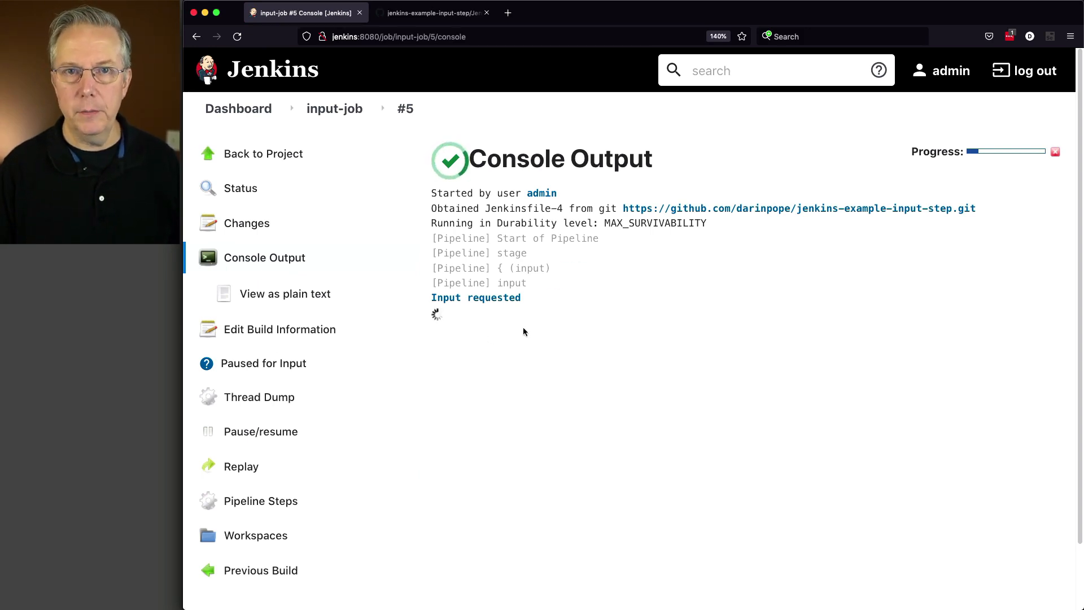
pyautogui.click(433, 12)
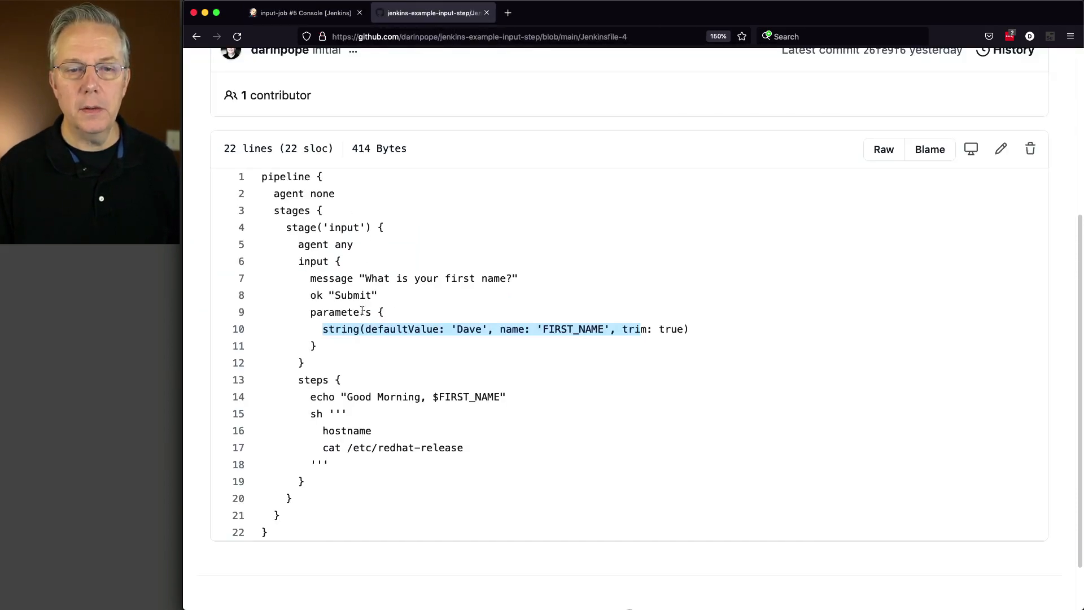
pyautogui.click(302, 12)
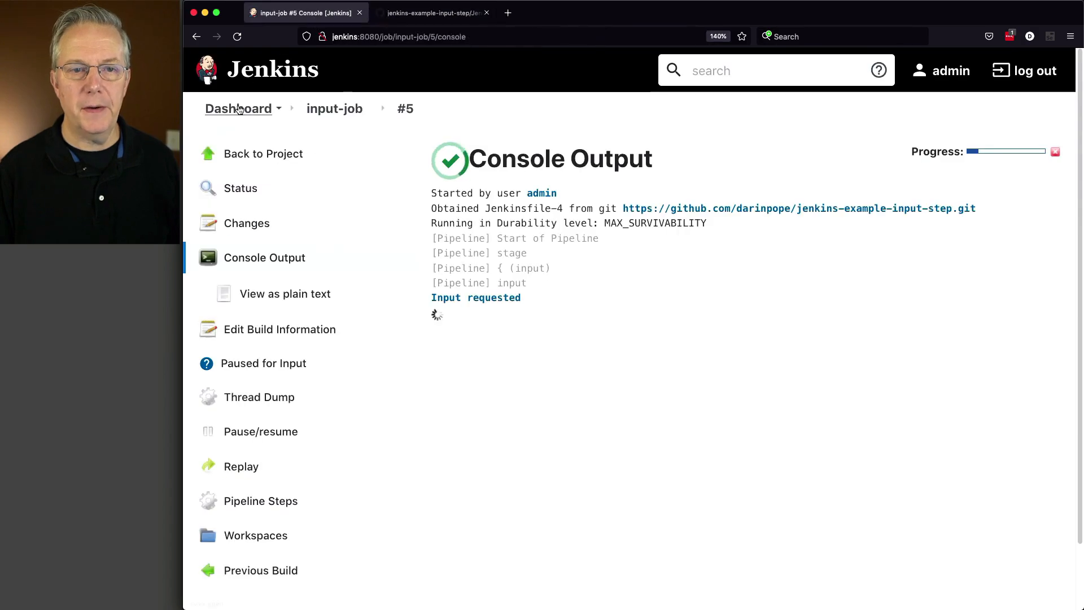
pyautogui.click(238, 108)
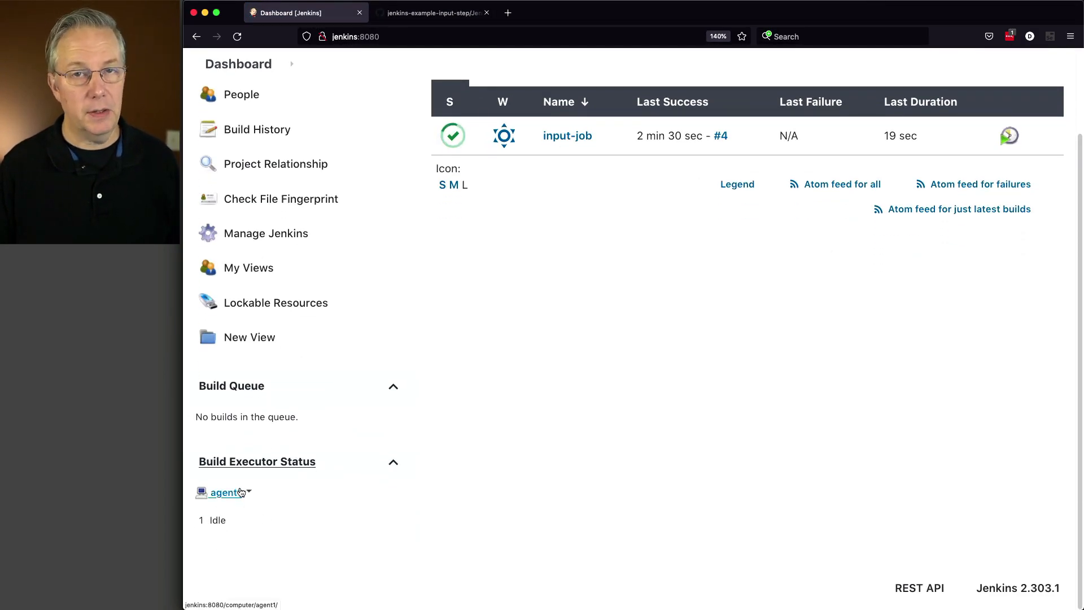
pyautogui.moveTo(567, 135)
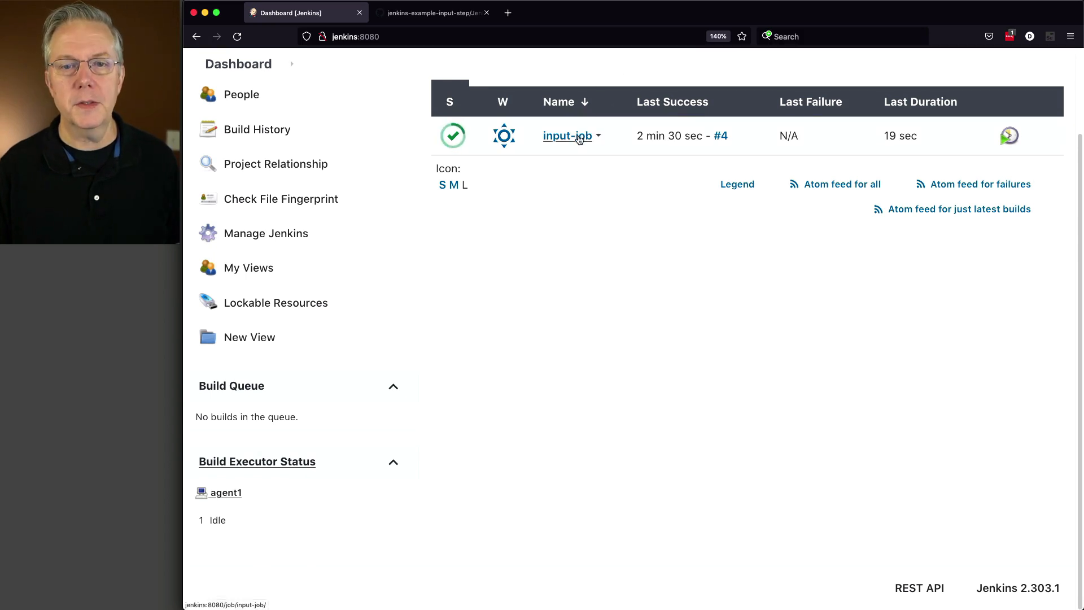
pyautogui.click(566, 136)
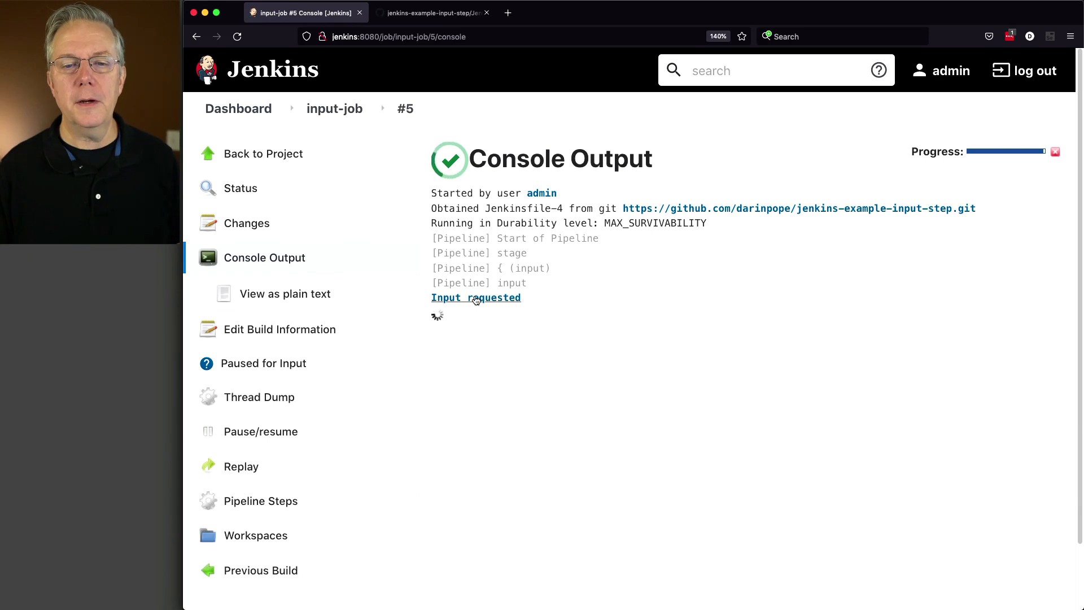
# - Submit Dave at build #5's prompt and follow the console to Good Morning, Dave and SUCCESS
pyautogui.click(475, 297)
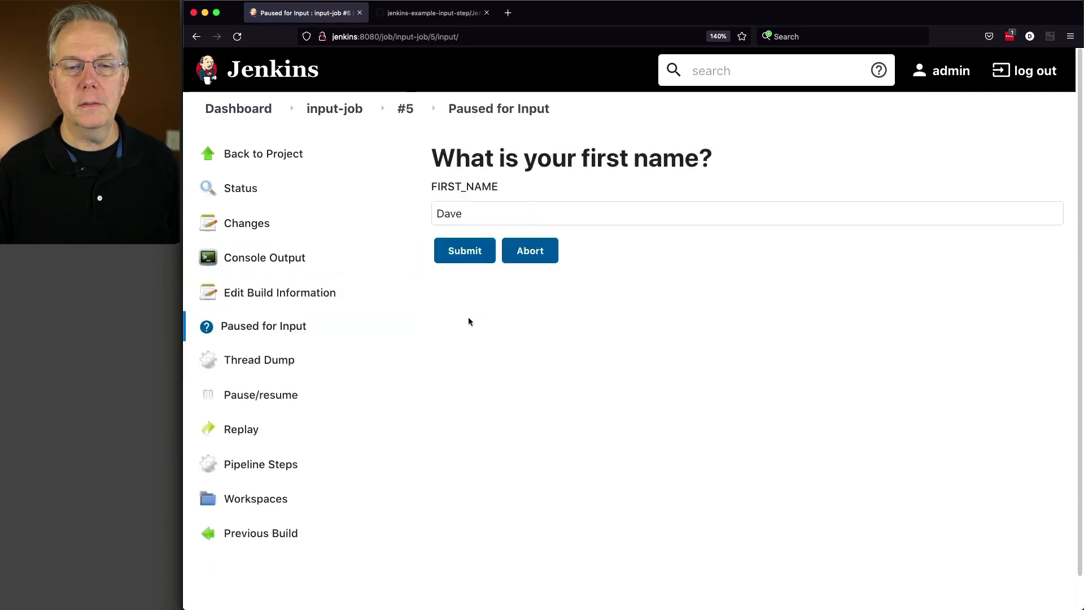
pyautogui.click(464, 251)
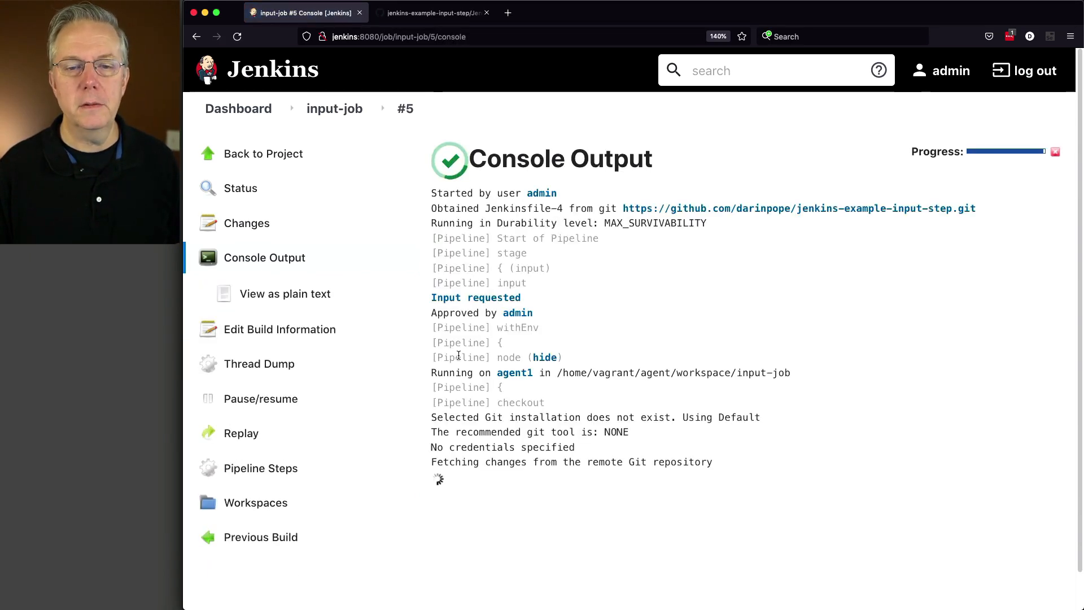
pyautogui.scroll(-3)
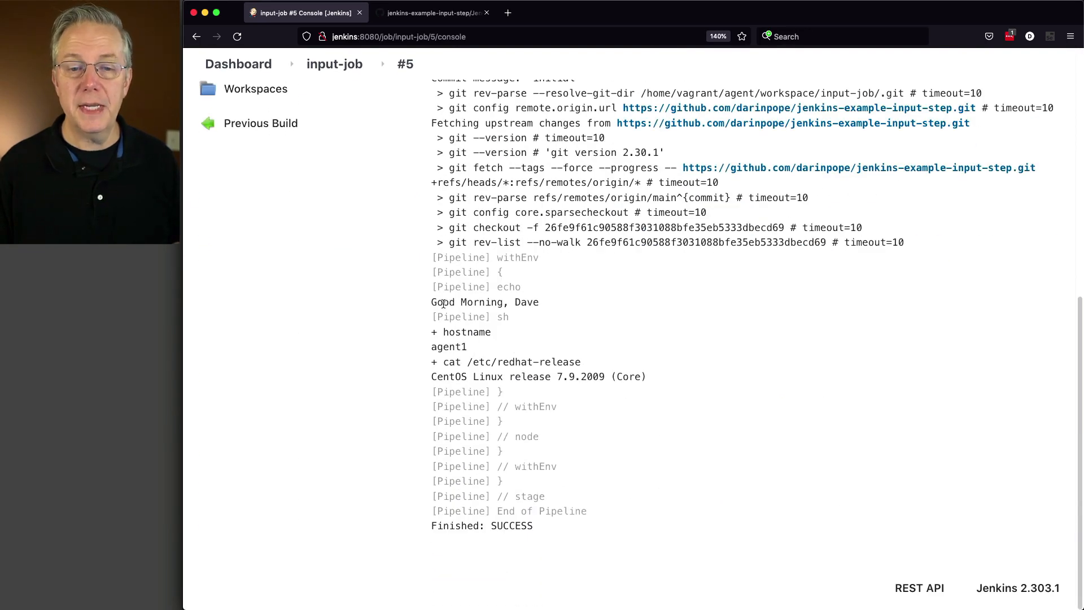
pyautogui.moveTo(515, 316)
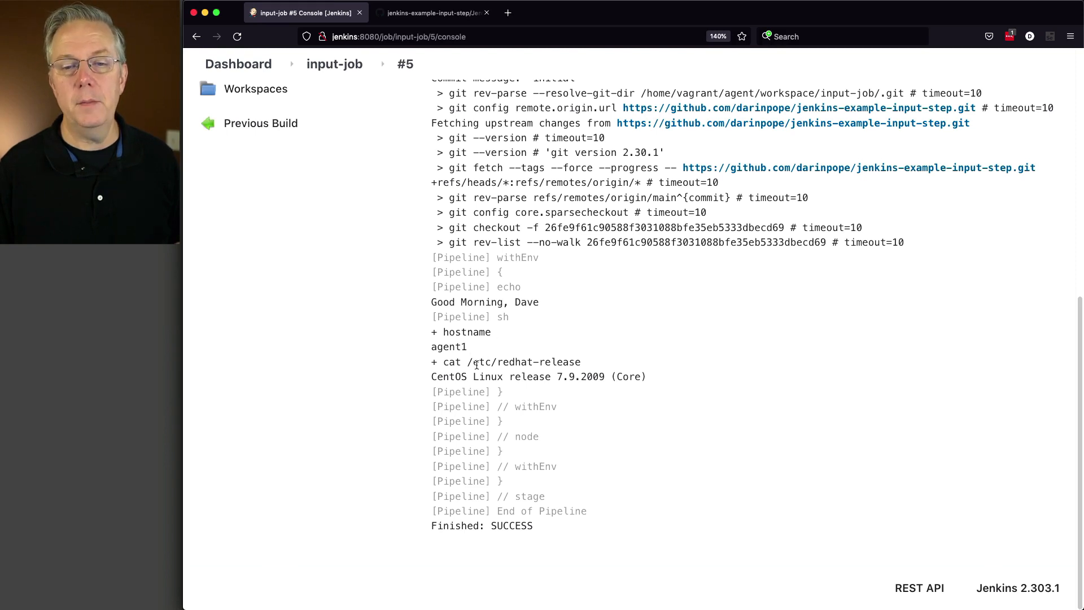
pyautogui.click(432, 12)
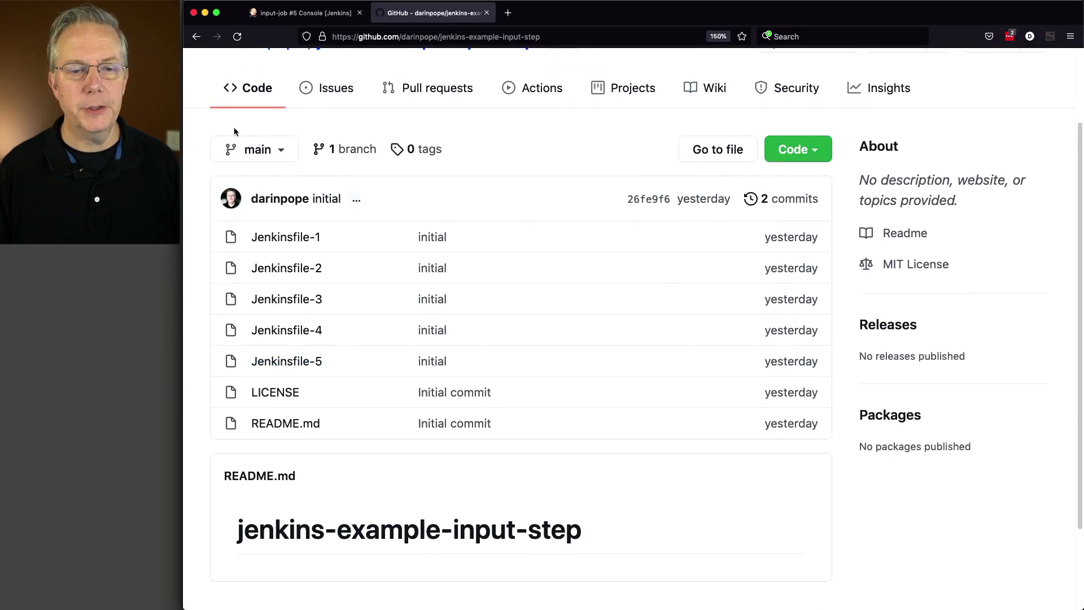
# - Review Jenkinsfile-5's when block with beforeInput true and branch 'production' on GitHub
pyautogui.click(285, 360)
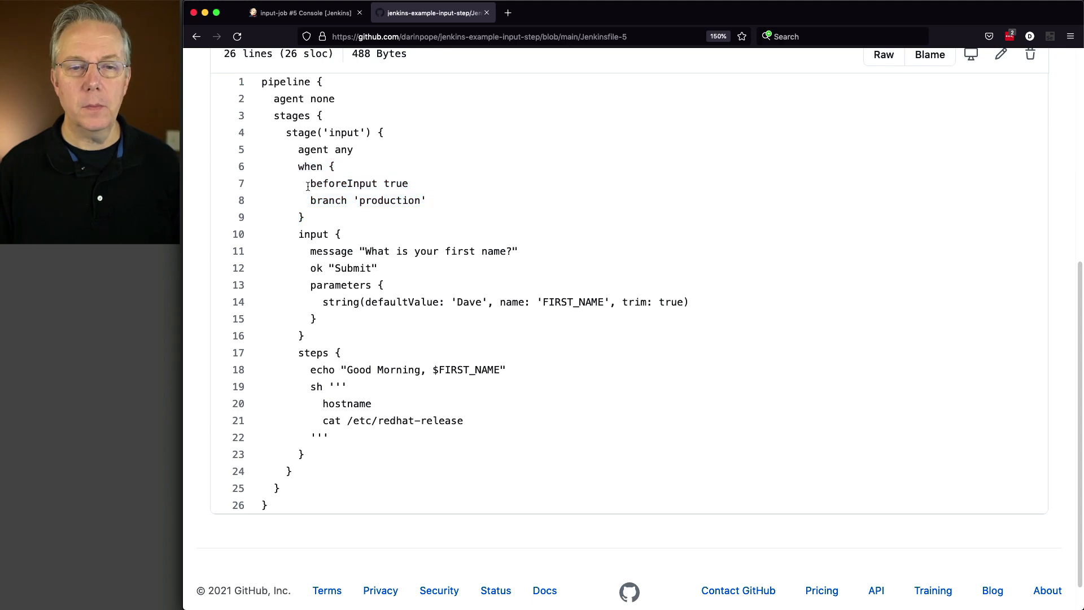
pyautogui.doubleClick(344, 183)
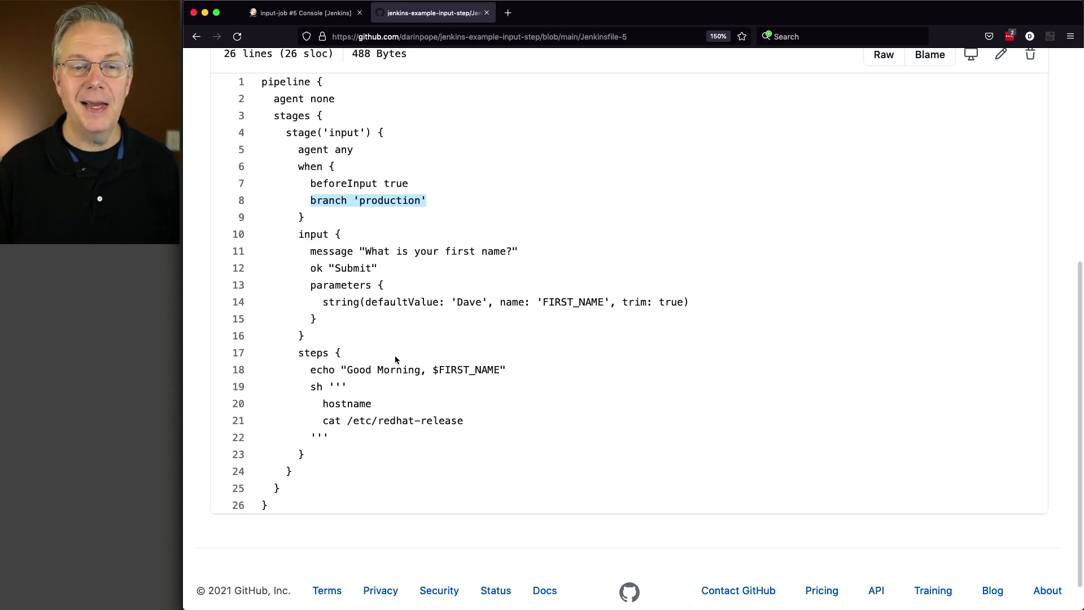
pyautogui.moveTo(417, 219)
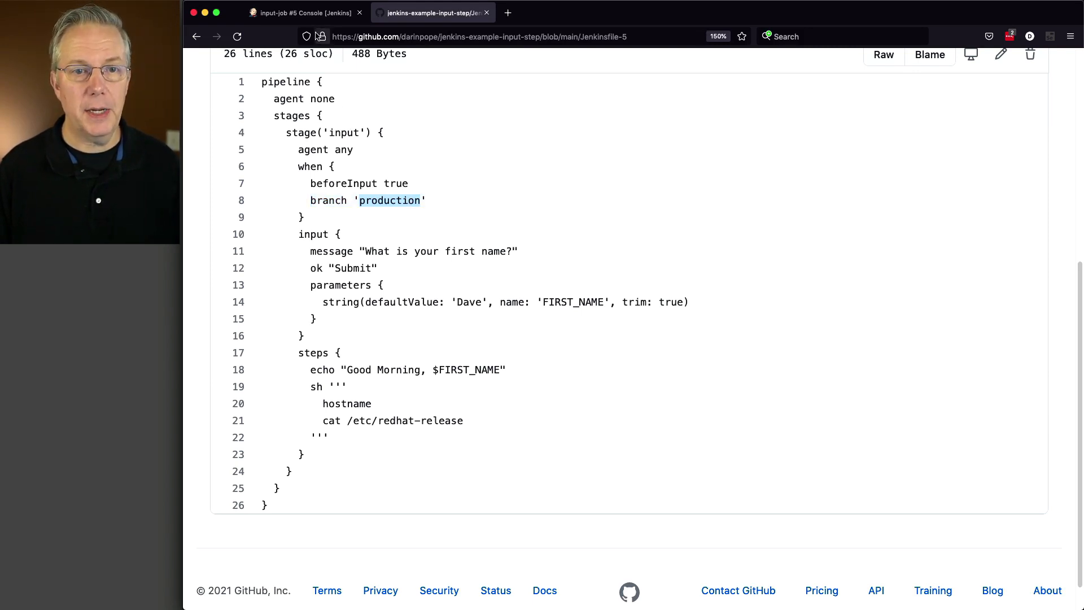
pyautogui.click(302, 12)
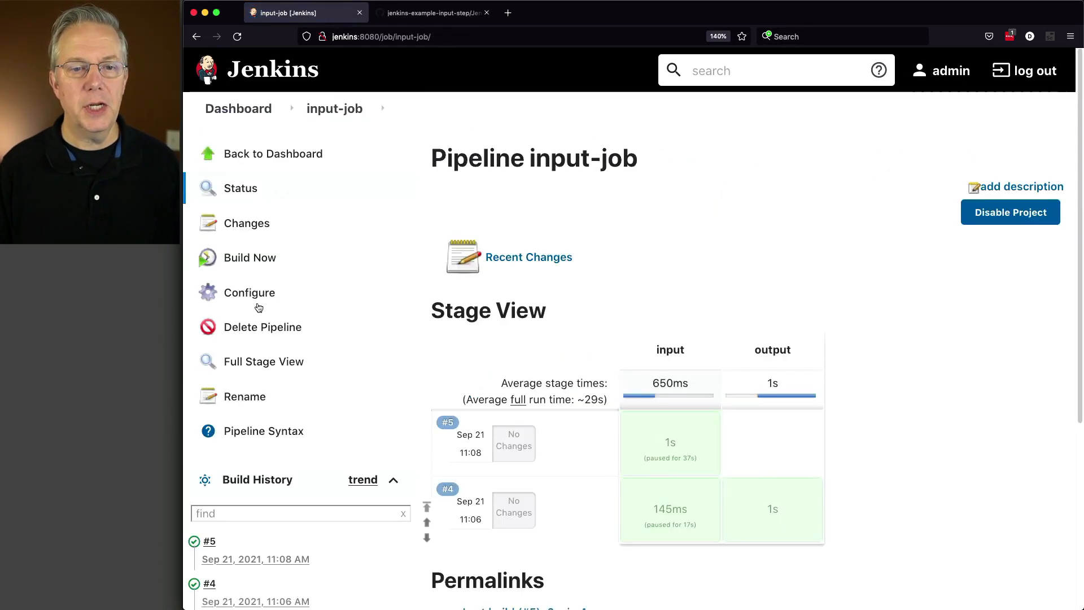
# - Point input-job's Script Path at Jenkinsfile-5 instead of Jenkinsfile-4 and save
pyautogui.click(248, 293)
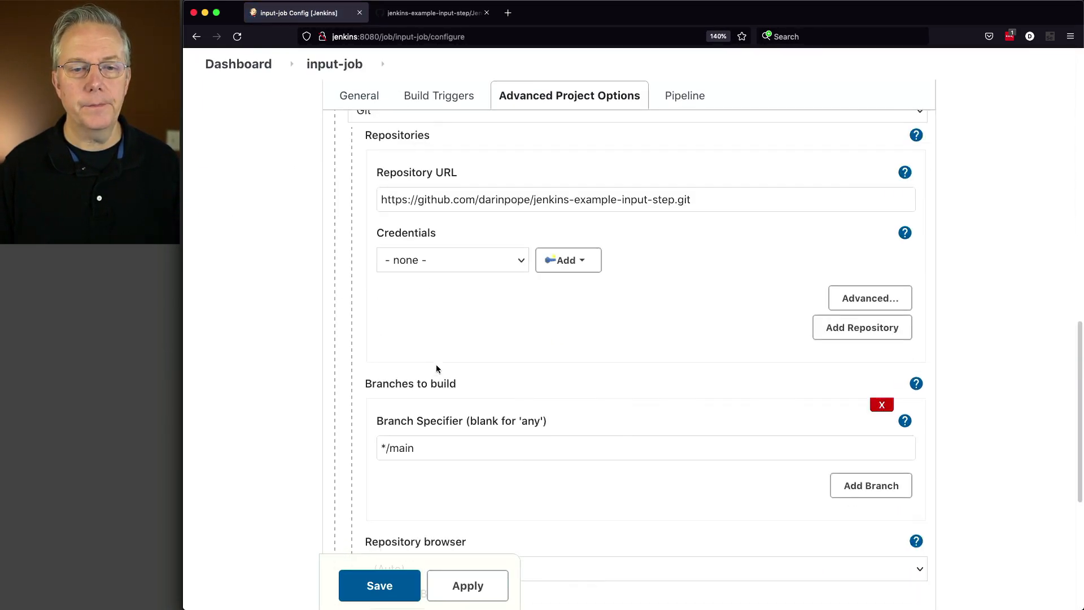
pyautogui.scroll(-3)
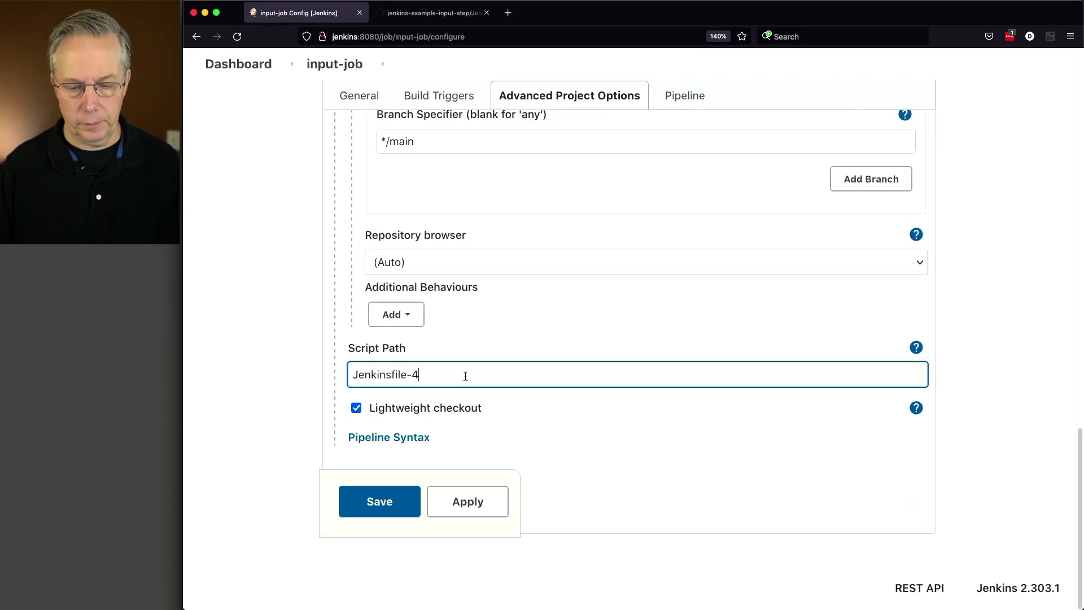
pyautogui.click(379, 501)
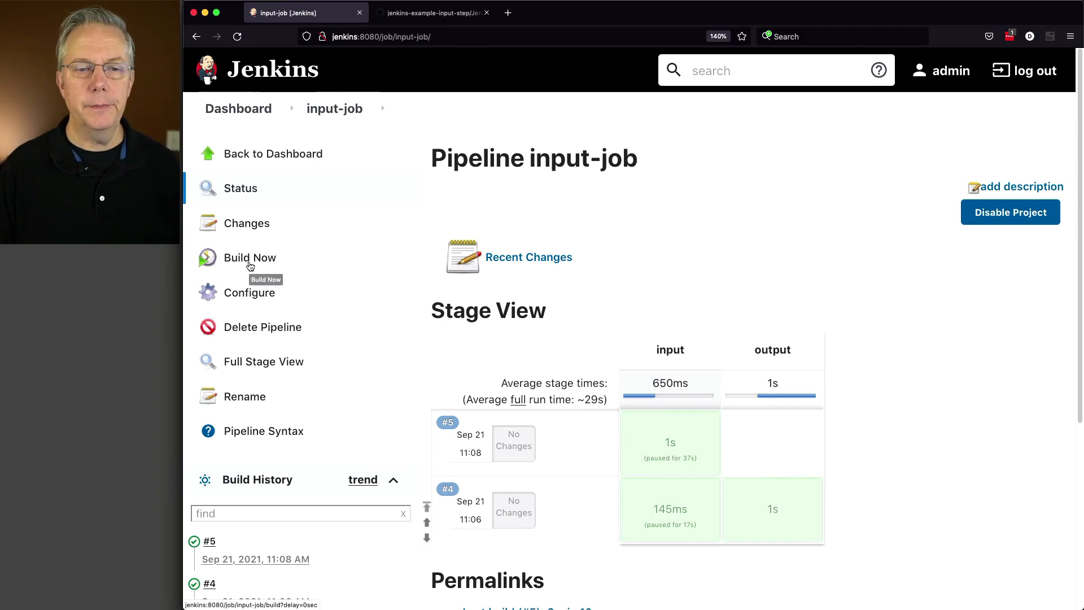
# - Start build #6 and watch its console skip the input stage via the when condition and succeed
pyautogui.click(249, 257)
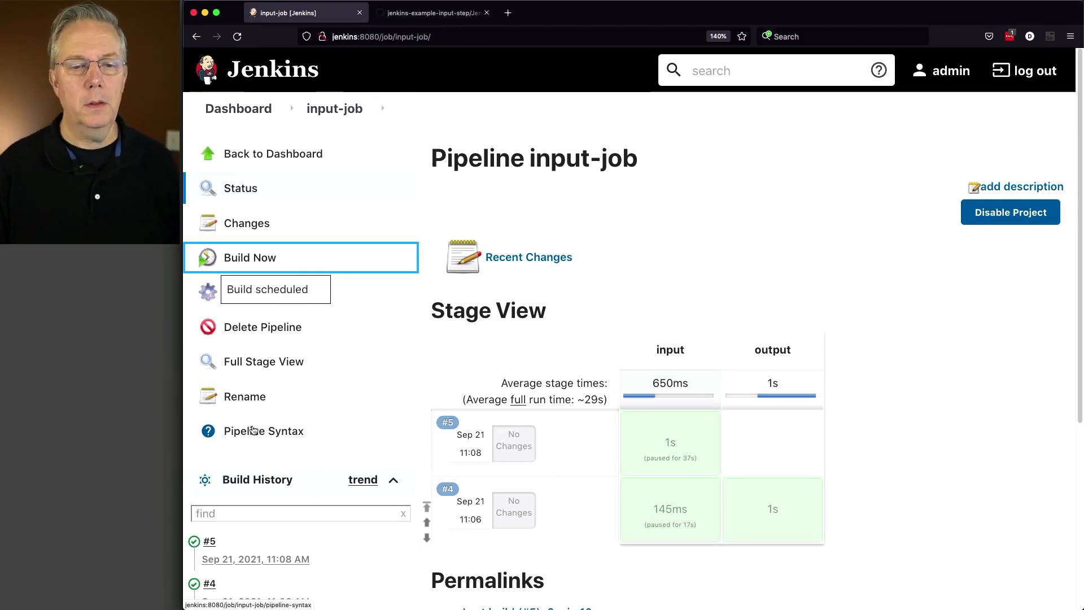
pyautogui.click(251, 257)
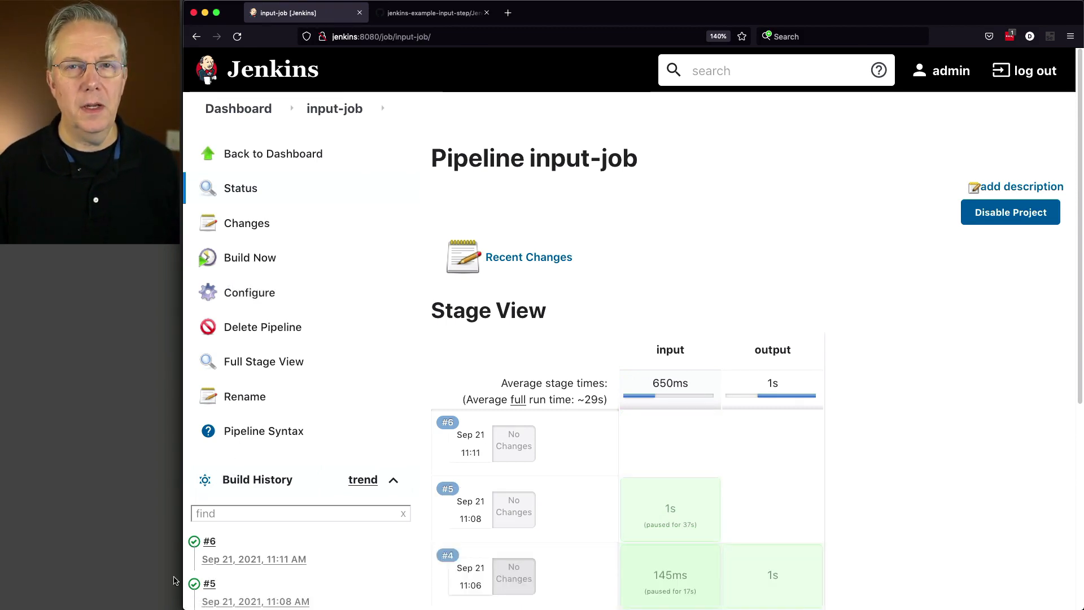
pyautogui.moveTo(195, 541)
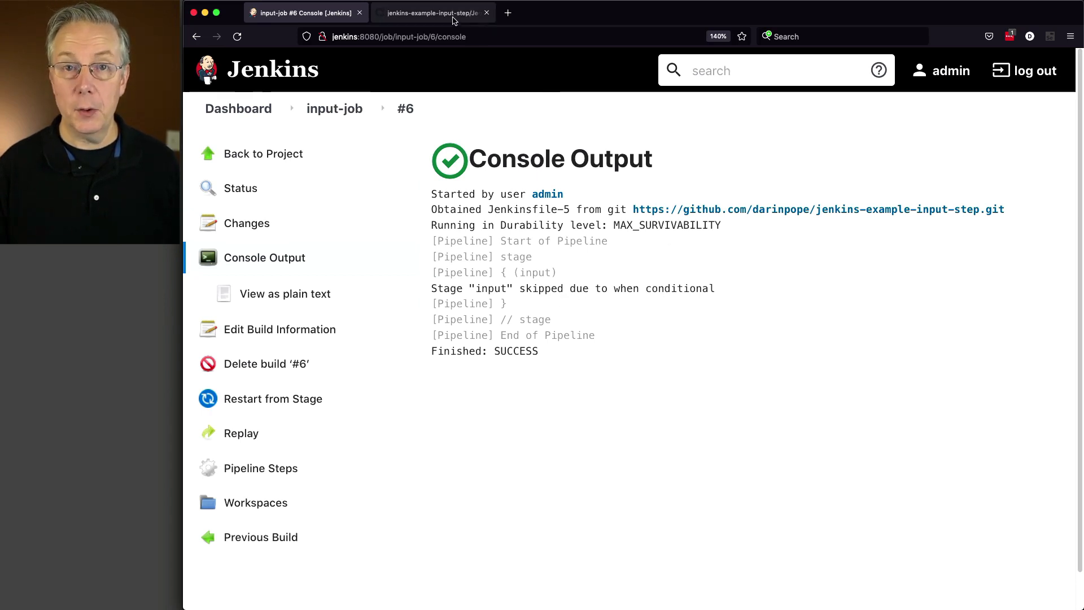
pyautogui.click(432, 12)
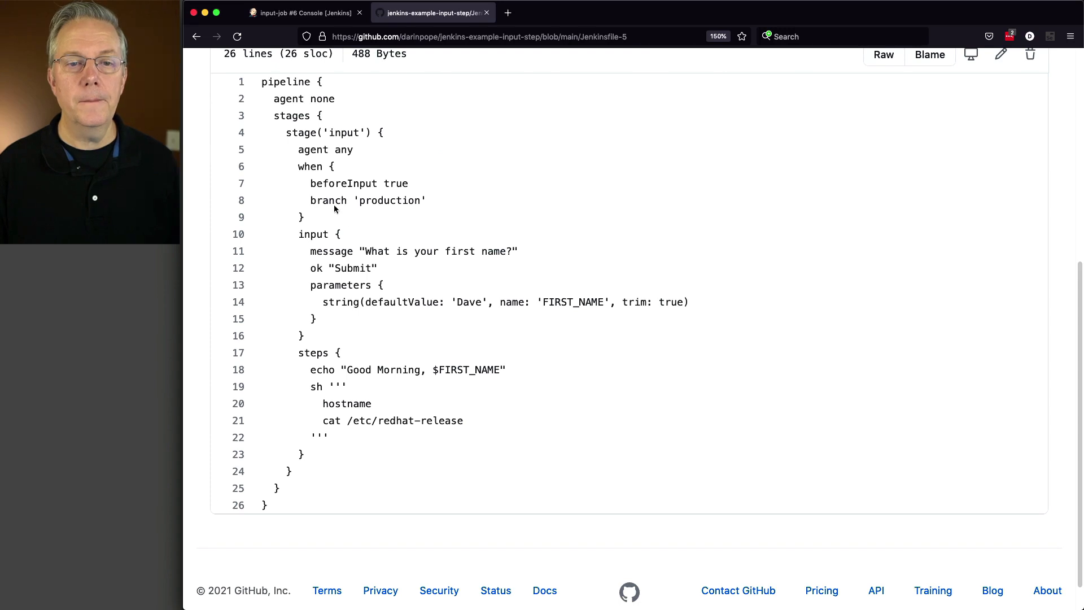
pyautogui.doubleClick(367, 200)
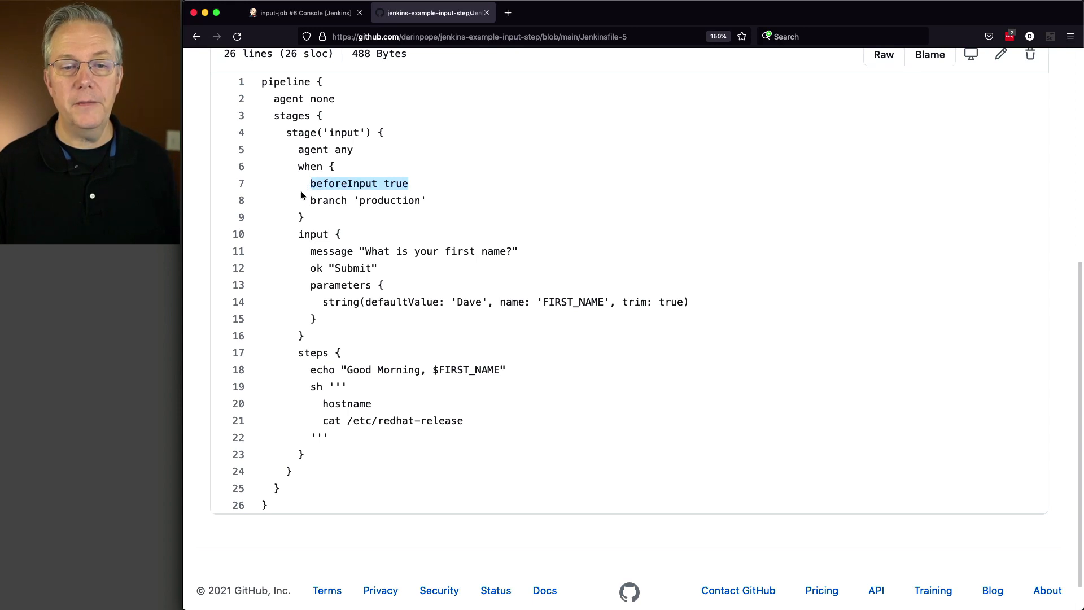
pyautogui.moveTo(410, 383)
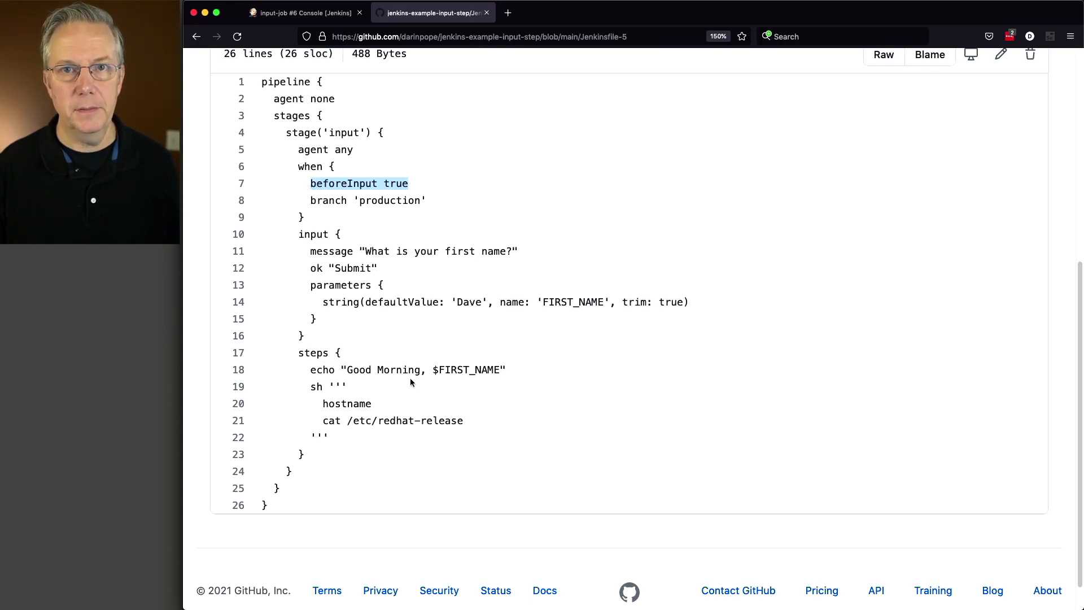